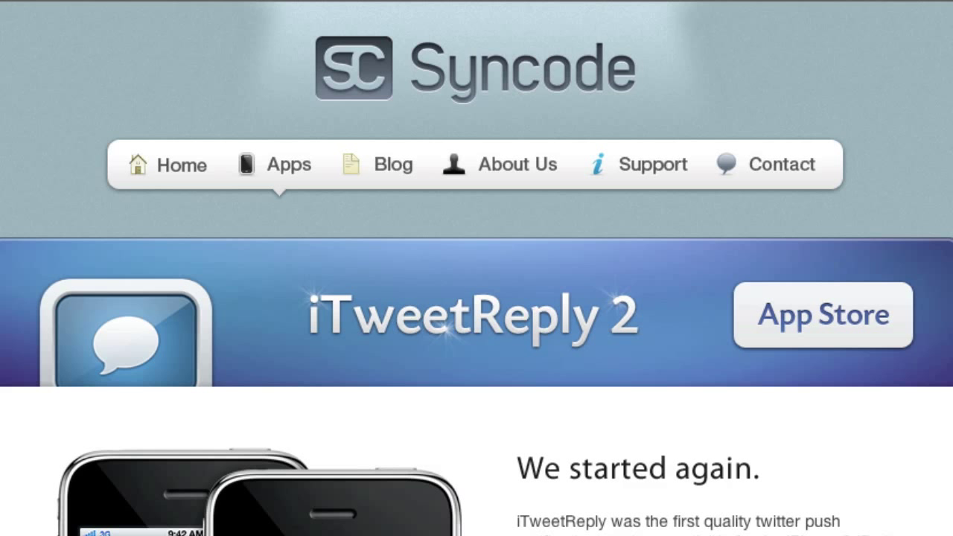
{"action": "mouse_move", "coordinate": [822, 158]}
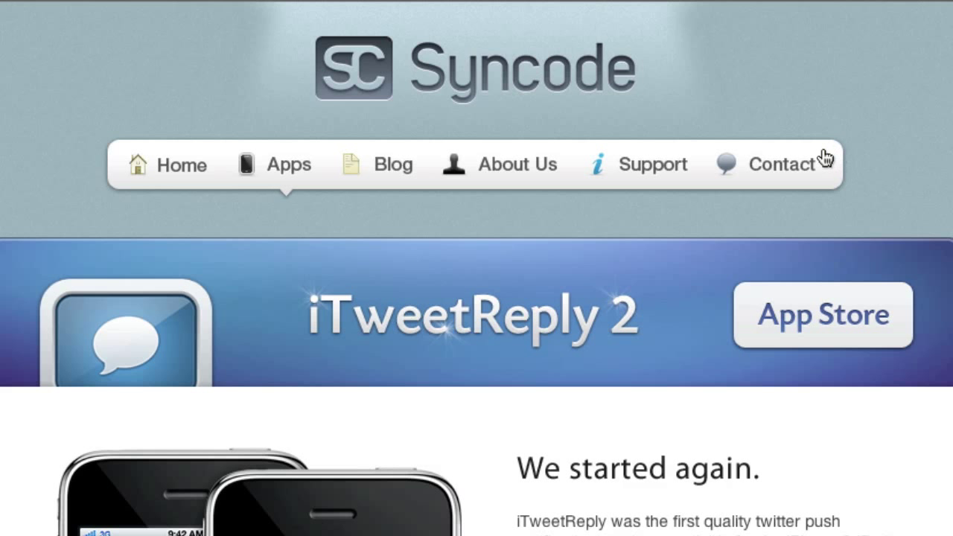
{"action": "mouse_move", "coordinate": [399, 167]}
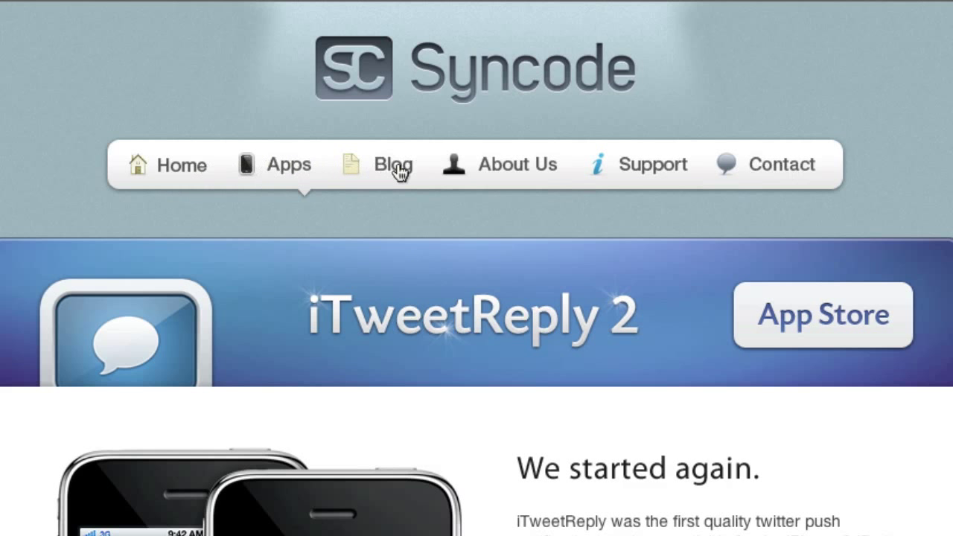
{"action": "mouse_move", "coordinate": [762, 171]}
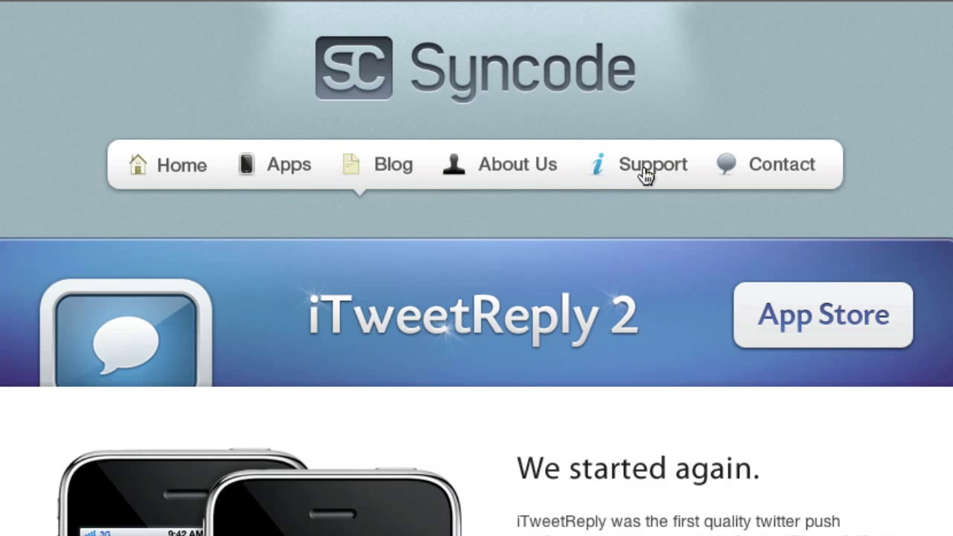
{"action": "mouse_move", "coordinate": [673, 173]}
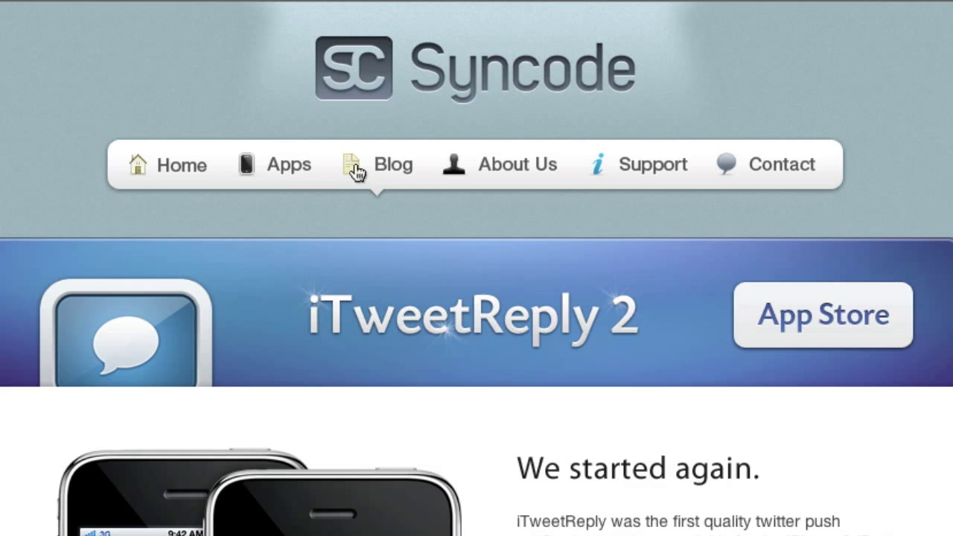
{"action": "mouse_move", "coordinate": [503, 168]}
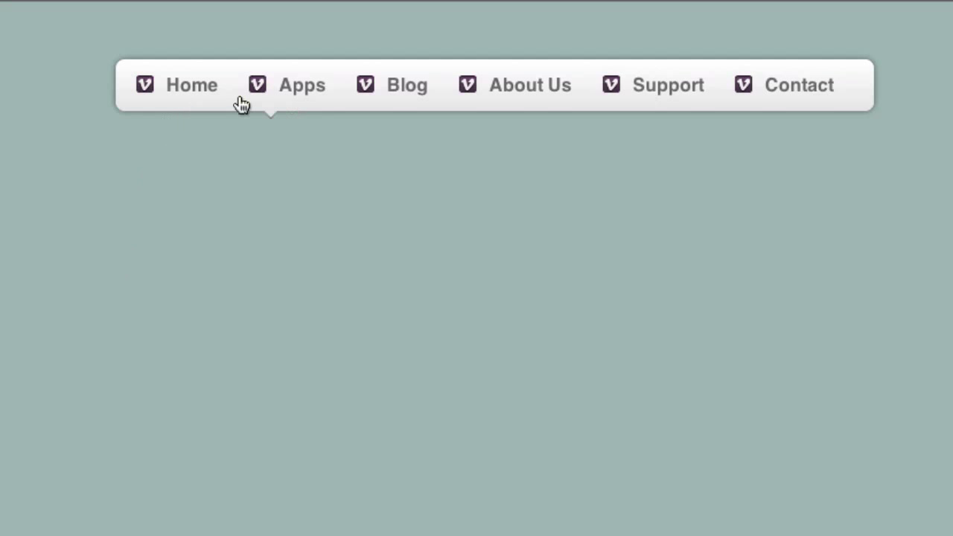
{"action": "mouse_move", "coordinate": [260, 90]}
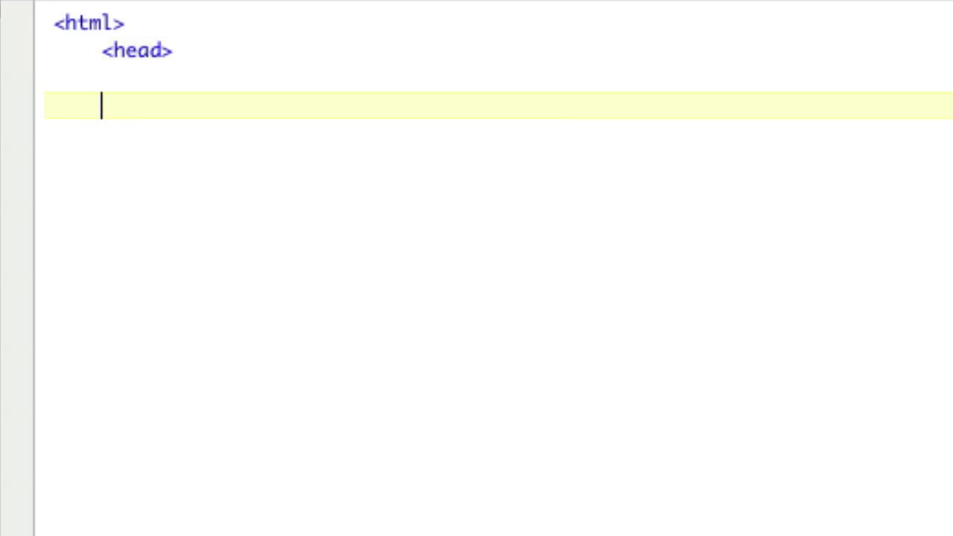
- Complete the html skeleton with closing head, body and html tags
{"action": "type", "text": "</head>"}
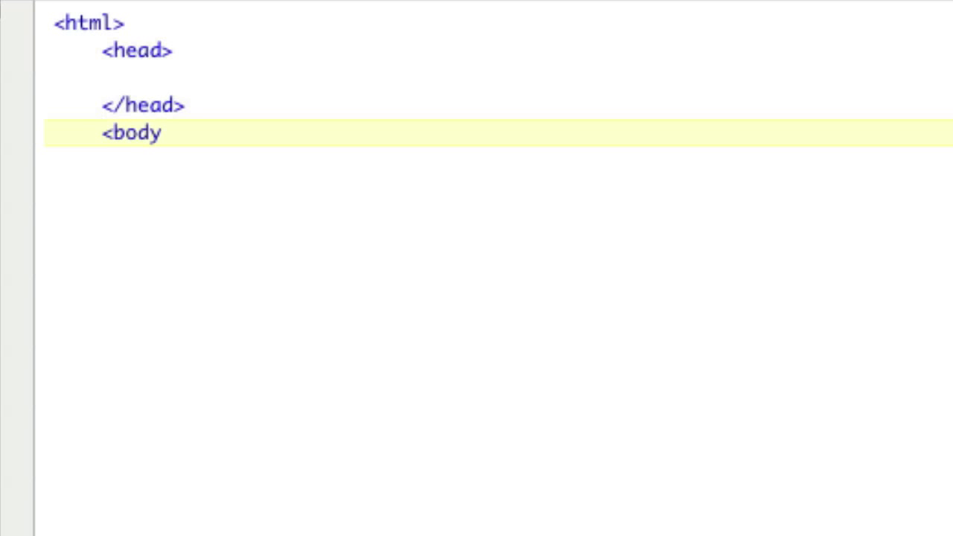
{"action": "type", "text": ">"}
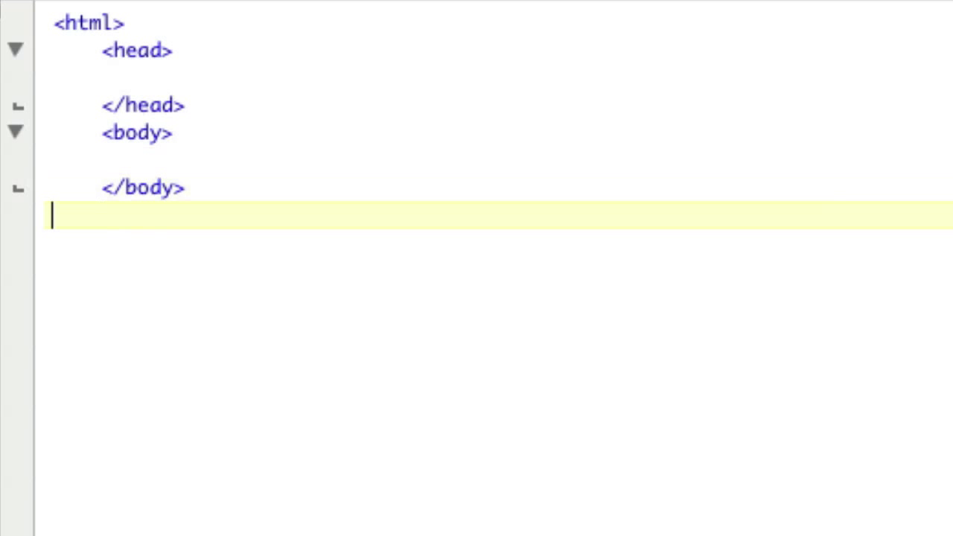
{"action": "type", "text": "</html>"}
{"action": "type", "text": "<s"}
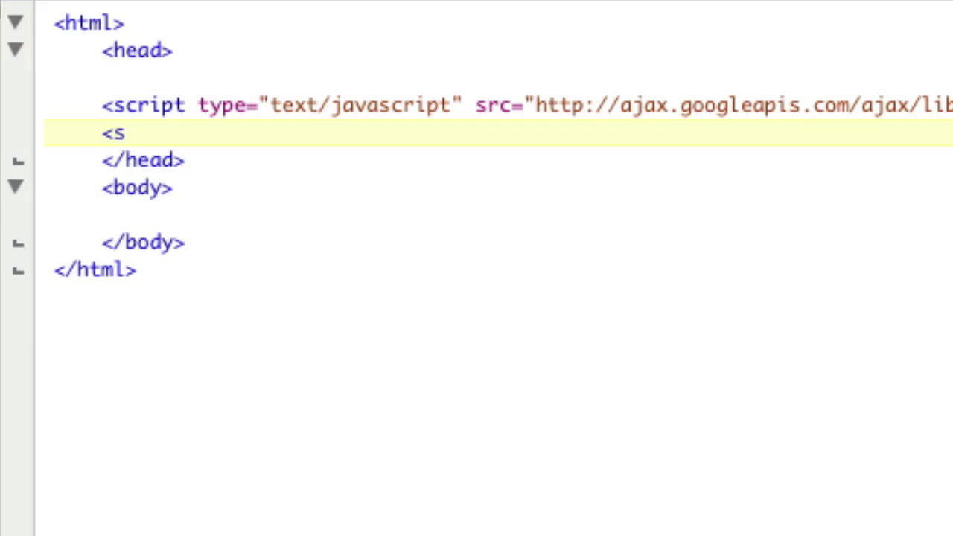
- Add the jQuery script include, an empty $(function(){}) block and a style type="text/css" block
{"action": "type", "text": "cript>"}
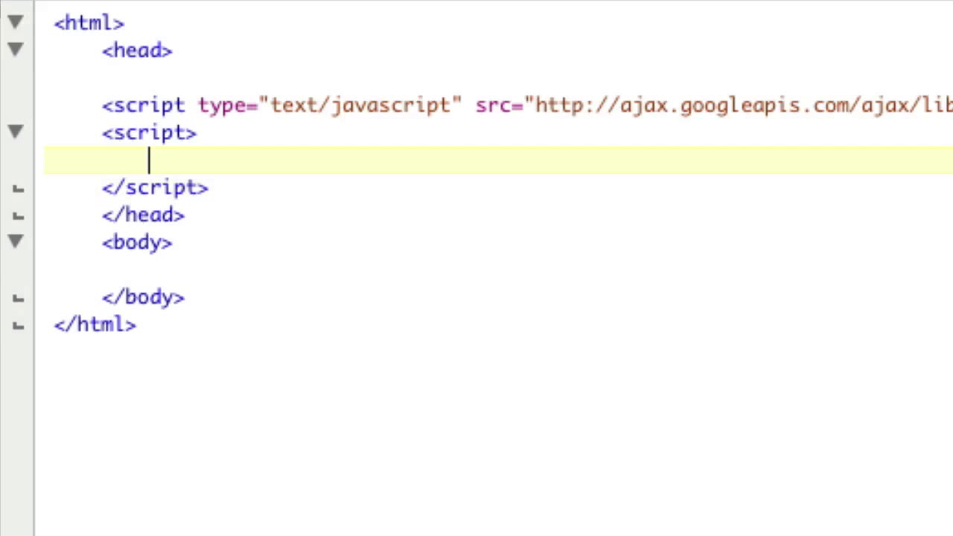
{"action": "type", "text": "$(function()"}
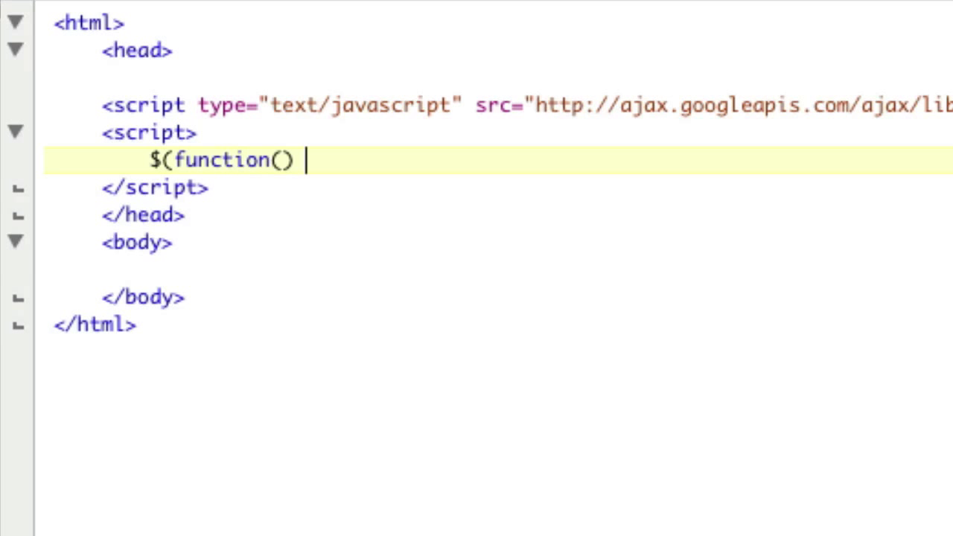
{"action": "type", "text": "{"}
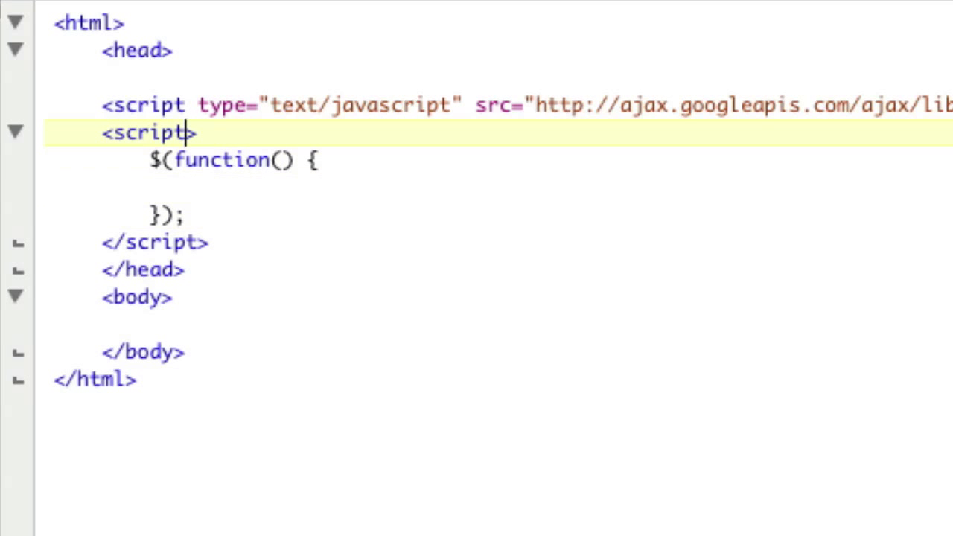
{"action": "type", "text": "<styl"}
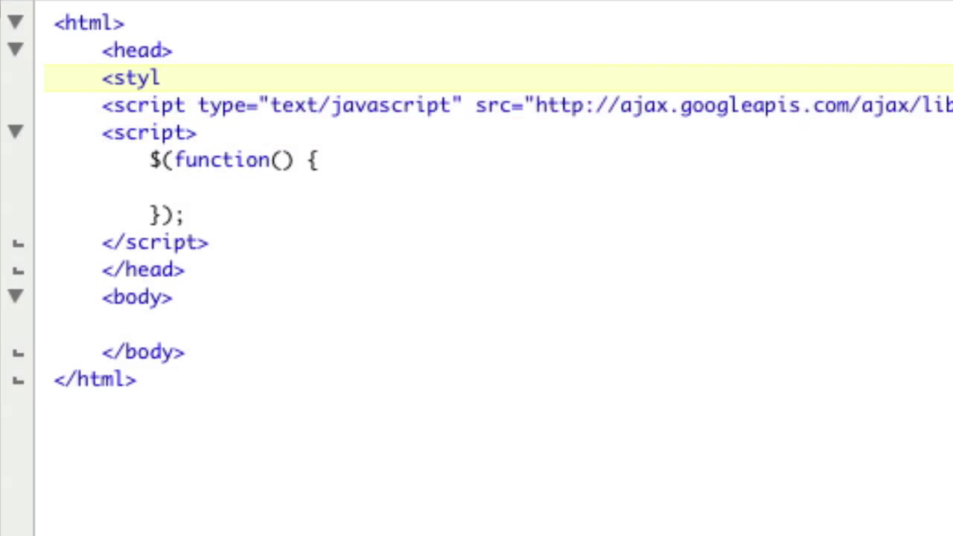
{"action": "type", "text": "e type=\"Text/"}
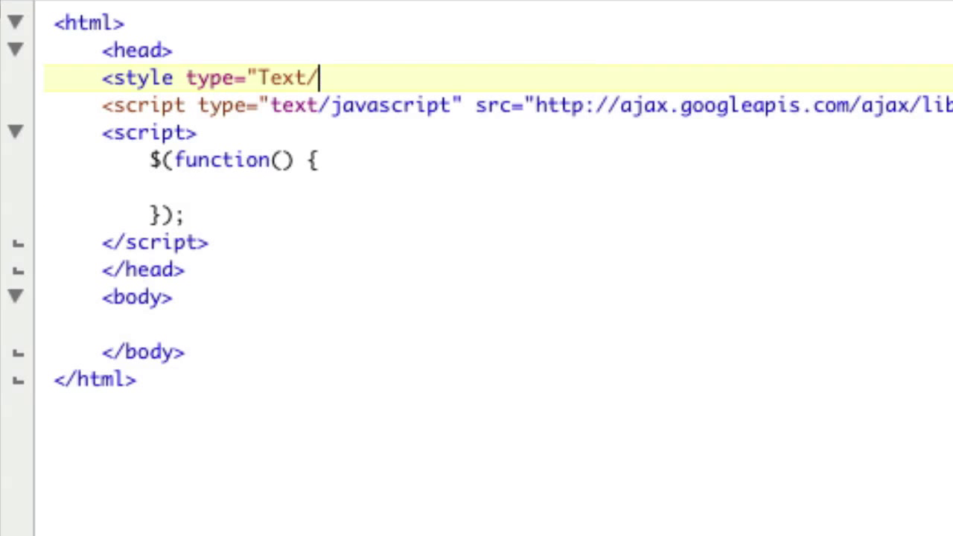
{"action": "type", "text": "css\">"}
{"action": "type", "text": "</style>"}
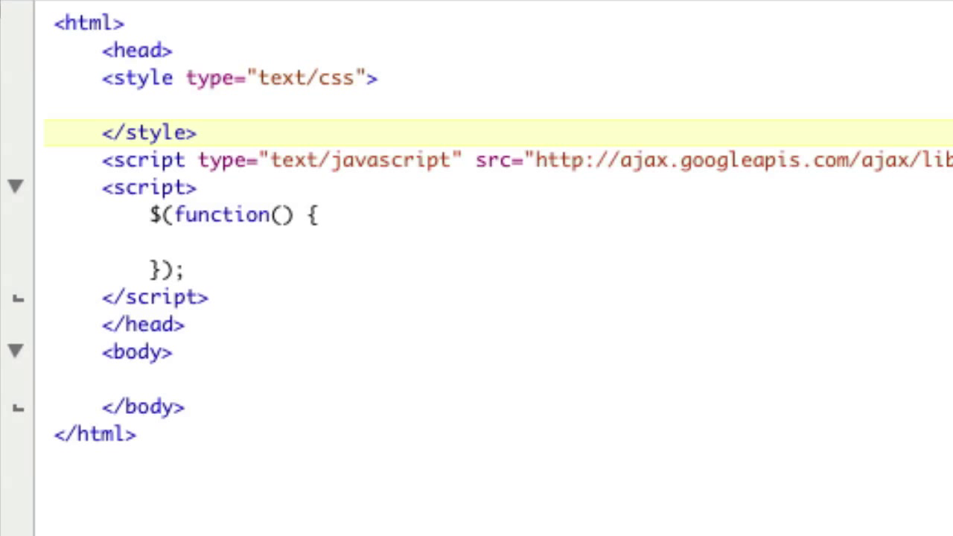
- Inside body add a div with class moving_arrow
{"action": "left_click", "coordinate": [294, 78]}
{"action": "type", "text": "<div"}
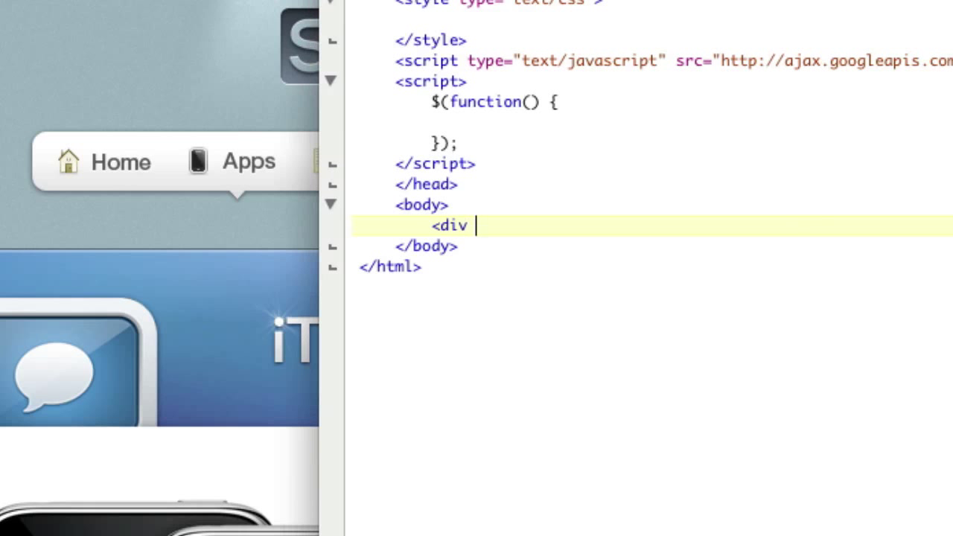
{"action": "type", "text": "class=\""}
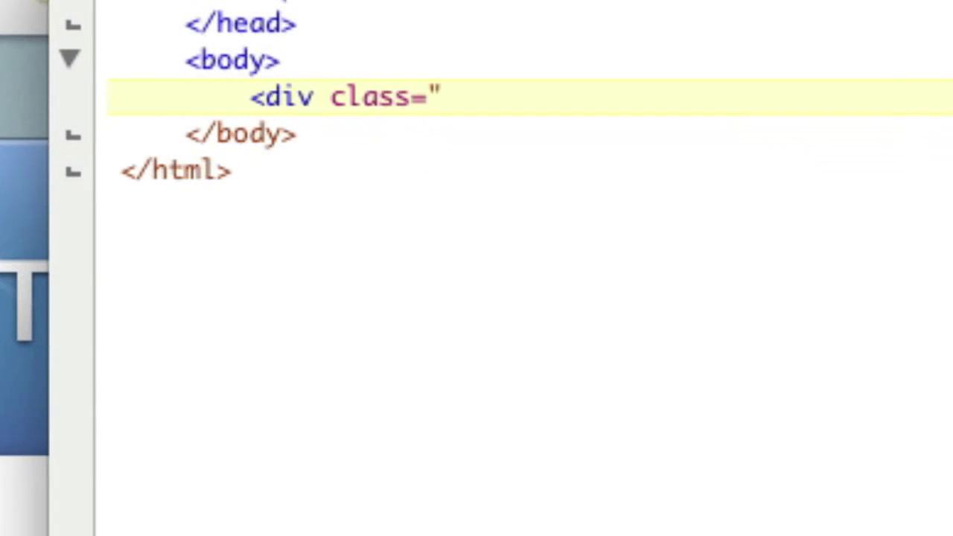
{"action": "type", "text": "moving_arrow"}
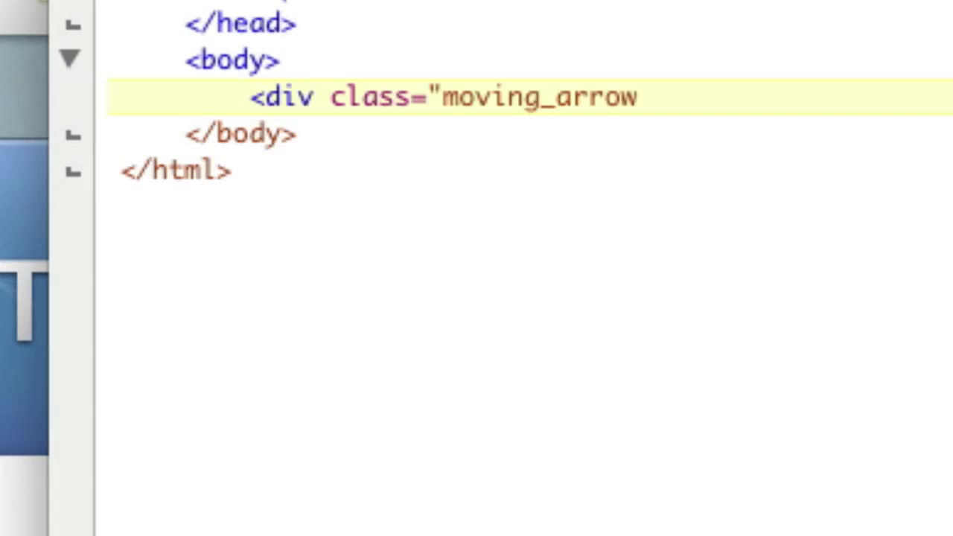
{"action": "type", "text": "\">"}
{"action": "type", "text": "<"}
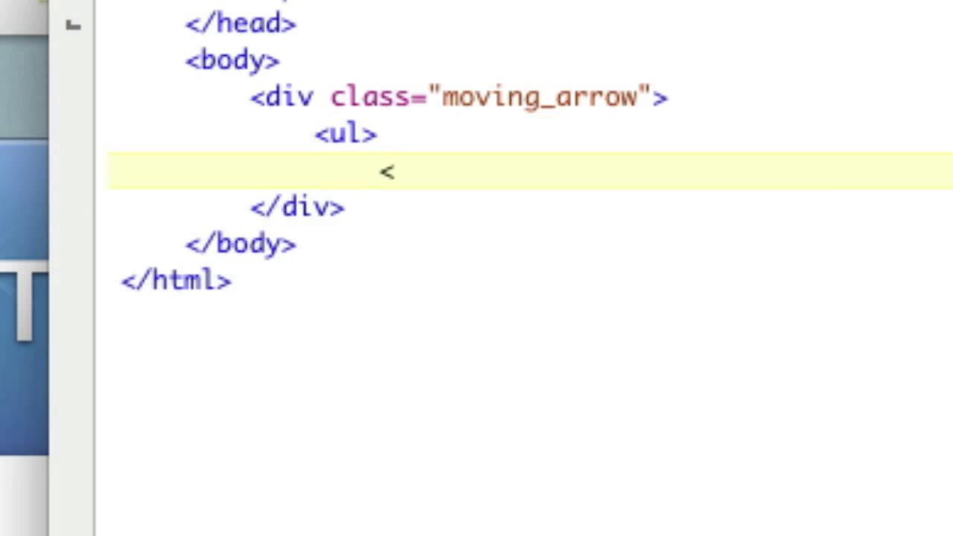
- Add a ul whose li holds an img src="" and an a href="" Home link, closing the list
{"action": "type", "text": "li>"}
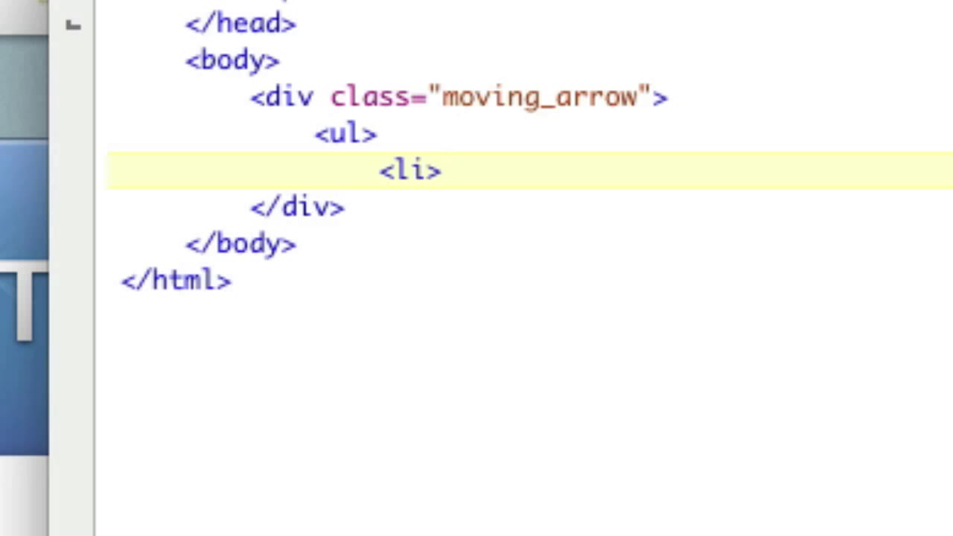
{"action": "type", "text": "<img>"}
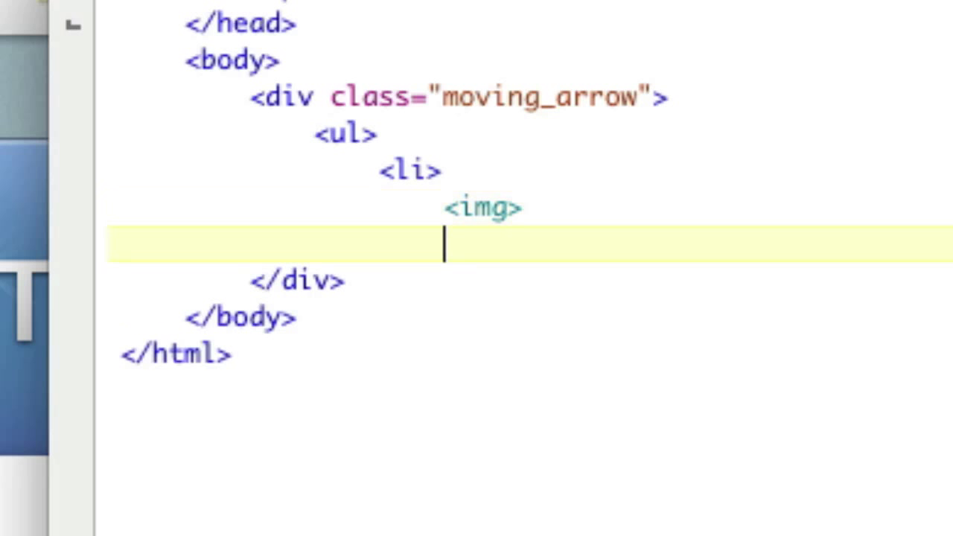
{"action": "type", "text": "<a>"}
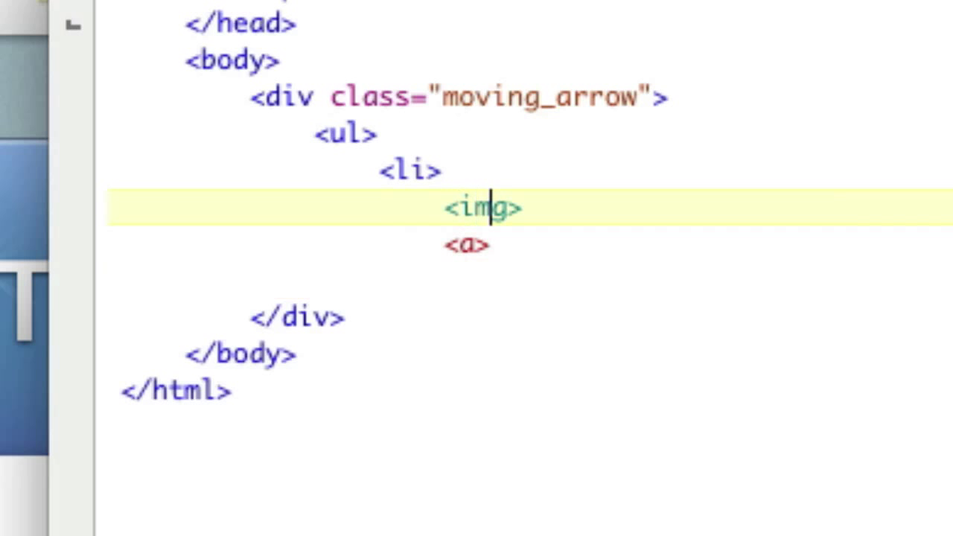
{"action": "type", "text": "src=\"\" /"}
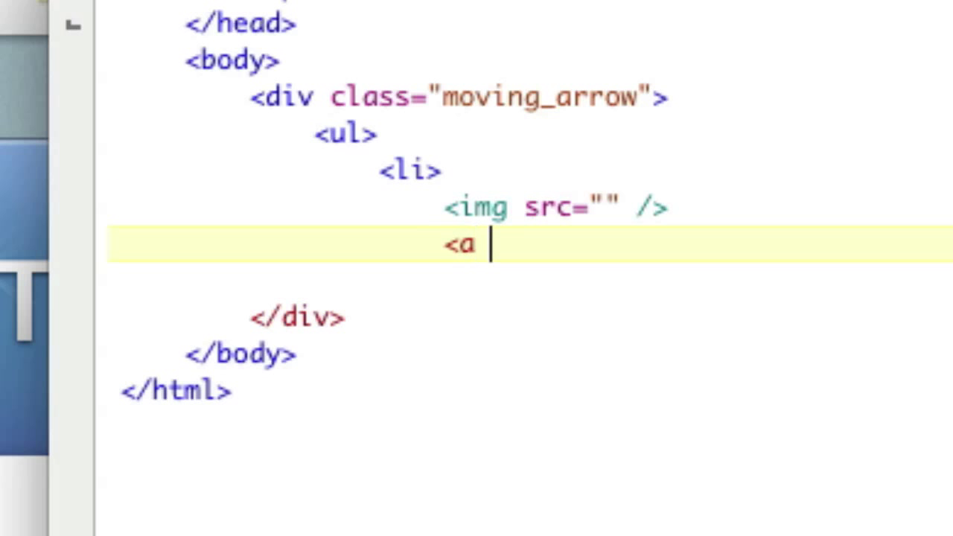
{"action": "type", "text": "href=\"\">"}
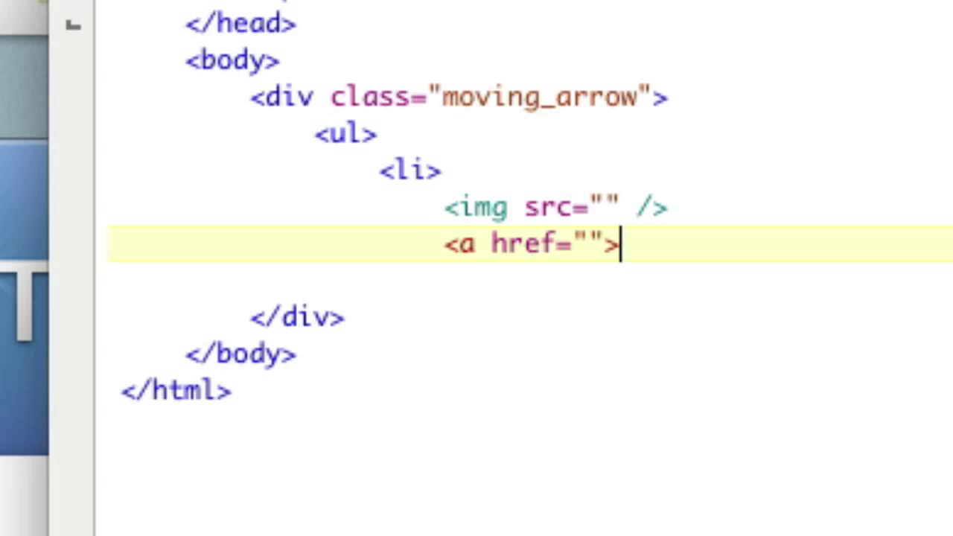
{"action": "type", "text": "Home</a>"}
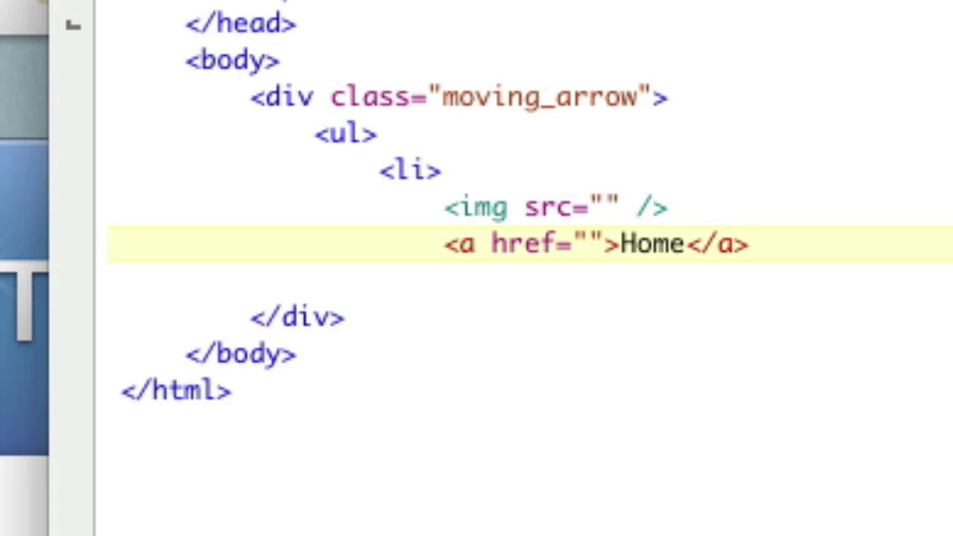
{"action": "type", "text": "</li?"}
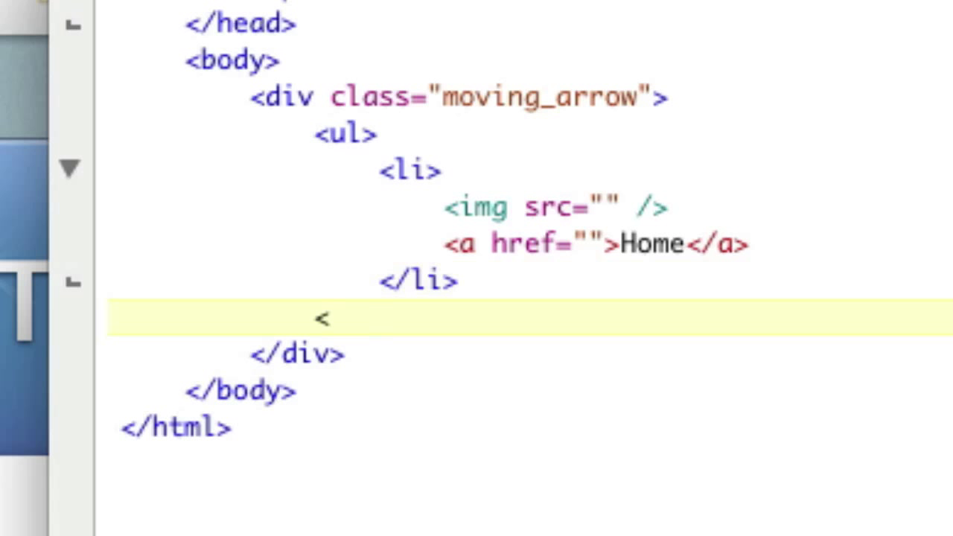
{"action": "type", "text": "/ul>"}
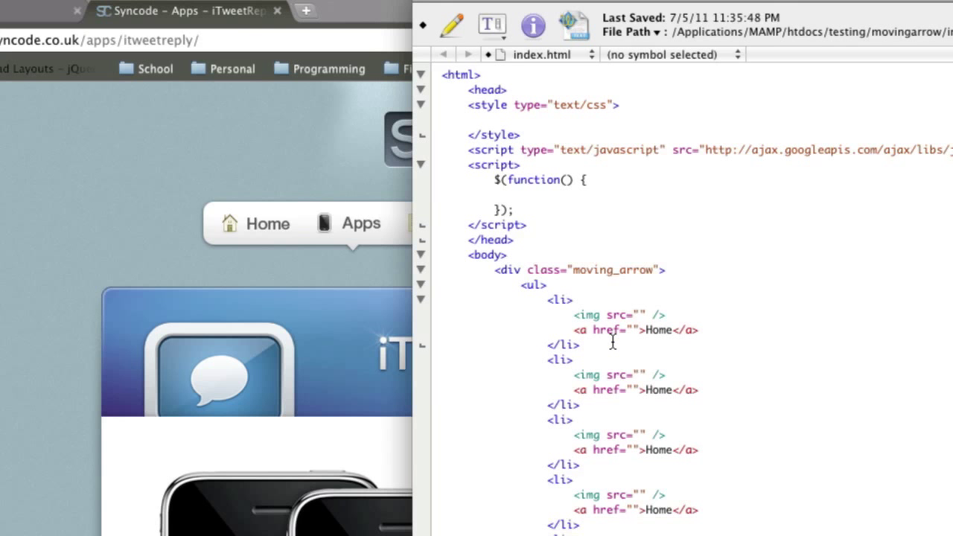
- Rename duplicated Home labels to Blog and About Us among the six menu links
{"action": "double_click", "coordinate": [658, 389]}
{"action": "type", "text": "Apps"}
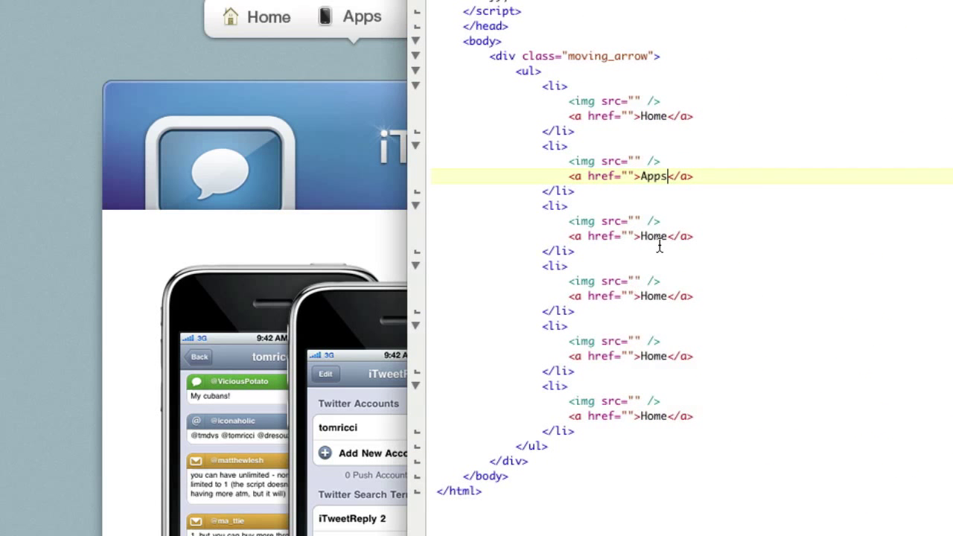
{"action": "type", "text": "Blog"}
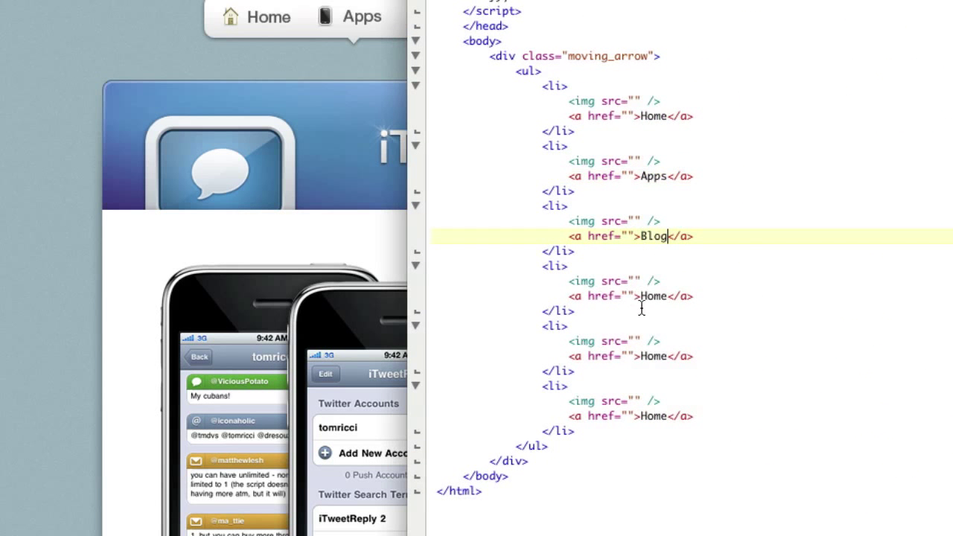
{"action": "type", "text": "About Us"}
{"action": "left_click", "coordinate": [631, 416]}
{"action": "type", "text": "Contact"}
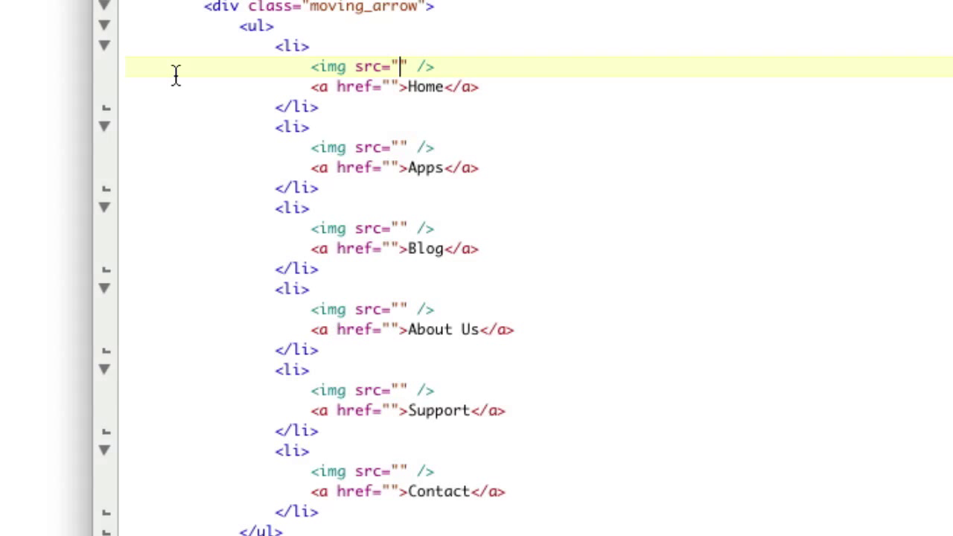
- Set each menu item's img src to icon.png
{"action": "type", "text": "ic"}
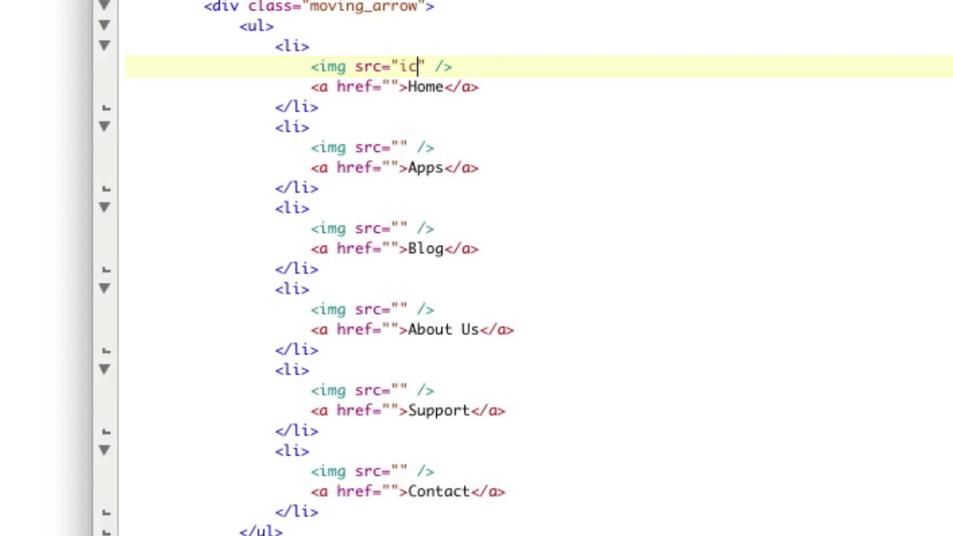
{"action": "type", "text": "on.png"}
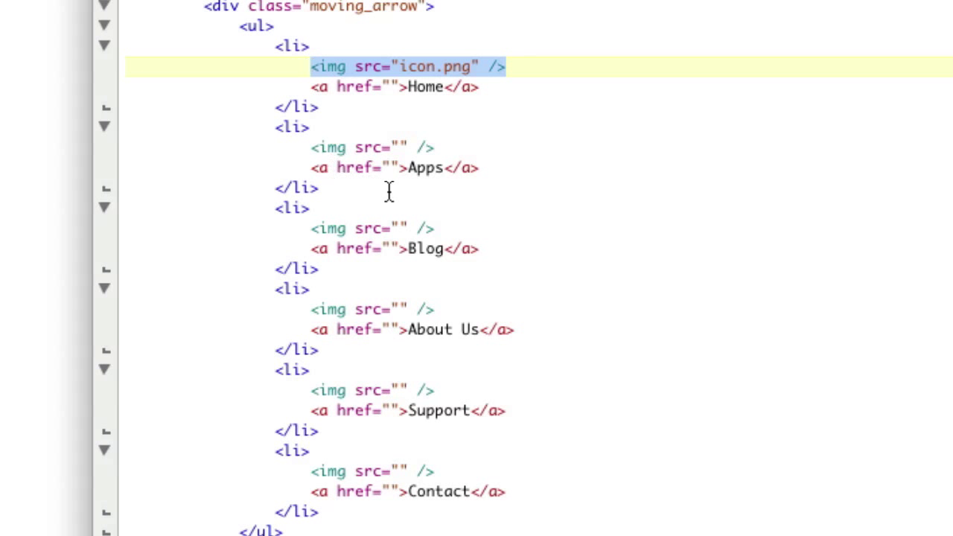
{"action": "type", "text": "icon.png"}
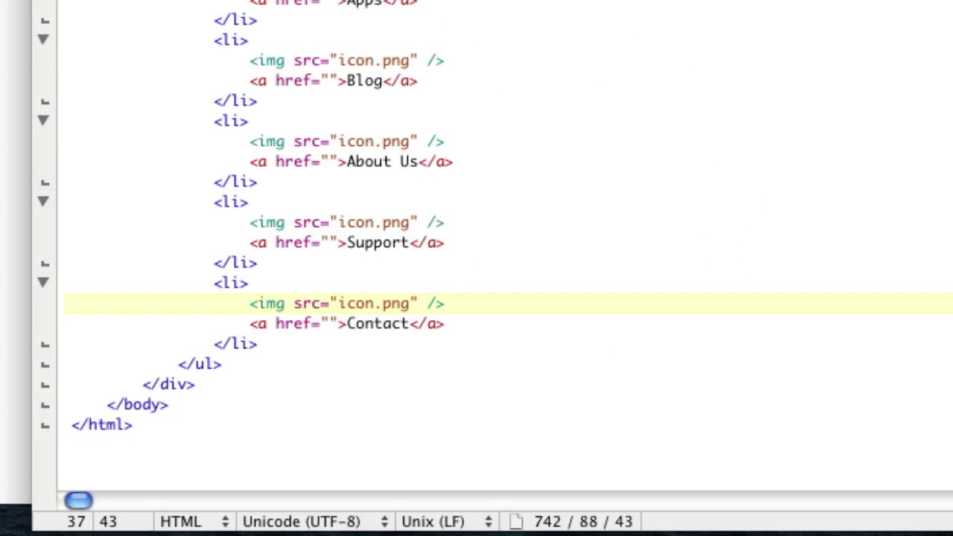
- Insert a blank line after the closing </ul> inside the moving_arrow div
{"action": "left_click", "coordinate": [220, 363]}
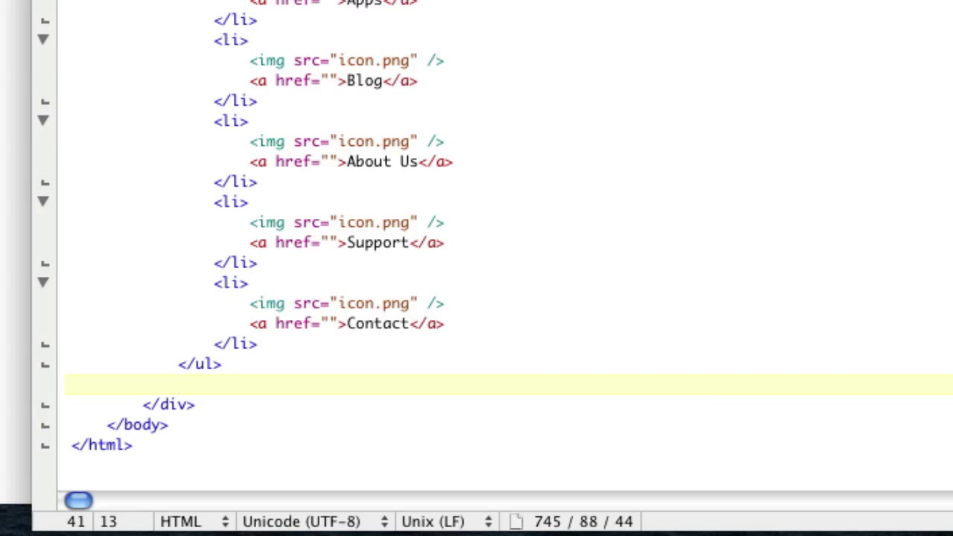
{"action": "left_click", "coordinate": [177, 384]}
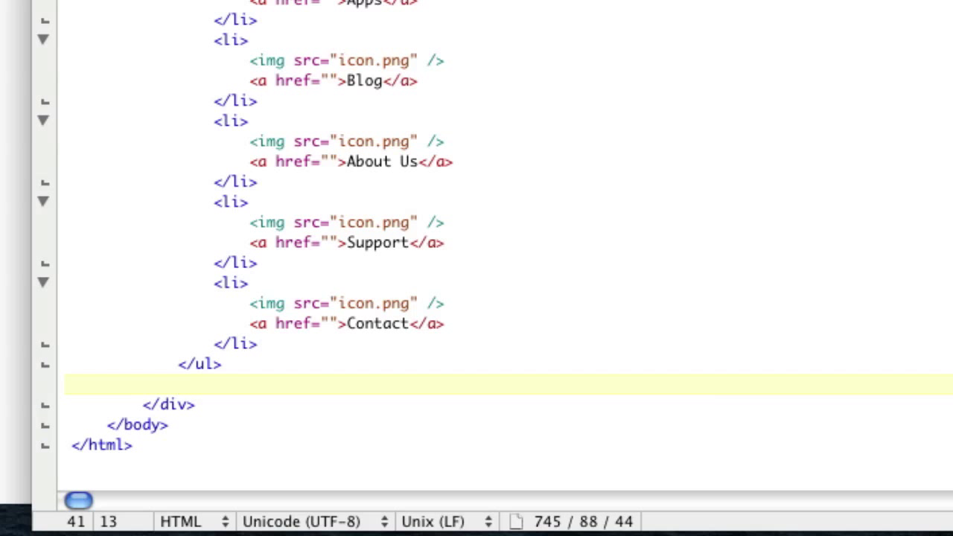
{"action": "left_click", "coordinate": [177, 384]}
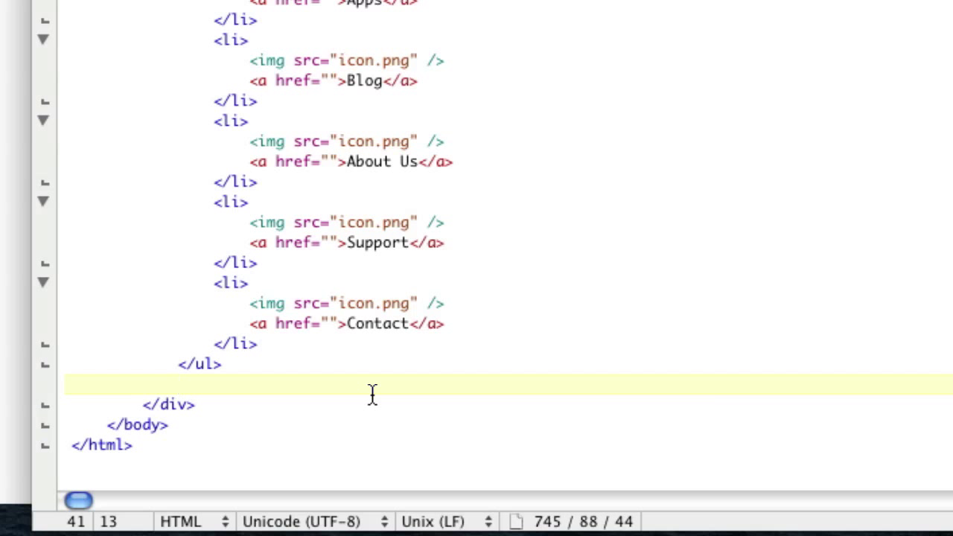
{"action": "left_click", "coordinate": [177, 384]}
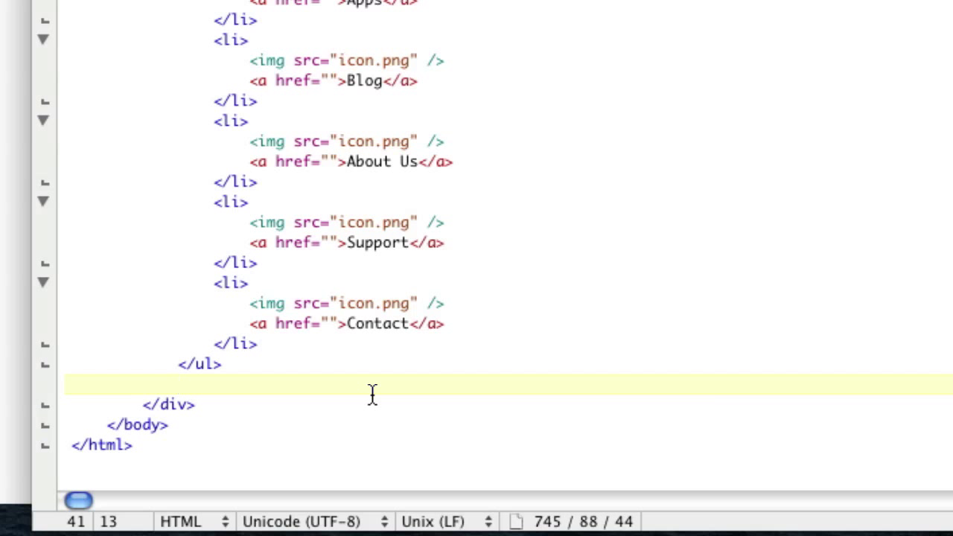
- Add a <div id="arrow"> below the list and open a line inside it
{"action": "left_click", "coordinate": [178, 383]}
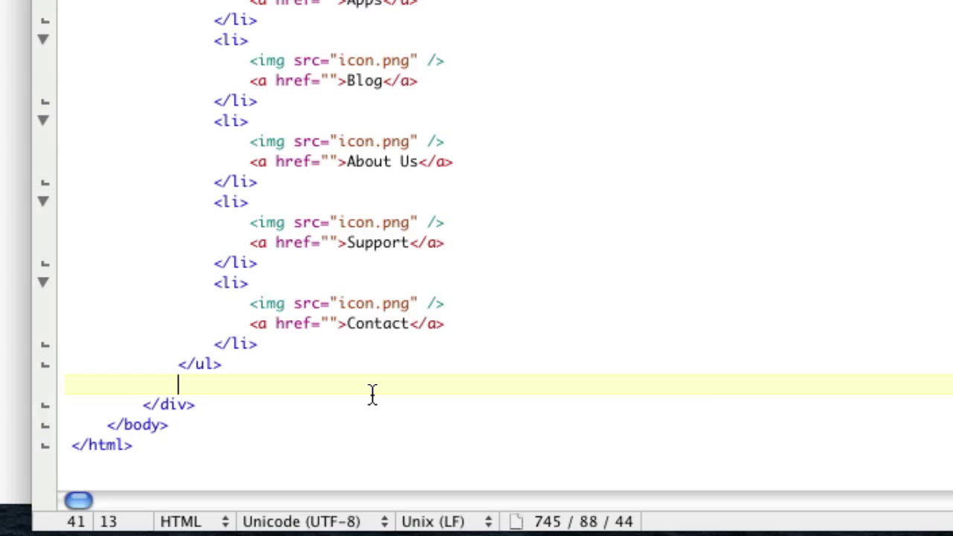
{"action": "type", "text": "<div id"}
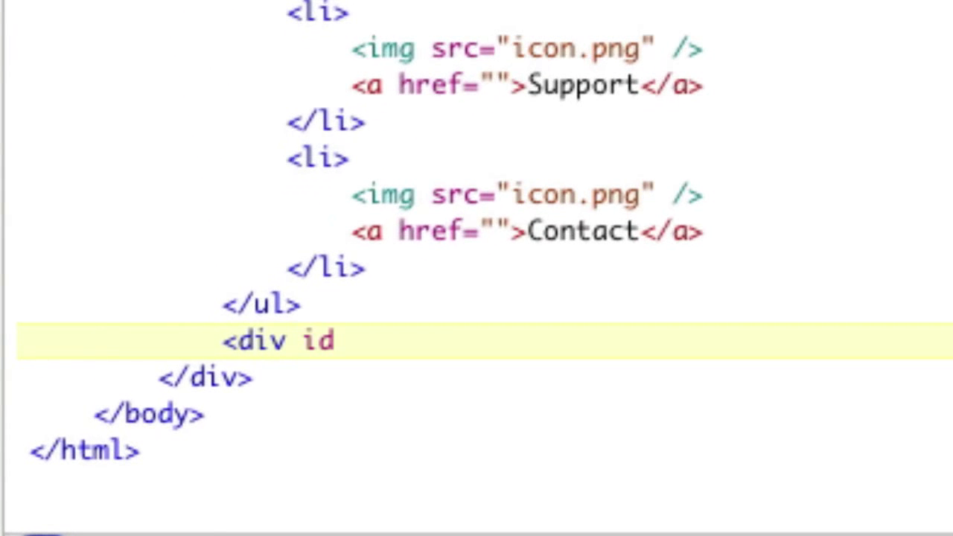
{"action": "key", "text": "Backspace"}
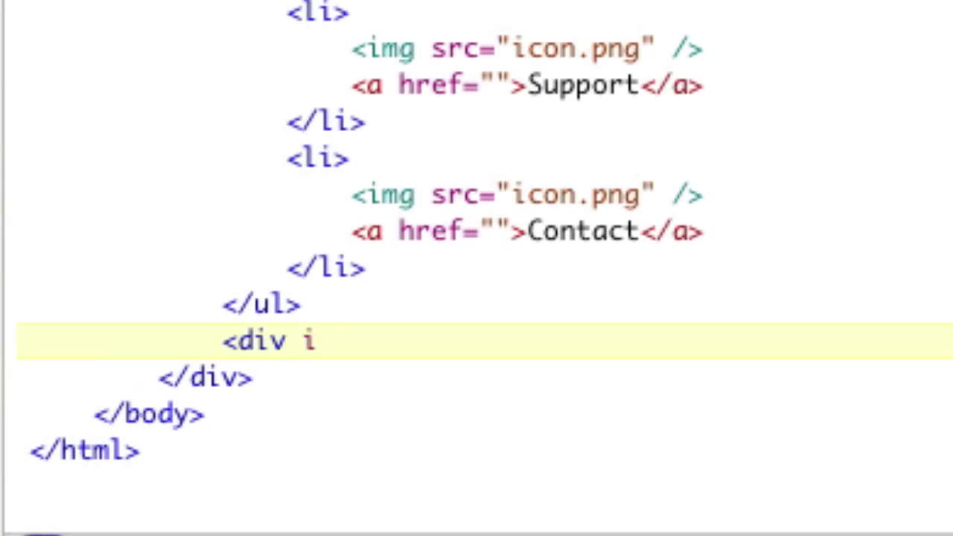
{"action": "type", "text": "d=\"arrow\">"}
{"action": "type", "text": "</div"}
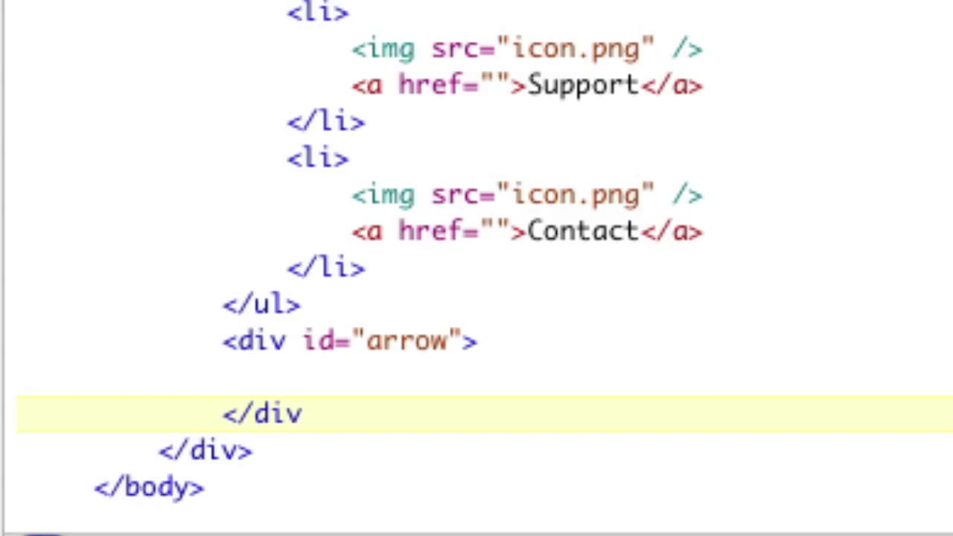
{"action": "key", "text": "up"}
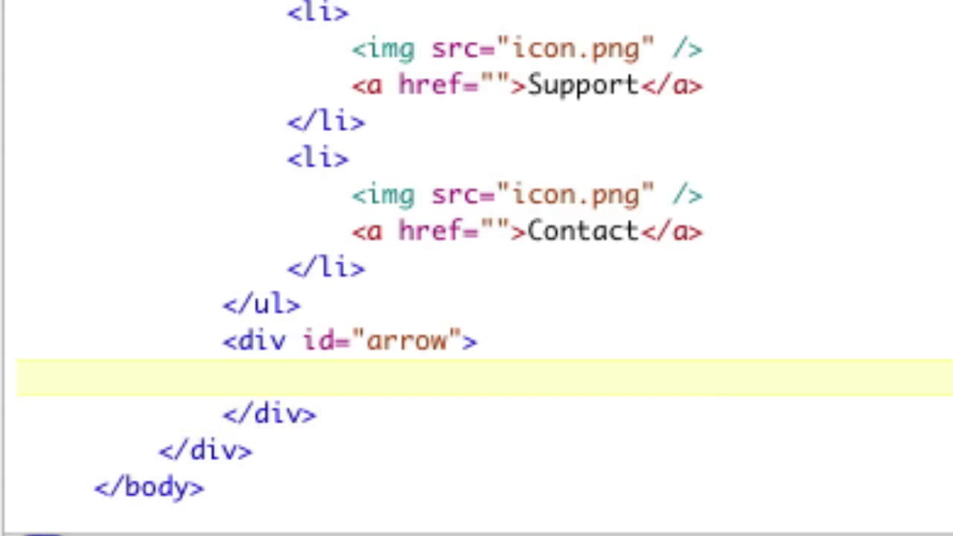
- Write the svg tag with xmlns namespace, version 1.1, width 12px and height 7px
{"action": "type", "text": "<svg"}
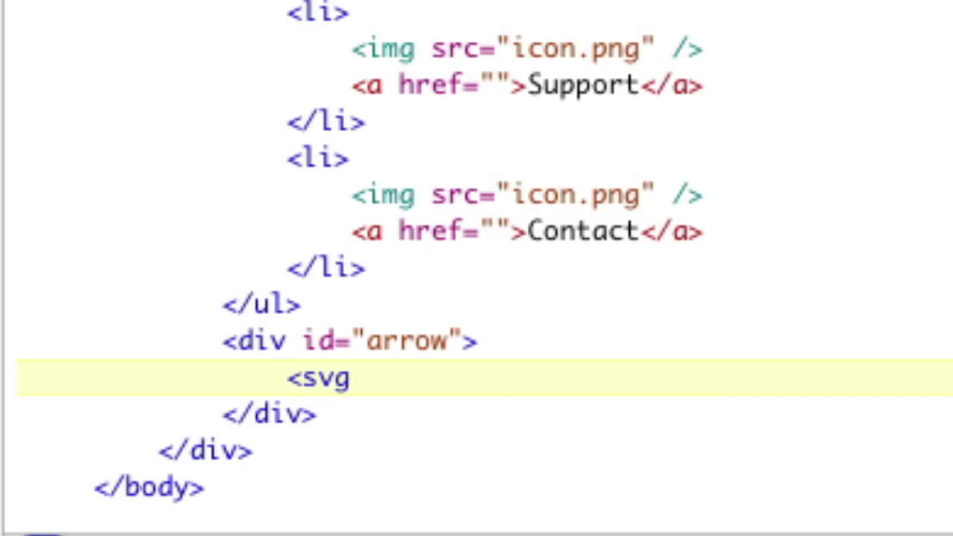
{"action": "type", "text": "xml"}
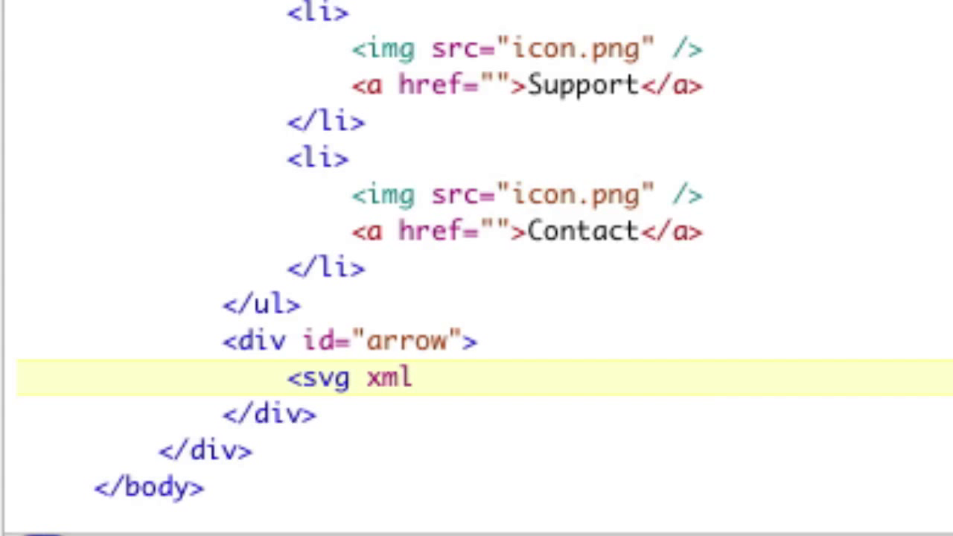
{"action": "type", "text": "ns=\""}
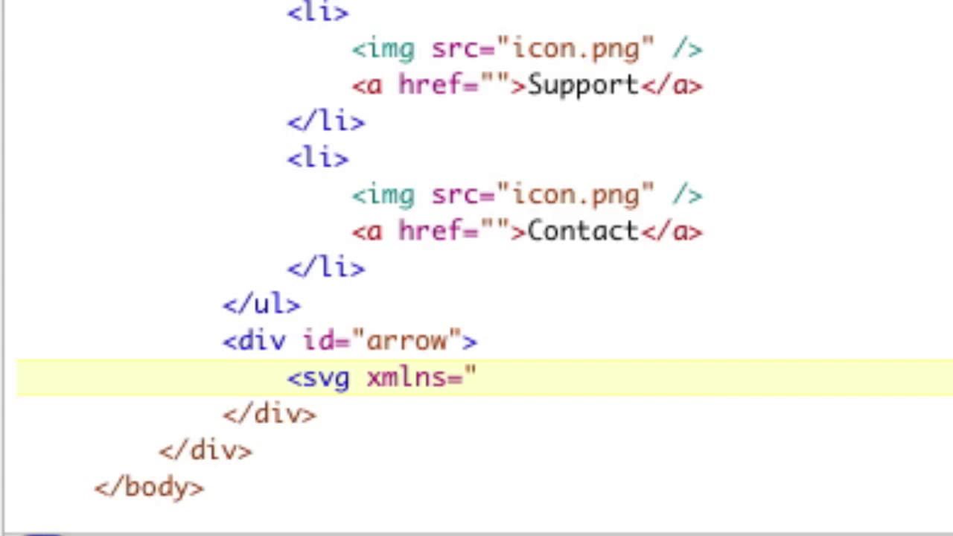
{"action": "type", "text": "http://"}
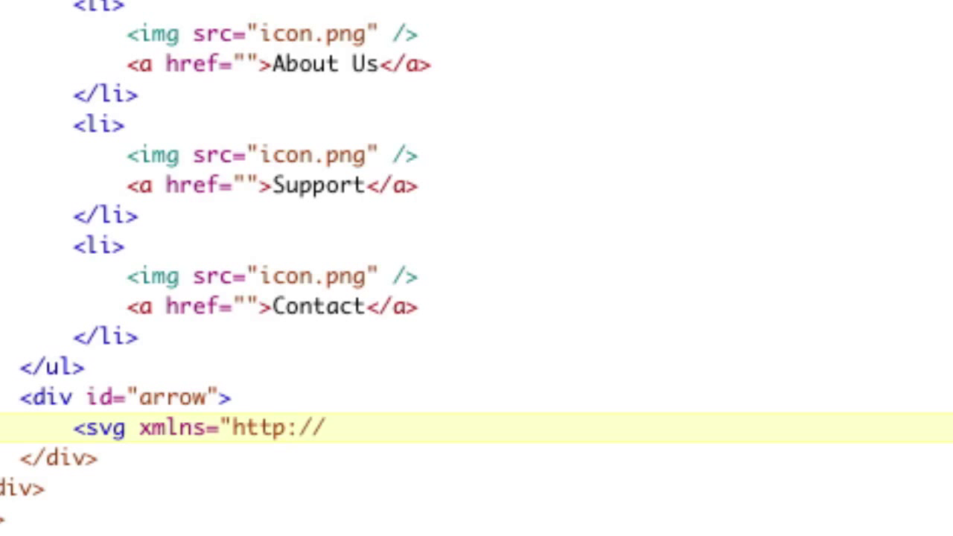
{"action": "type", "text": "www.s3"}
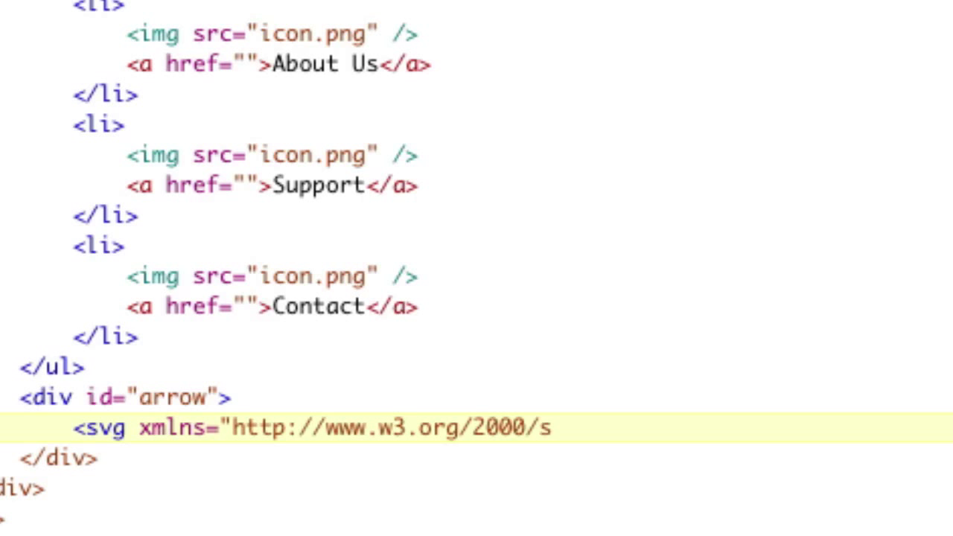
{"action": "type", "text": "vg\" versio"}
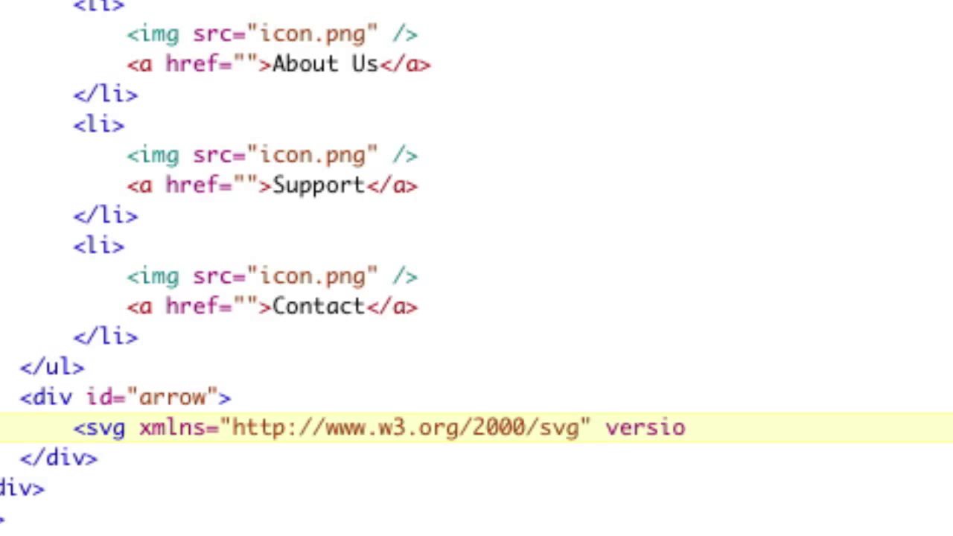
{"action": "type", "text": "n=\"1.1"}
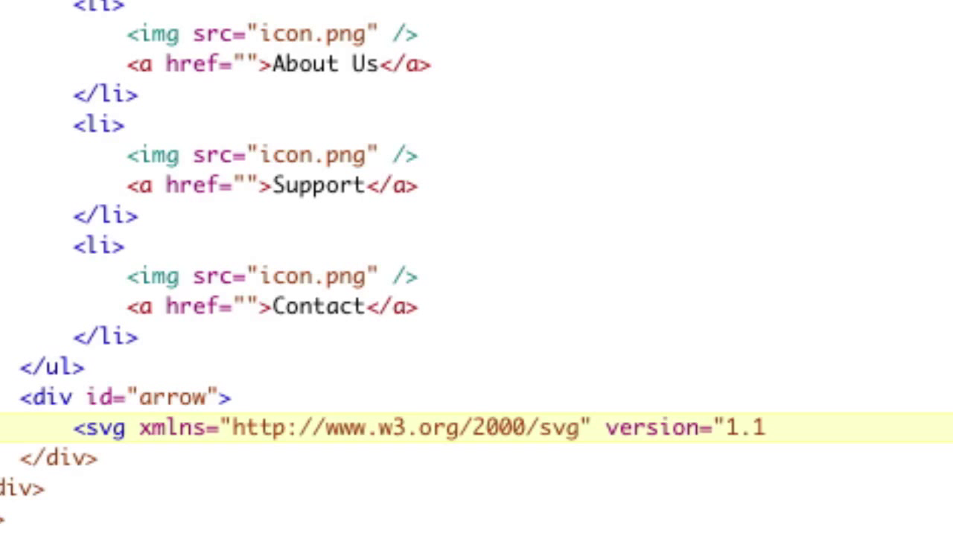
{"action": "type", "text": "width=\"12"}
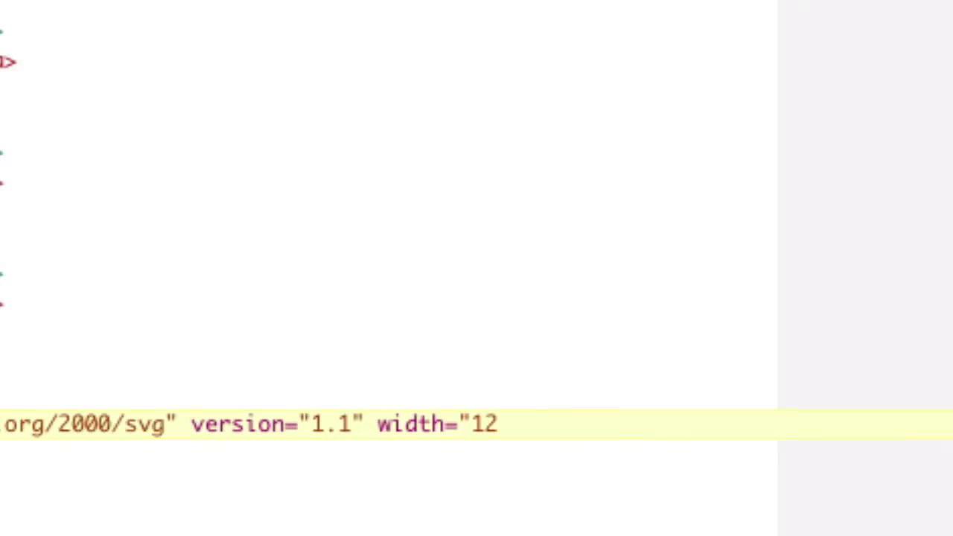
{"action": "type", "text": "px\""}
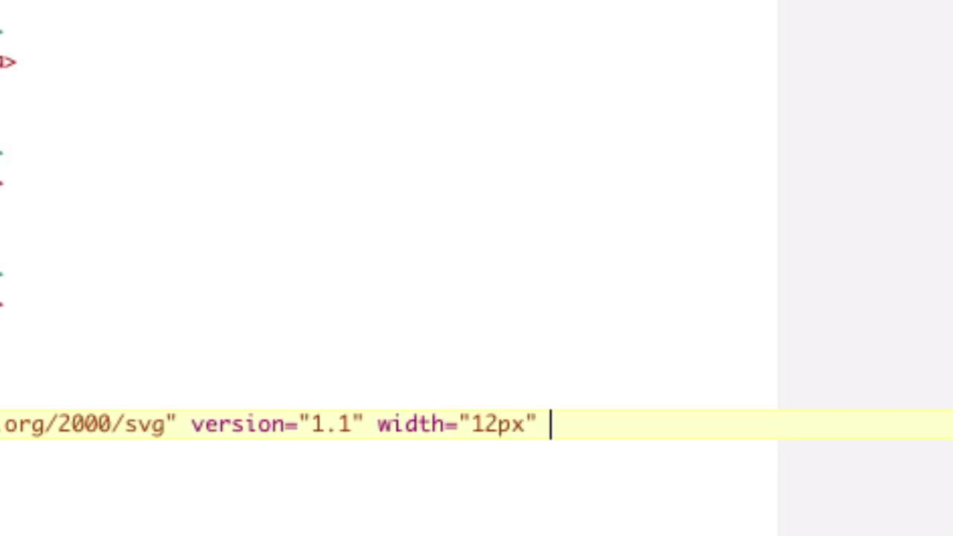
{"action": "type", "text": "height=\"7px"}
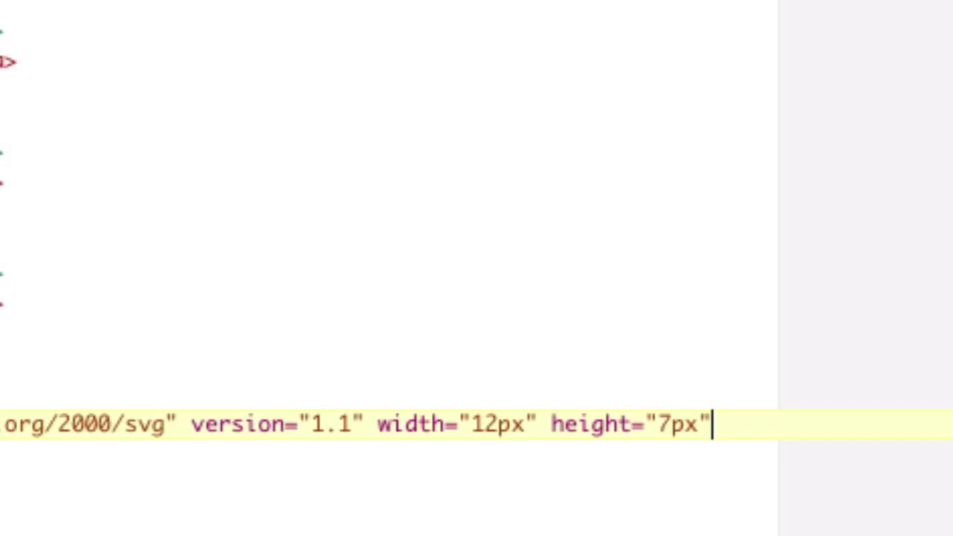
{"action": "type", "text": ">"}
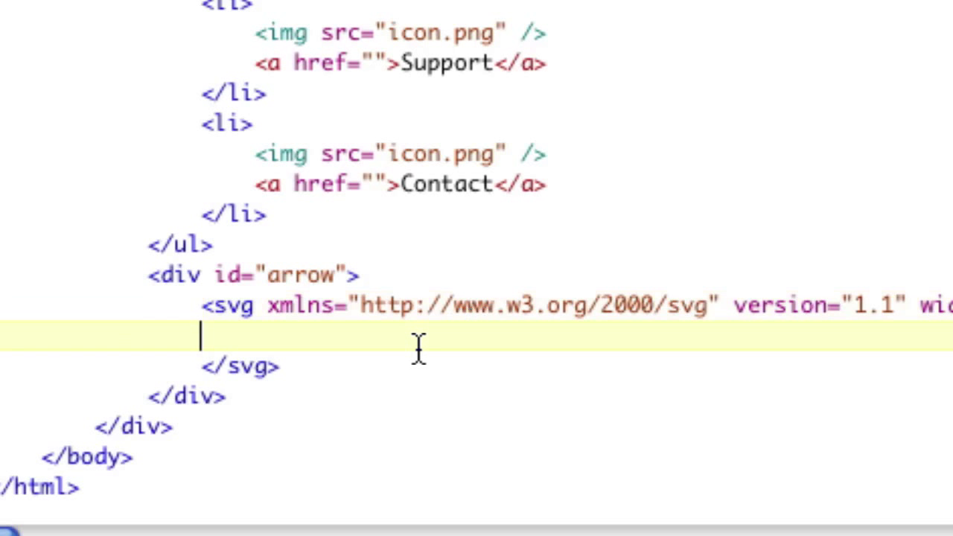
{"action": "mouse_move", "coordinate": [651, 341]}
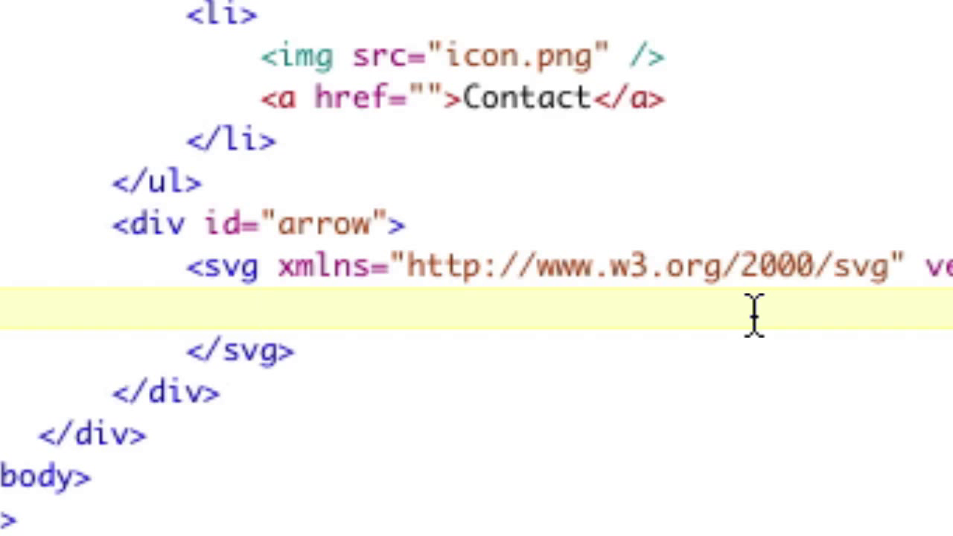
- Inside the svg add <polygon id="arrow_thumb" points="x,y x,y x,y"/>
{"action": "type", "text": "<"}
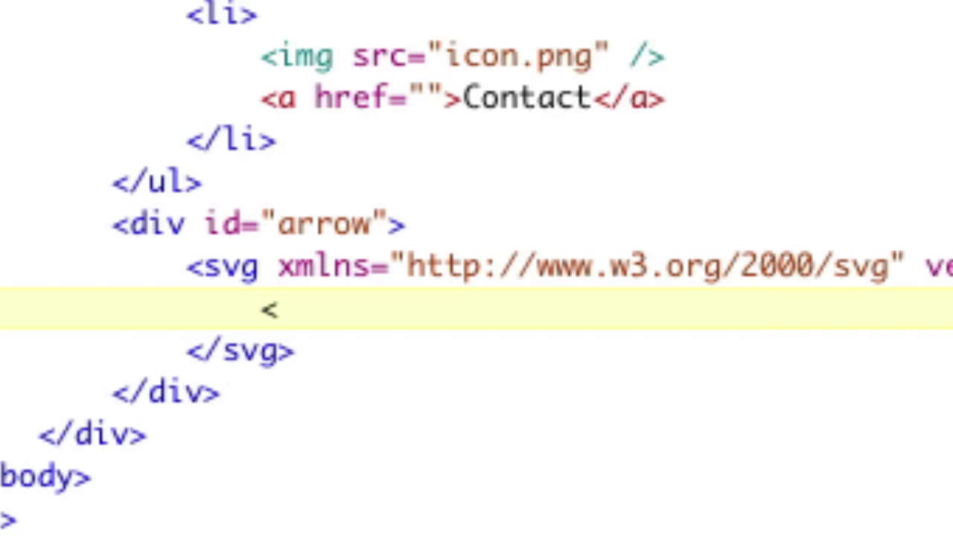
{"action": "type", "text": "polygon"}
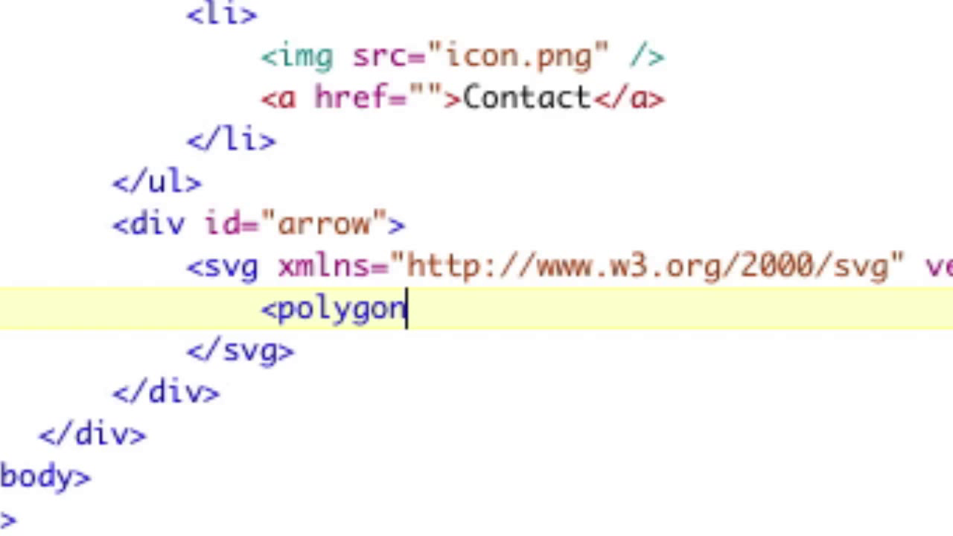
{"action": "type", "text": "id=\""}
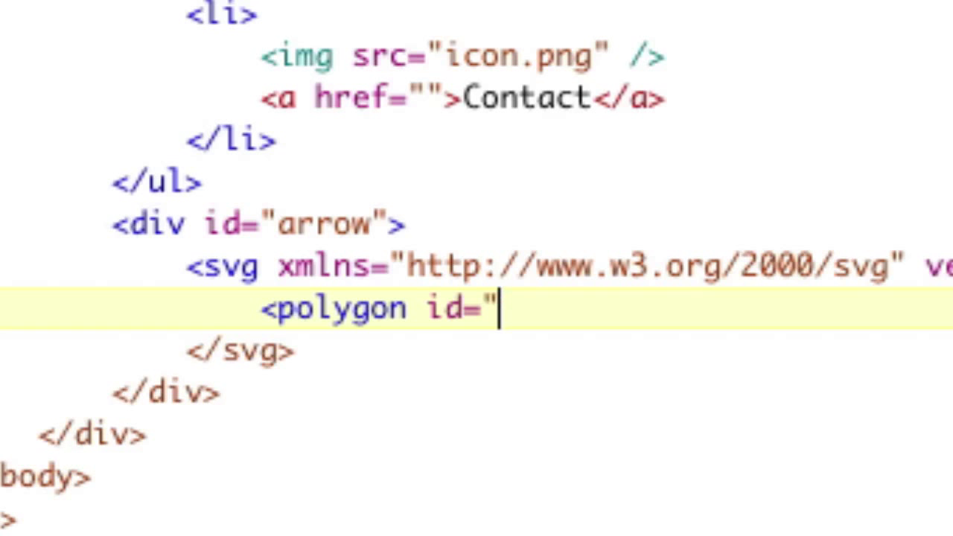
{"action": "type", "text": "arrow_thumb\""}
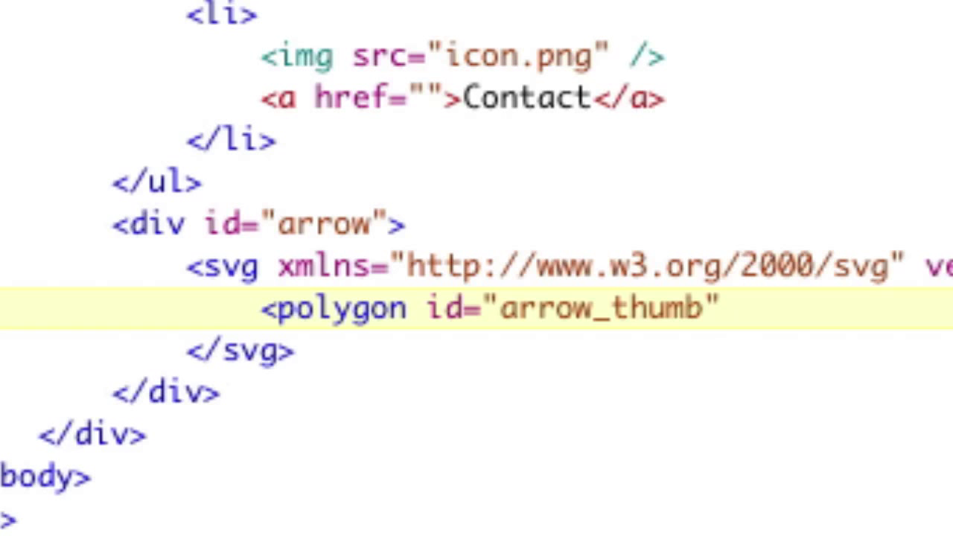
{"action": "type", "text": "points=\""}
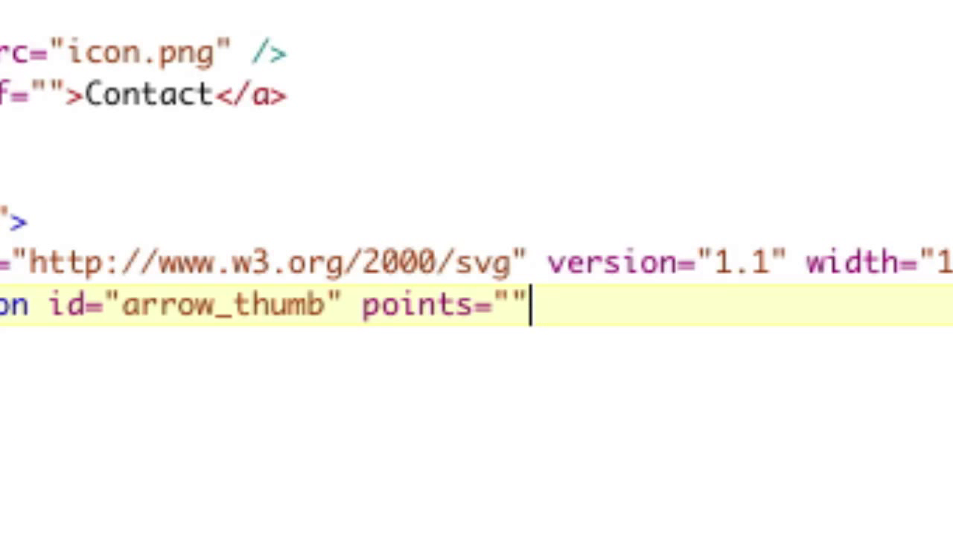
{"action": "type", "text": "/>"}
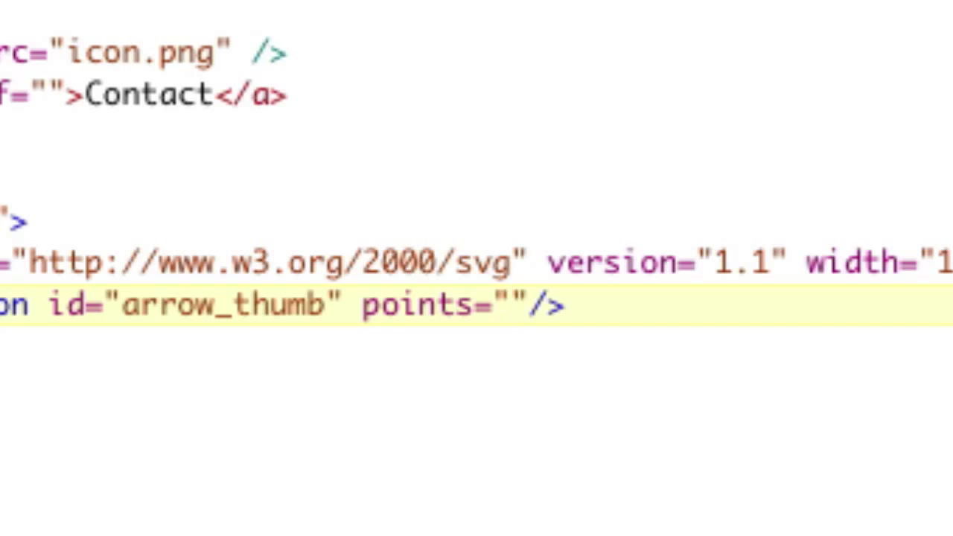
{"action": "type", "text": "x,y x,y"}
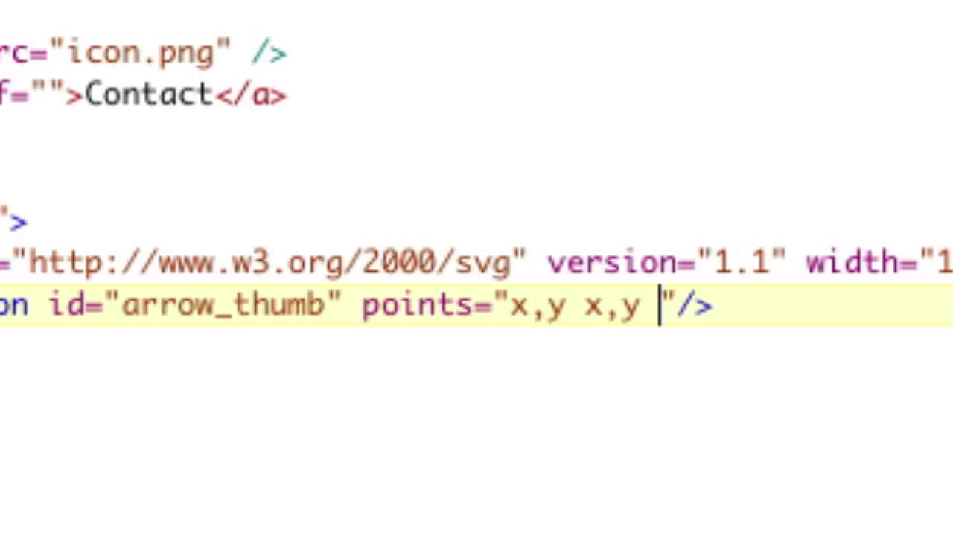
{"action": "type", "text": "x,y"}
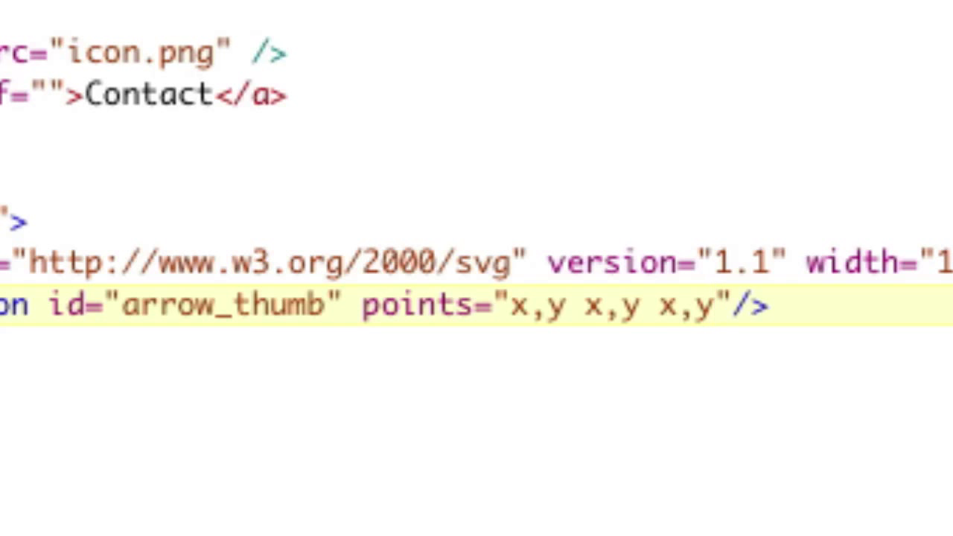
- Replace the first point with 0,0 and begin the second point with 6
{"action": "left_click", "coordinate": [604, 305]}
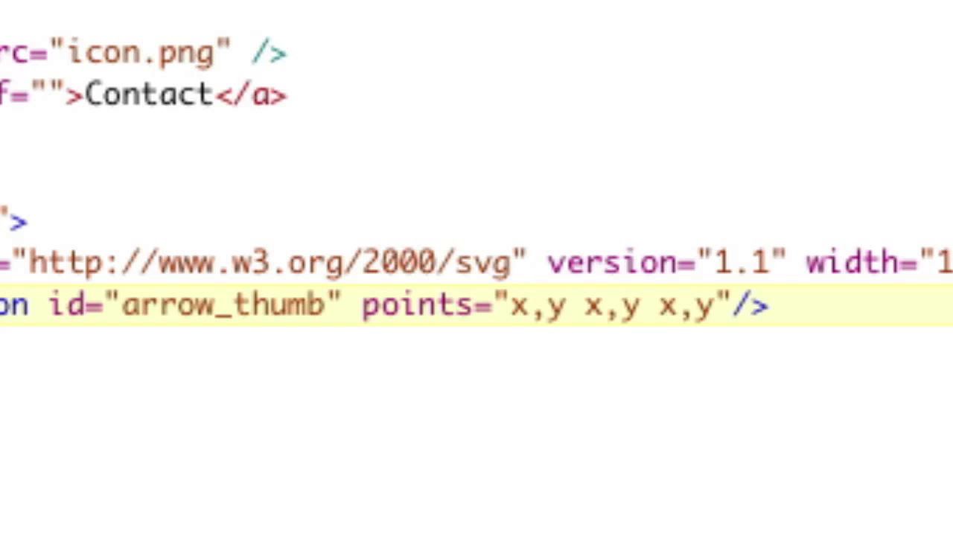
{"action": "left_click", "coordinate": [529, 305]}
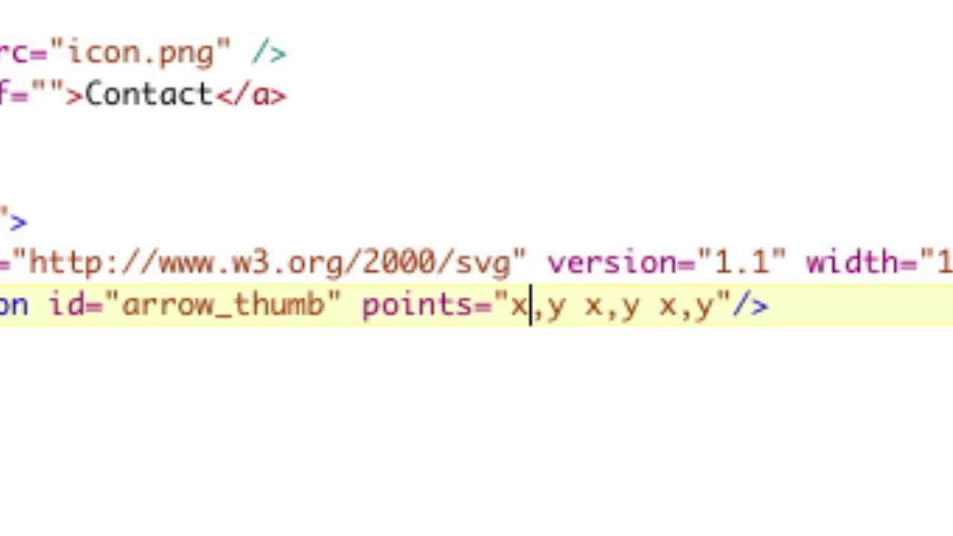
{"action": "type", "text": "0,0"}
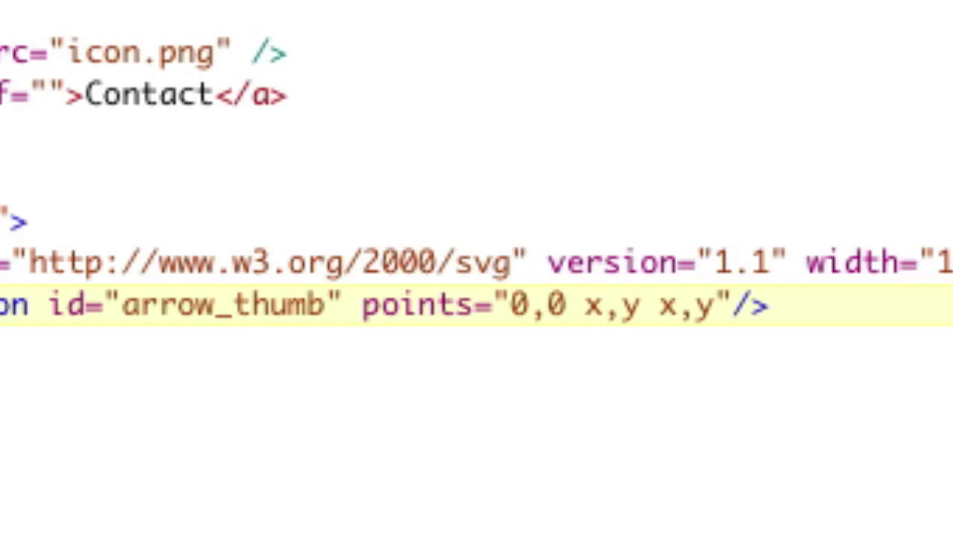
{"action": "left_click", "coordinate": [637, 305]}
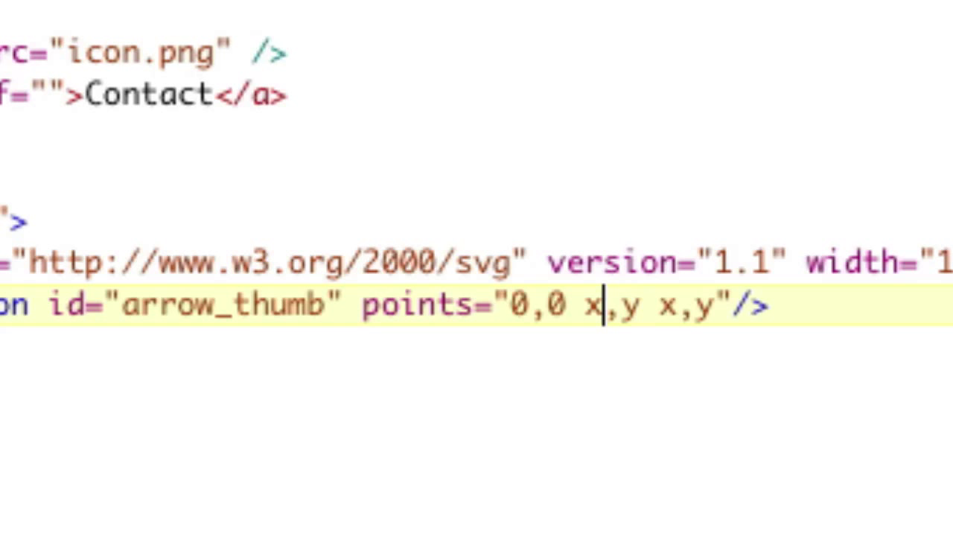
{"action": "type", "text": "6"}
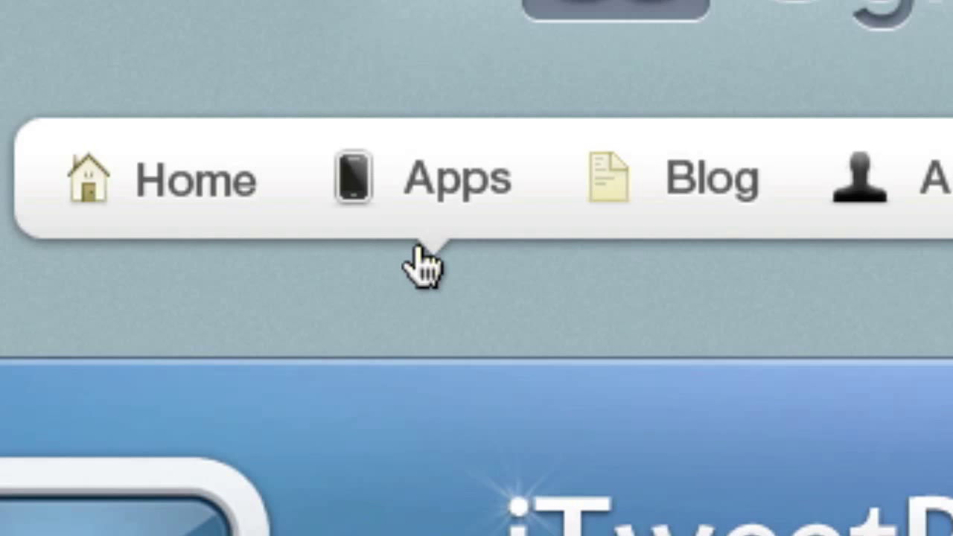
{"action": "mouse_move", "coordinate": [432, 268]}
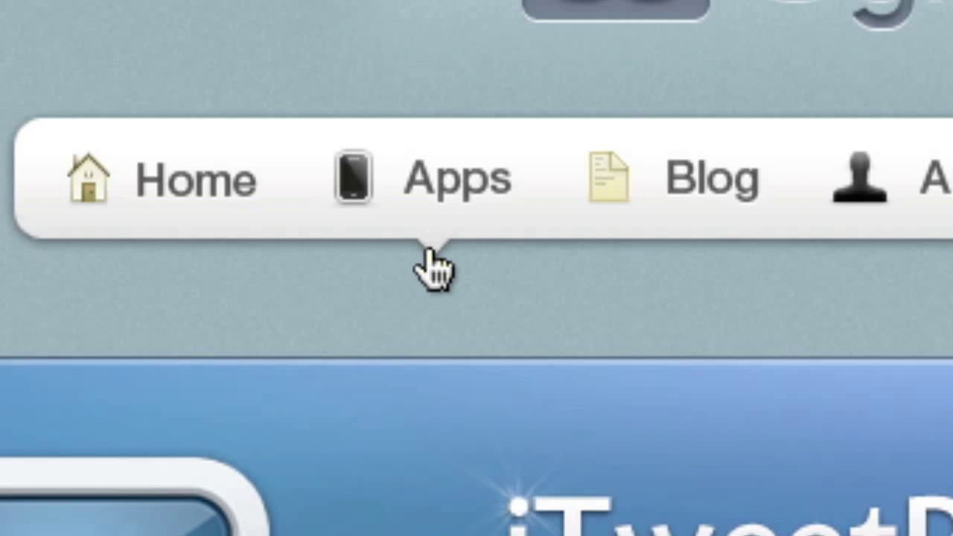
{"action": "mouse_move", "coordinate": [443, 264]}
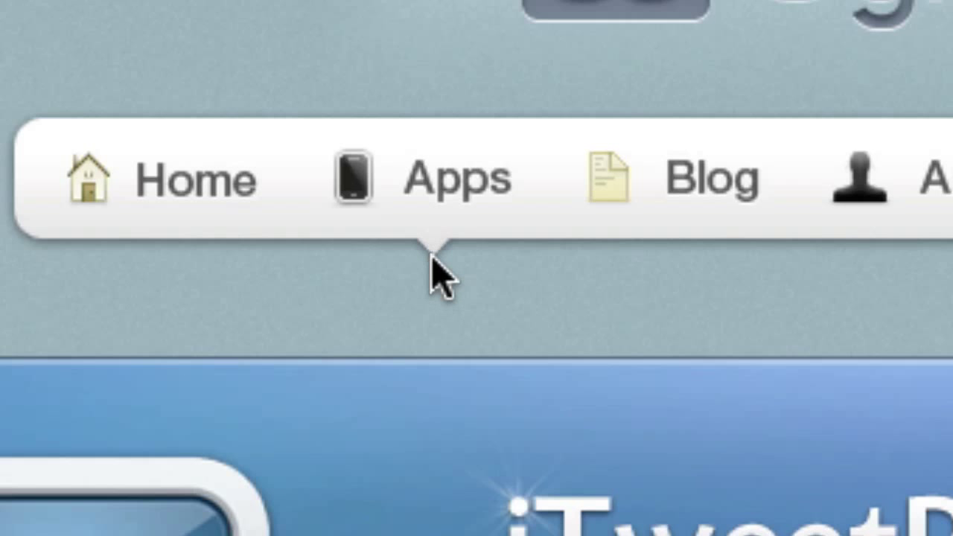
{"action": "mouse_move", "coordinate": [439, 282]}
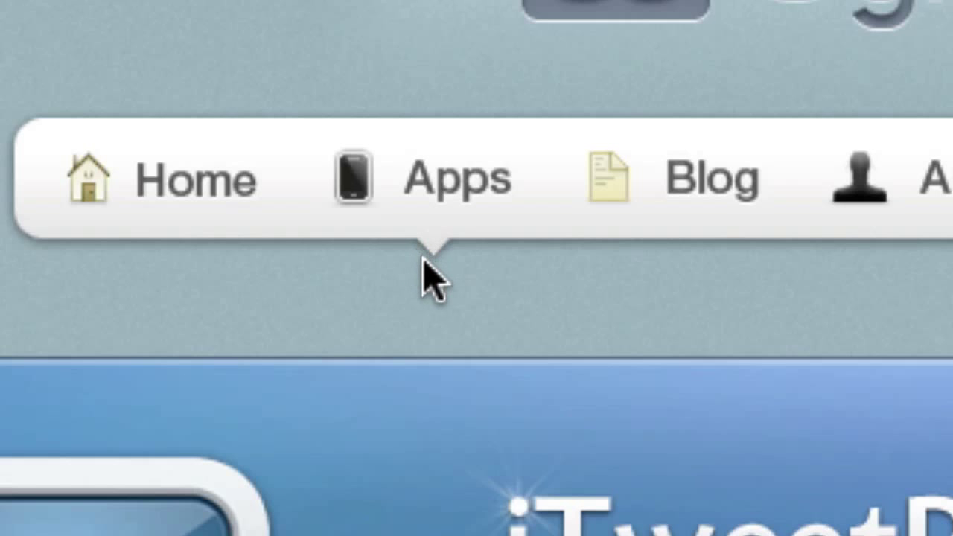
{"action": "mouse_move", "coordinate": [439, 267]}
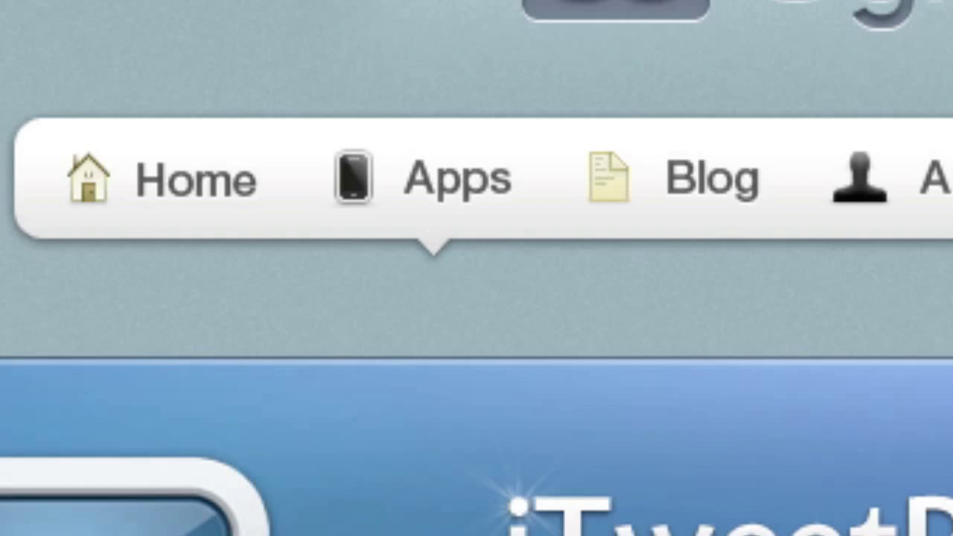
{"action": "mouse_move", "coordinate": [428, 264]}
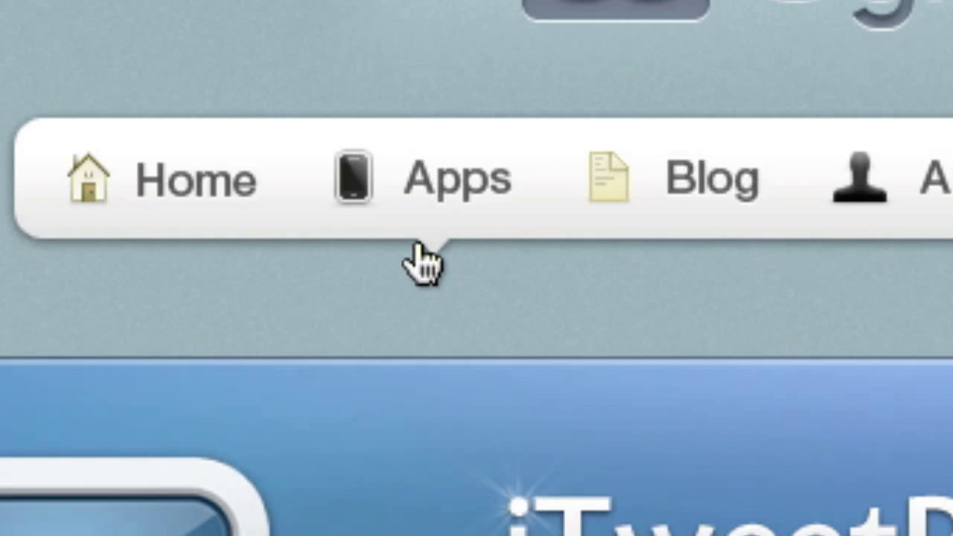
{"action": "mouse_move", "coordinate": [431, 279]}
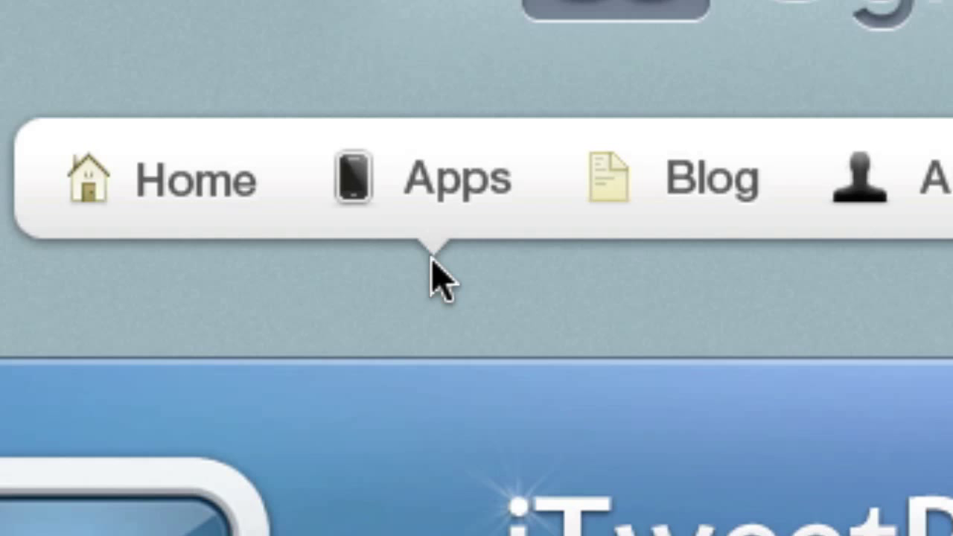
{"action": "mouse_move", "coordinate": [447, 264]}
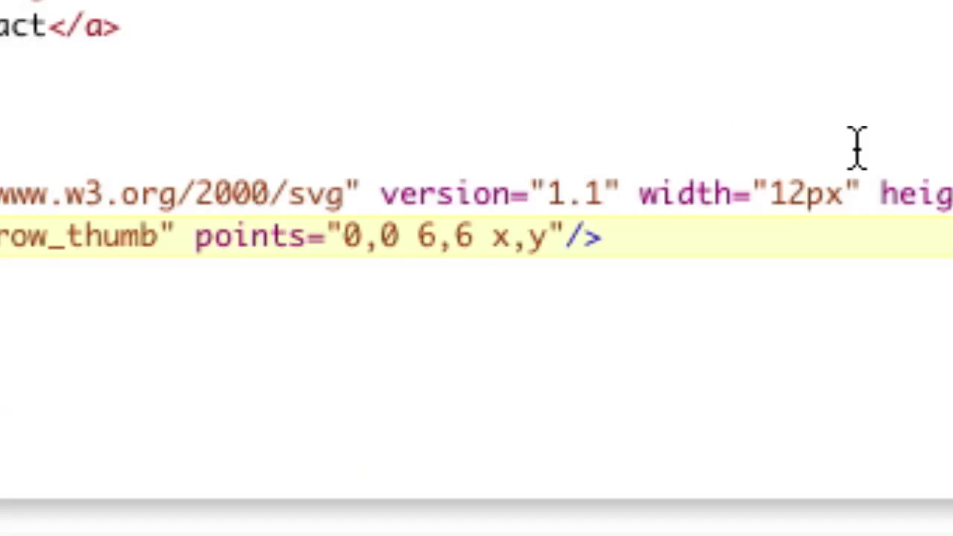
- Finish the polygon points as 0,0 6,6 12,0 and add fill="#333"
{"action": "type", "text": "12"}
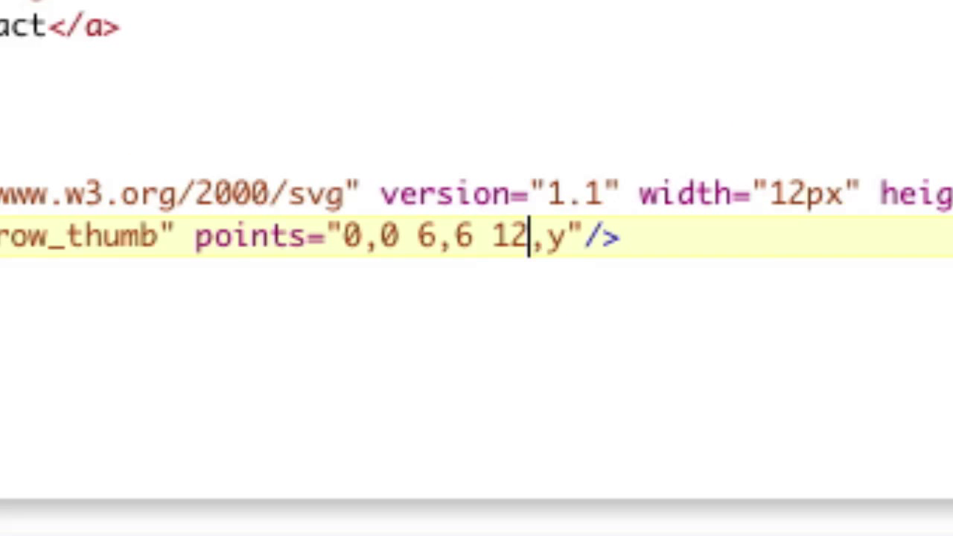
{"action": "key", "text": "Backspace"}
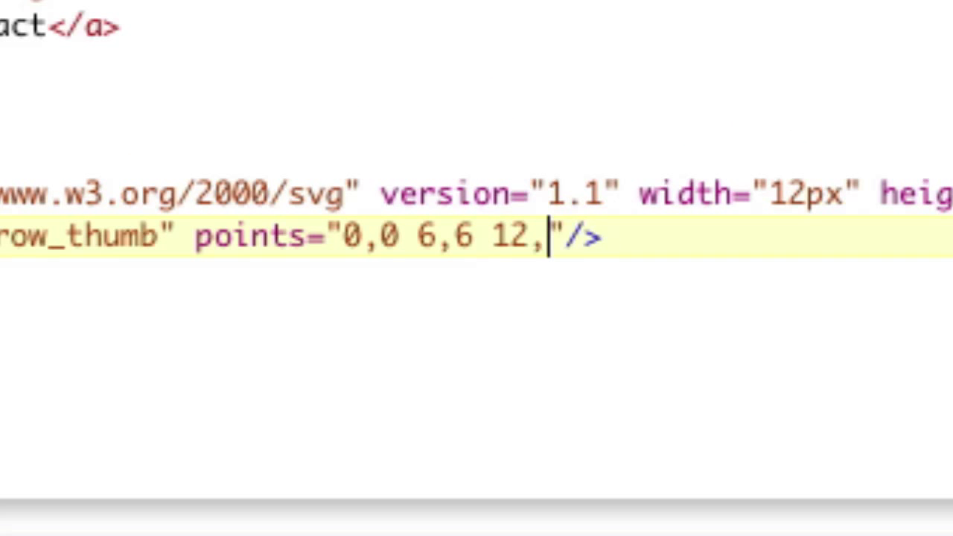
{"action": "type", "text": "0"}
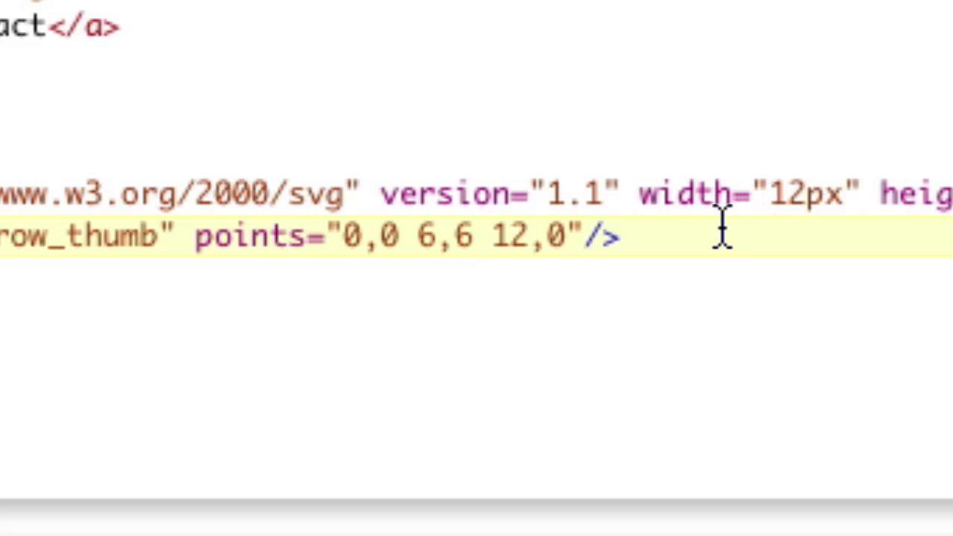
{"action": "mouse_move", "coordinate": [647, 234]}
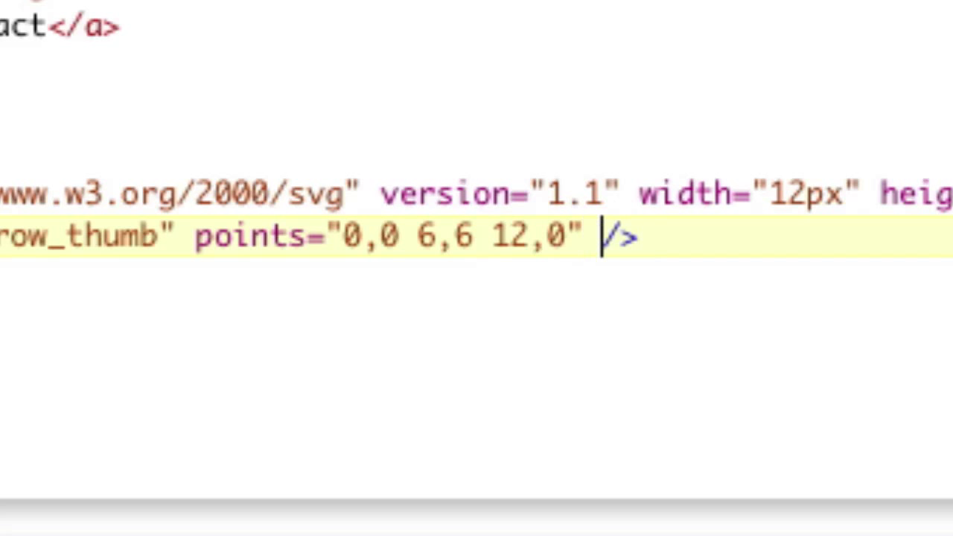
{"action": "type", "text": "fill=\"\""}
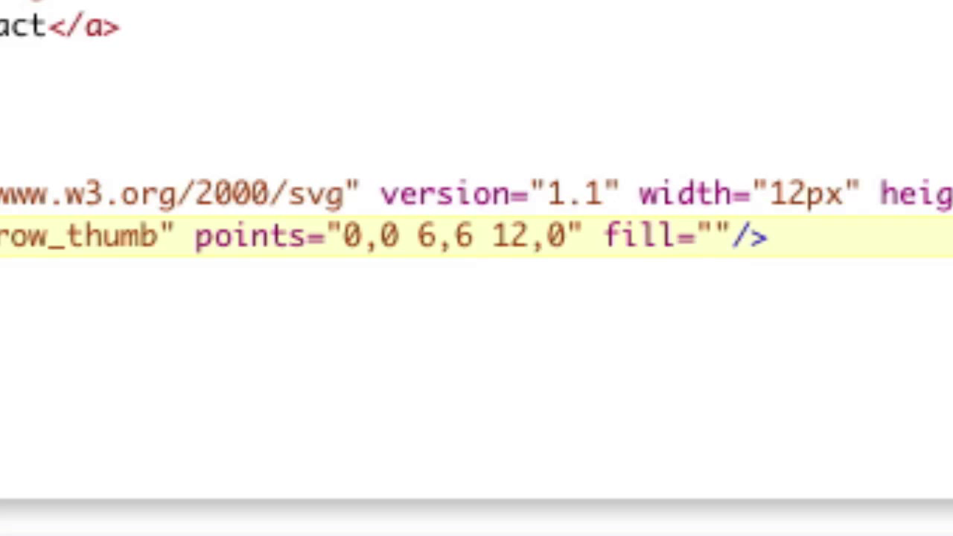
{"action": "type", "text": "#"}
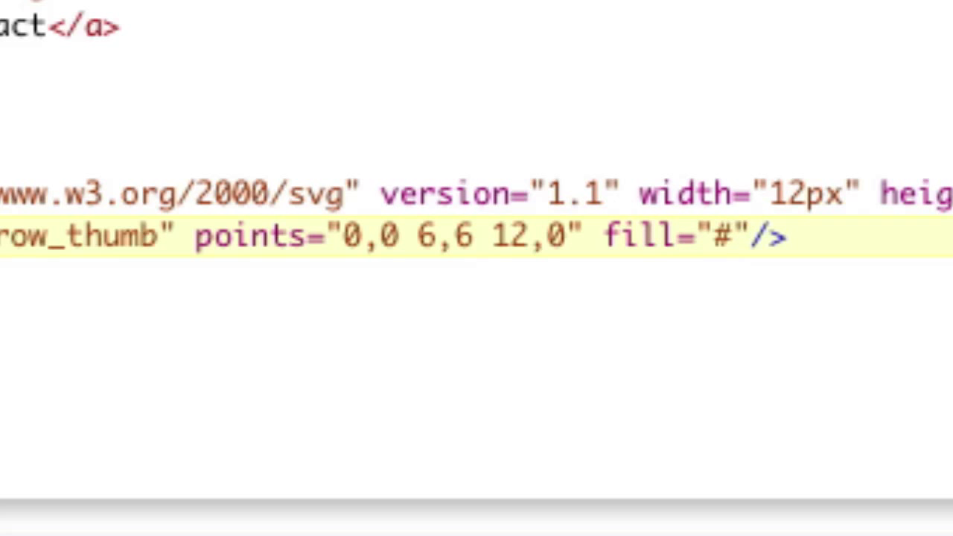
{"action": "type", "text": "333"}
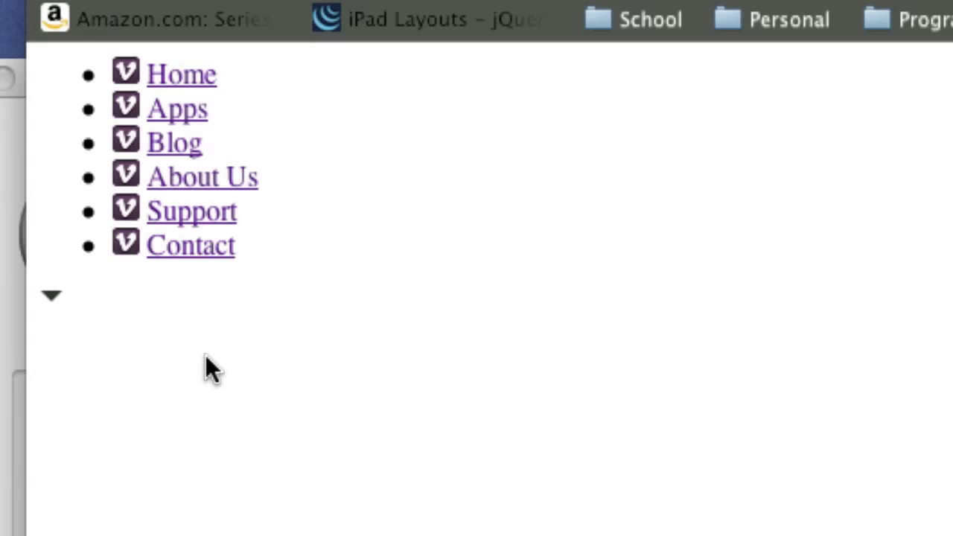
{"action": "mouse_move", "coordinate": [108, 342]}
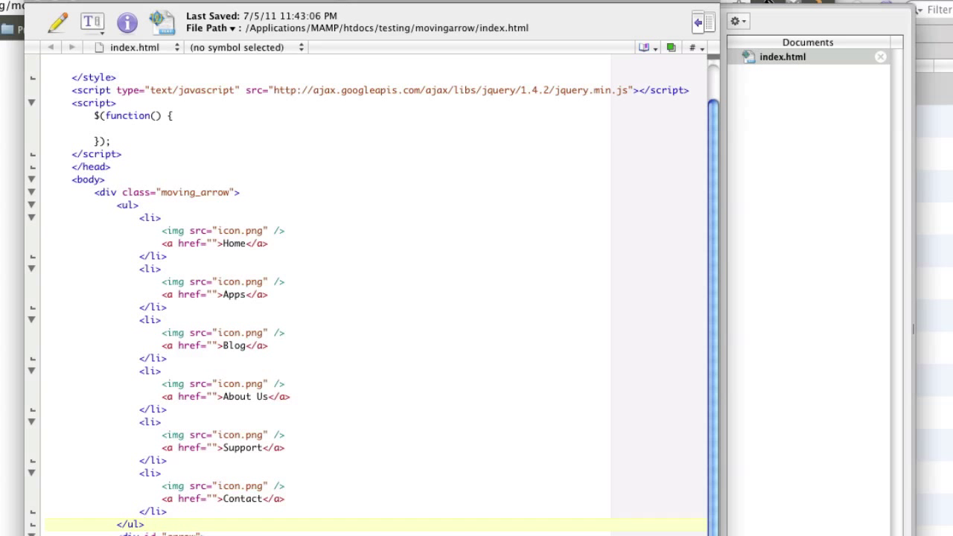
- Write the div.moving_arrow rule and select the list's gradient background declaration
{"action": "left_click", "coordinate": [143, 524]}
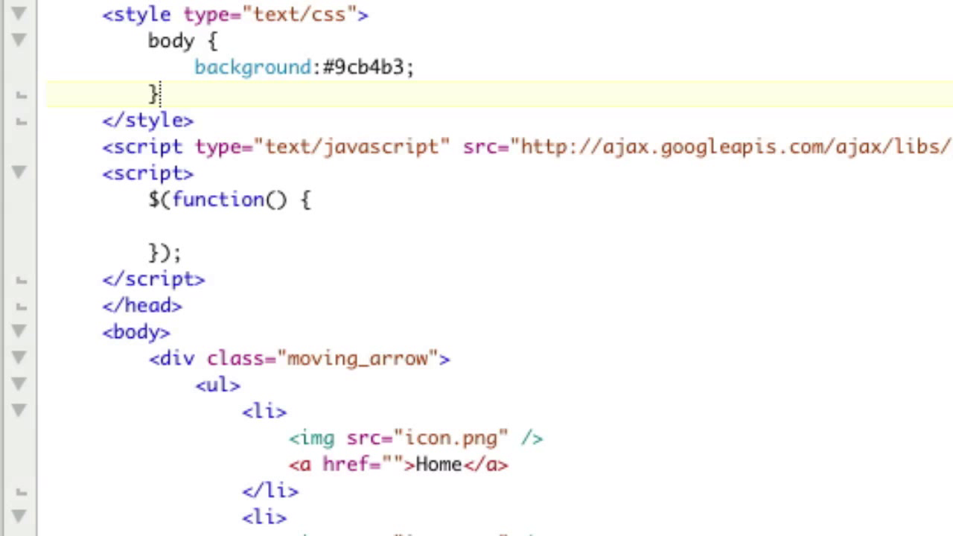
{"action": "mouse_move", "coordinate": [246, 97]}
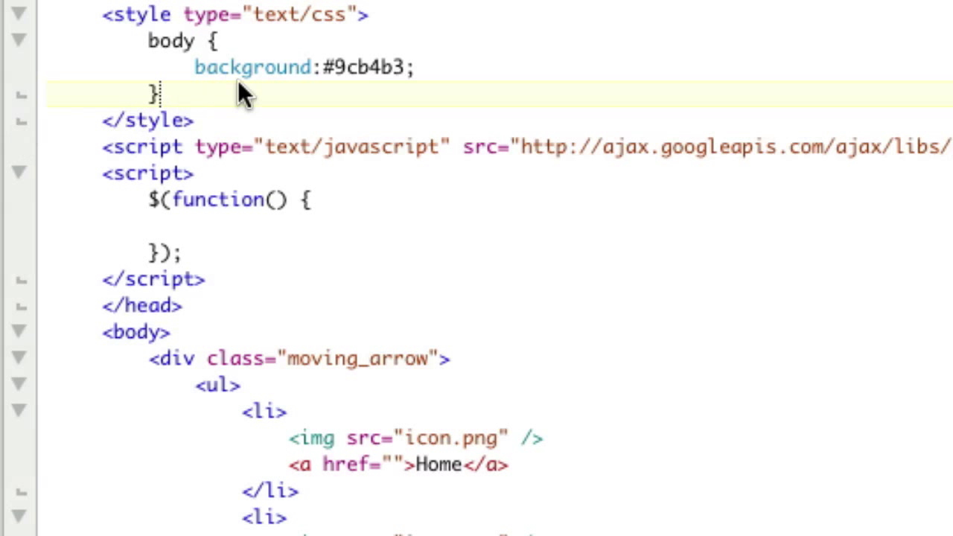
{"action": "type", "text": "div.moving_arrow {"}
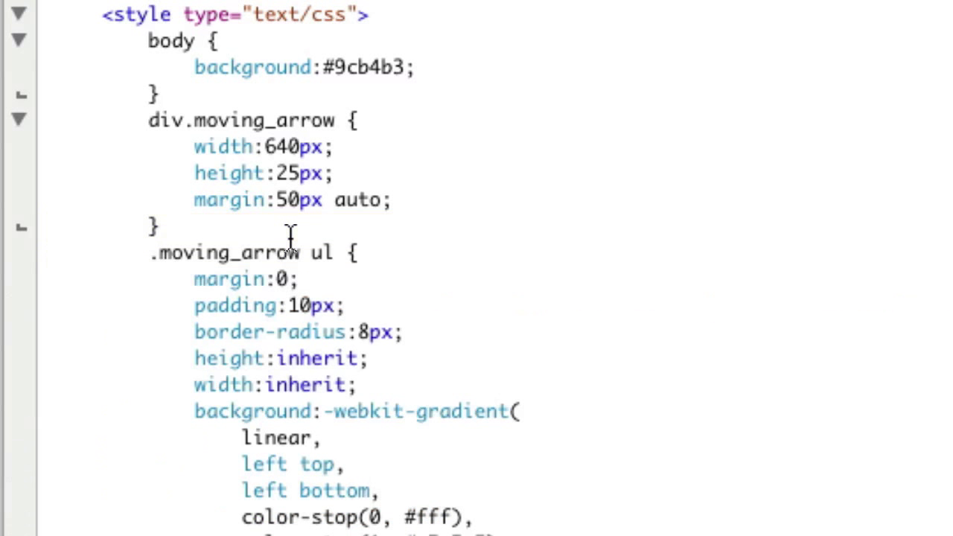
{"action": "scroll", "scroll_direction": "down", "scroll_amount": 3}
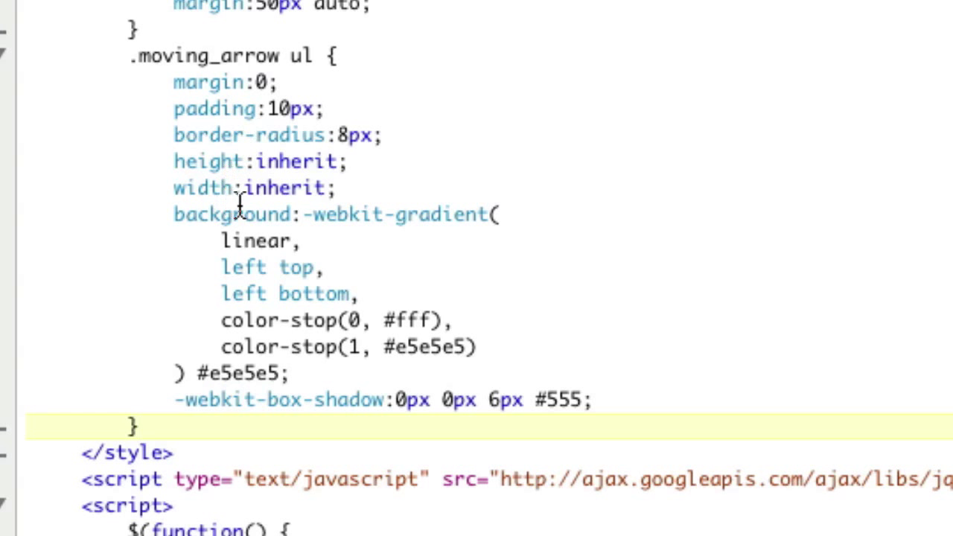
{"action": "left_click_drag", "start_coordinate": [174, 215], "coordinate": [290, 372]}
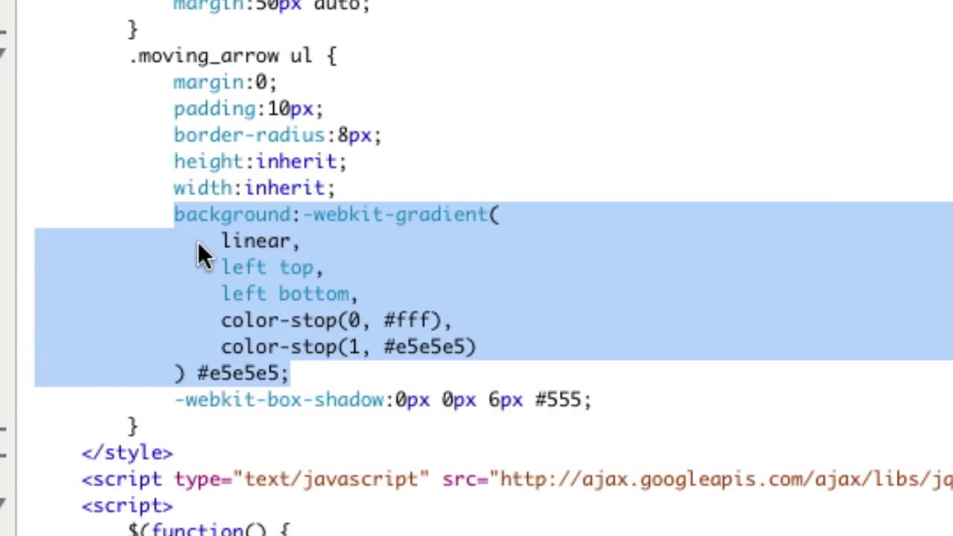
{"action": "mouse_move", "coordinate": [289, 324]}
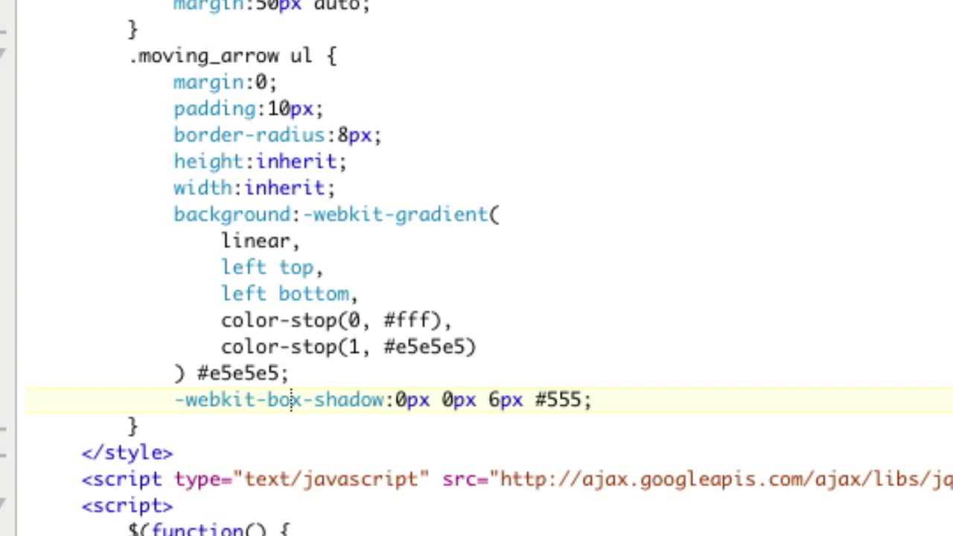
{"action": "mouse_move", "coordinate": [233, 445]}
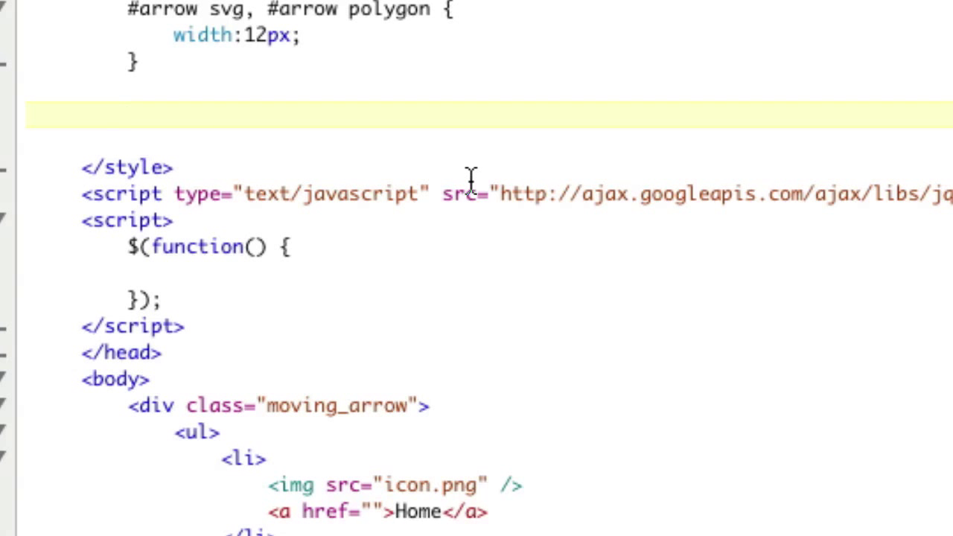
- Add an #arrow rule with width 12px and margin-left 50px
{"action": "left_click", "coordinate": [126, 113]}
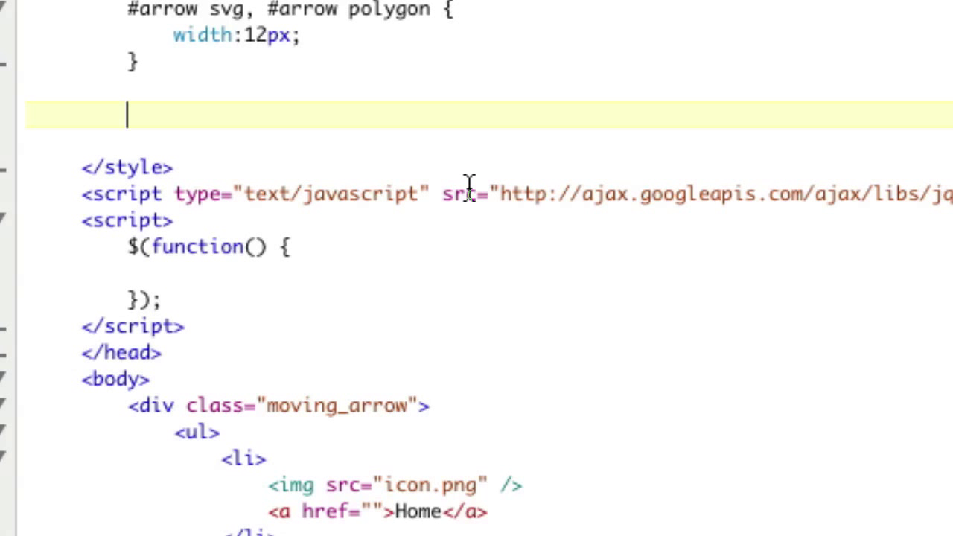
{"action": "type", "text": "#arrow"}
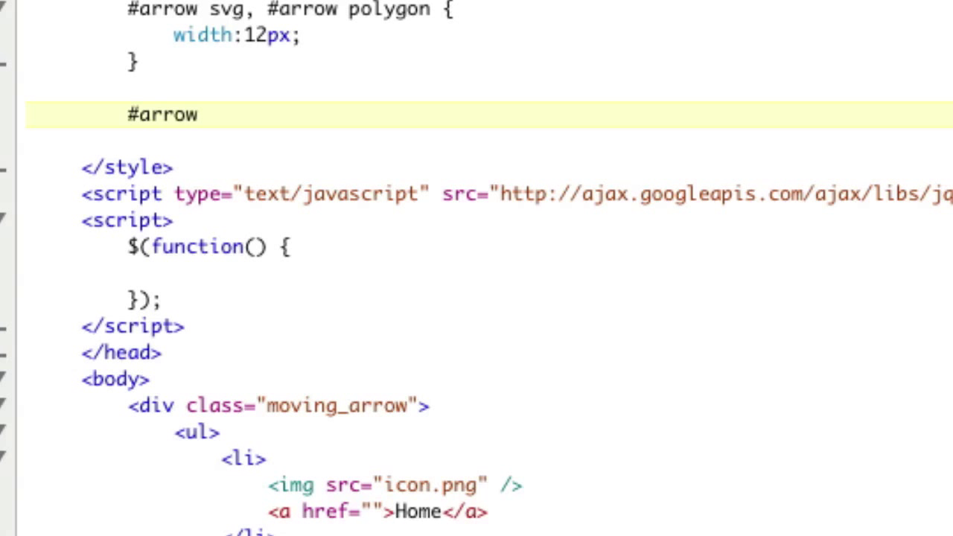
{"action": "type", "text": "{"}
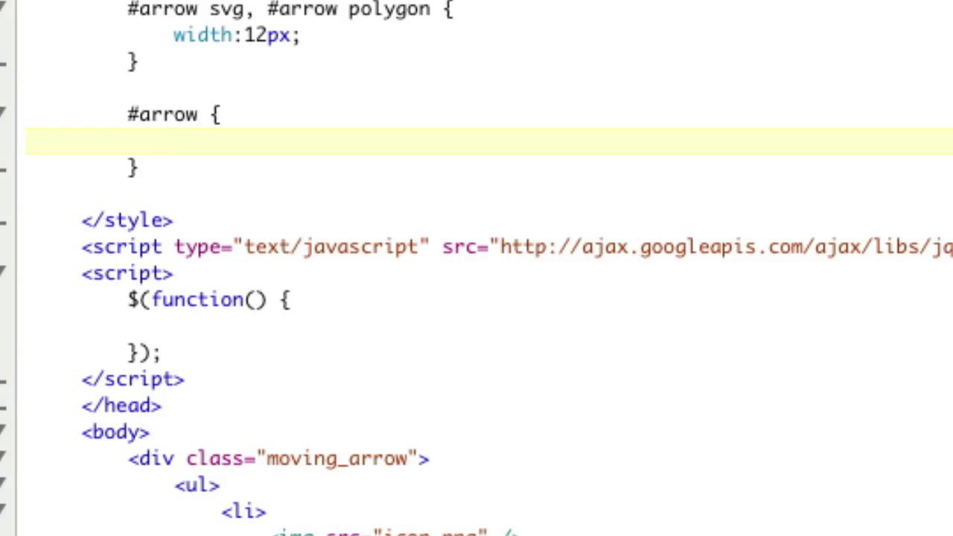
{"action": "type", "text": "width:"}
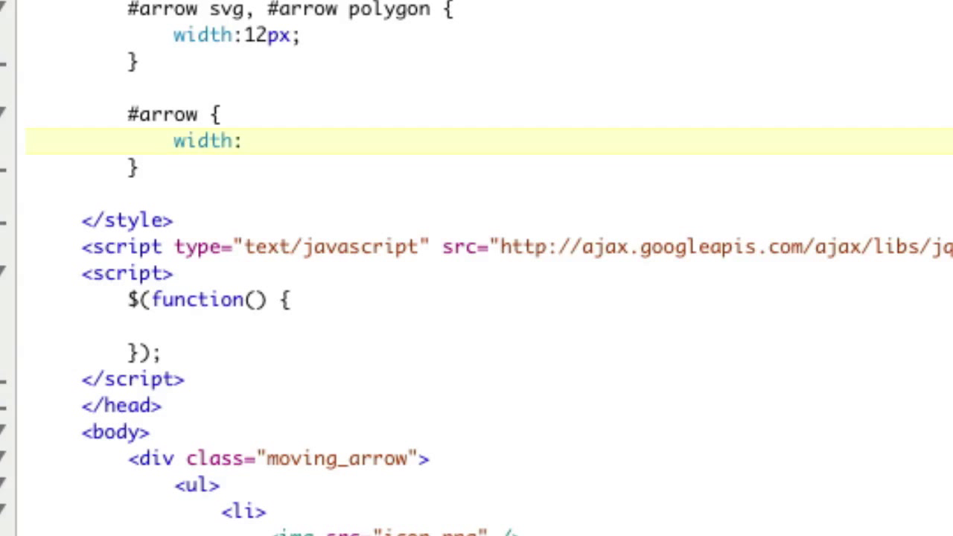
{"action": "type", "text": "12px;"}
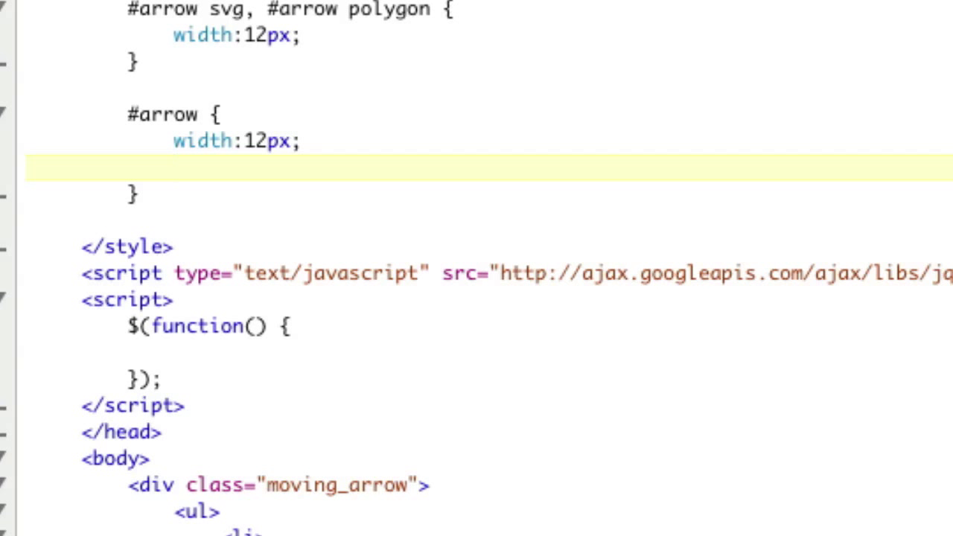
{"action": "type", "text": "margin-"}
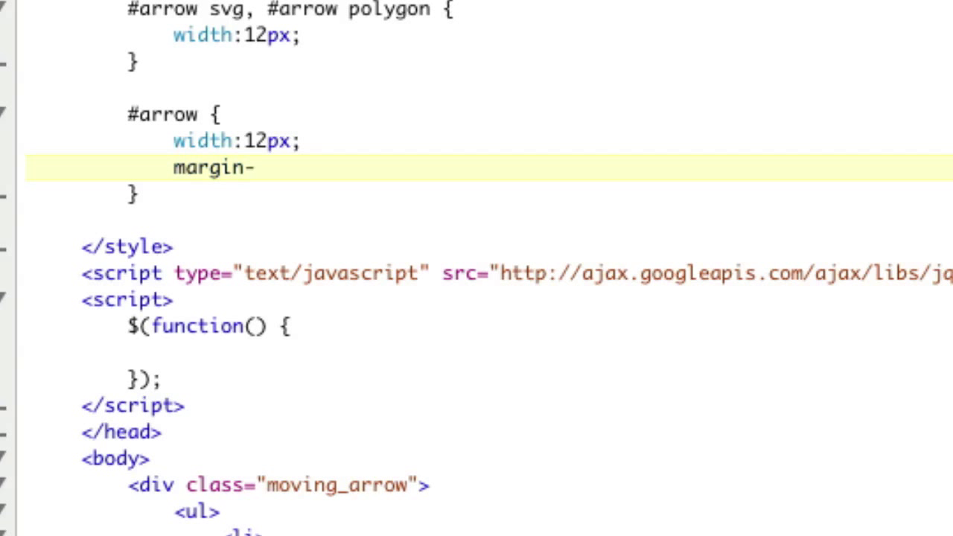
{"action": "type", "text": "left:50px;"}
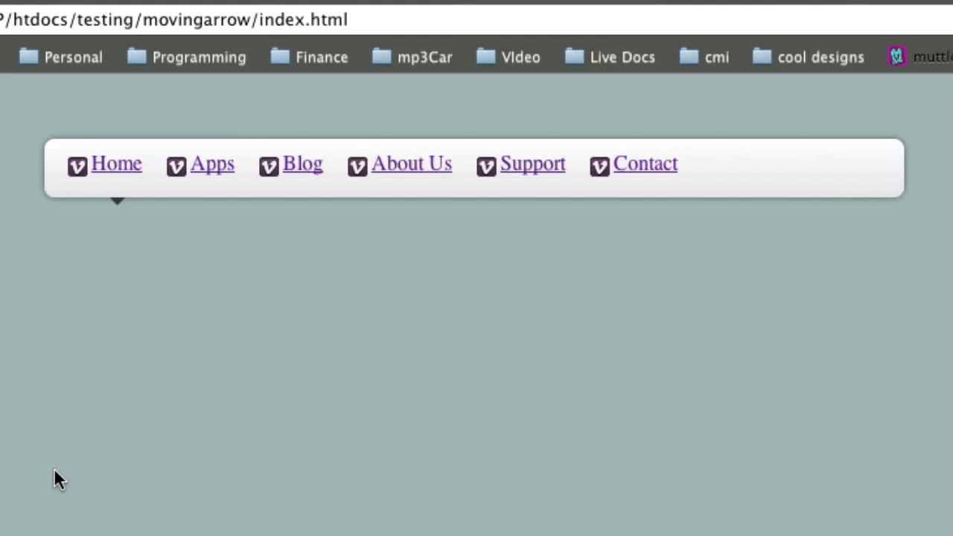
{"action": "mouse_move", "coordinate": [80, 471]}
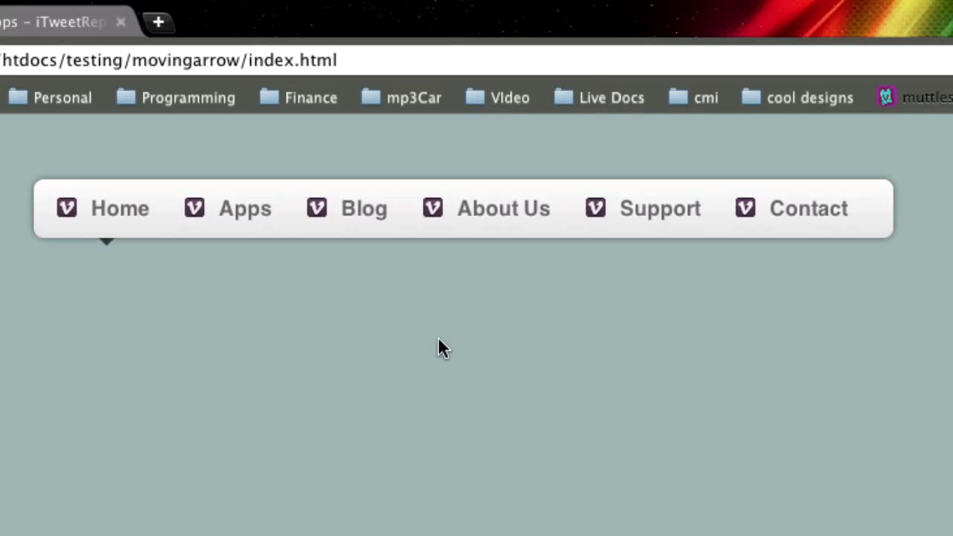
{"action": "mouse_move", "coordinate": [435, 331]}
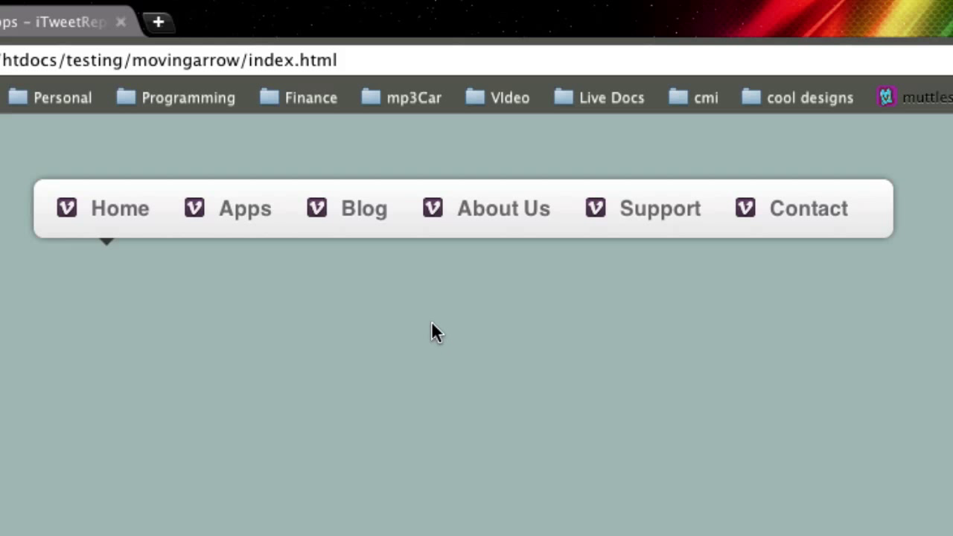
{"action": "mouse_move", "coordinate": [112, 260]}
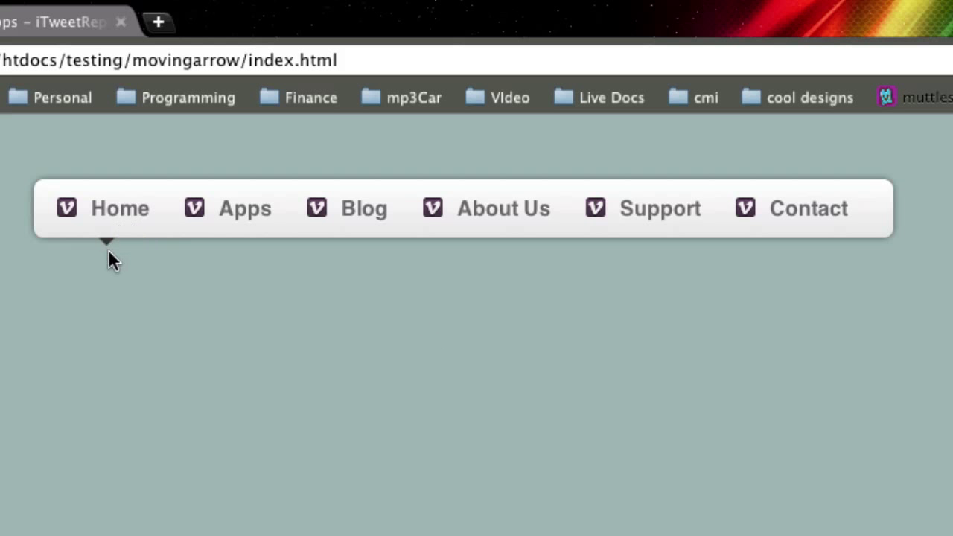
{"action": "mouse_move", "coordinate": [104, 249]}
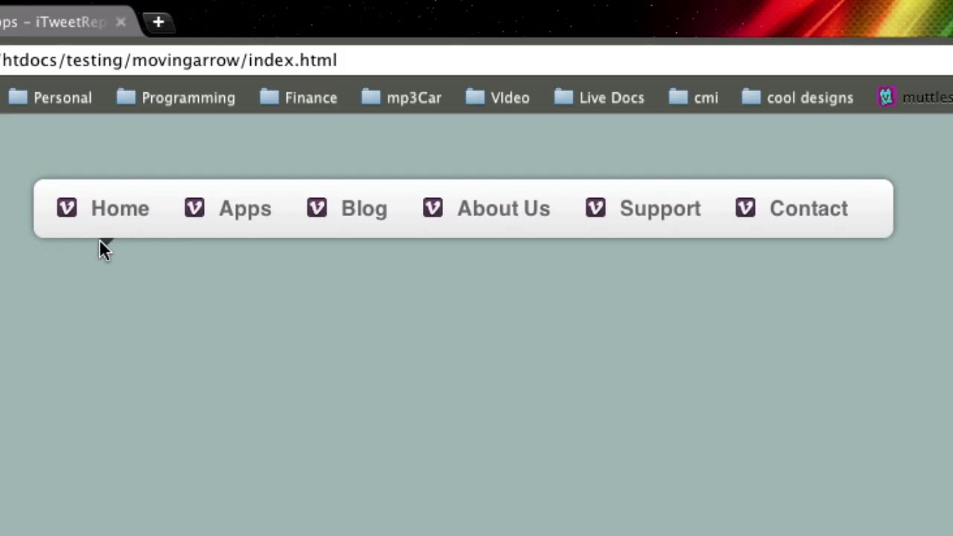
{"action": "mouse_move", "coordinate": [111, 251]}
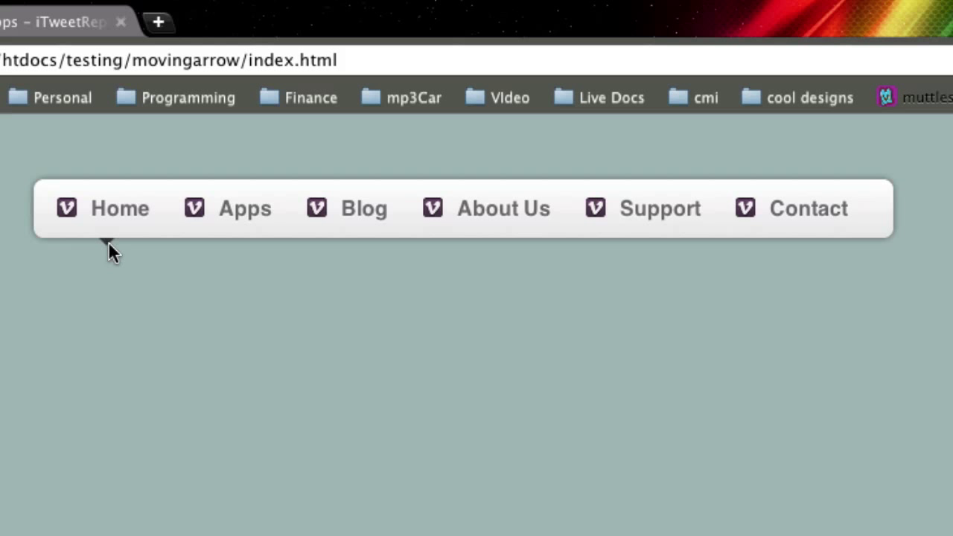
{"action": "mouse_move", "coordinate": [216, 483]}
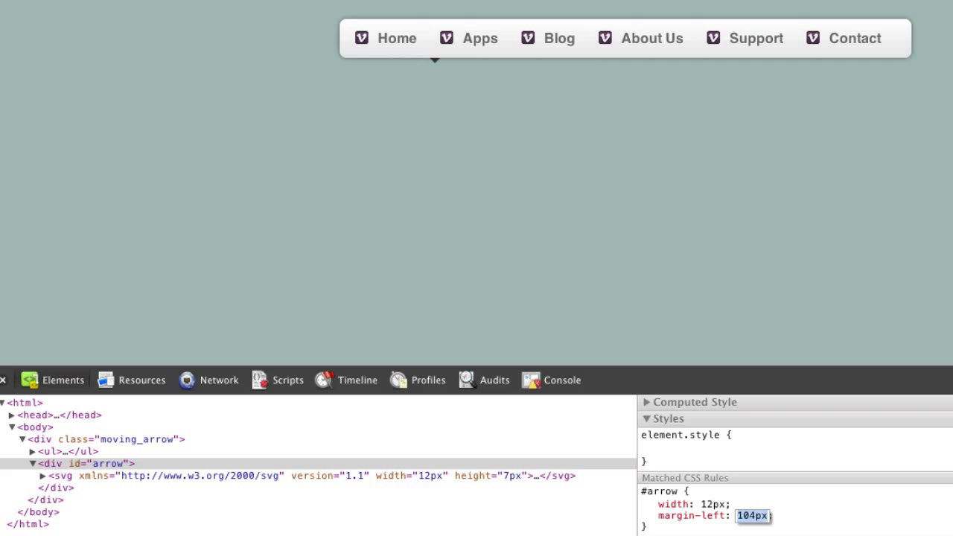
- Trial the #arrow left margin live in Chrome's Styles pane at 128px, then 50px
{"action": "type", "text": "128px"}
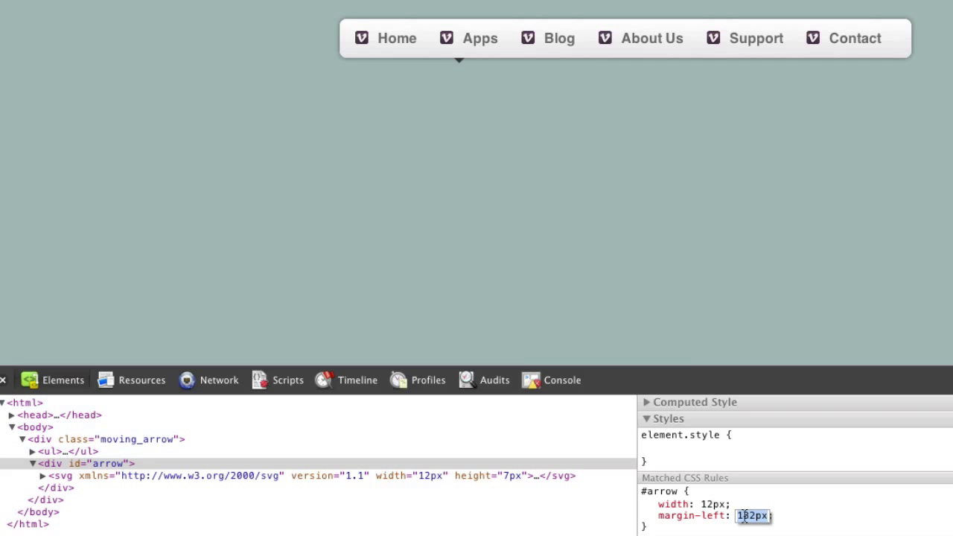
{"action": "type", "text": "50px;"}
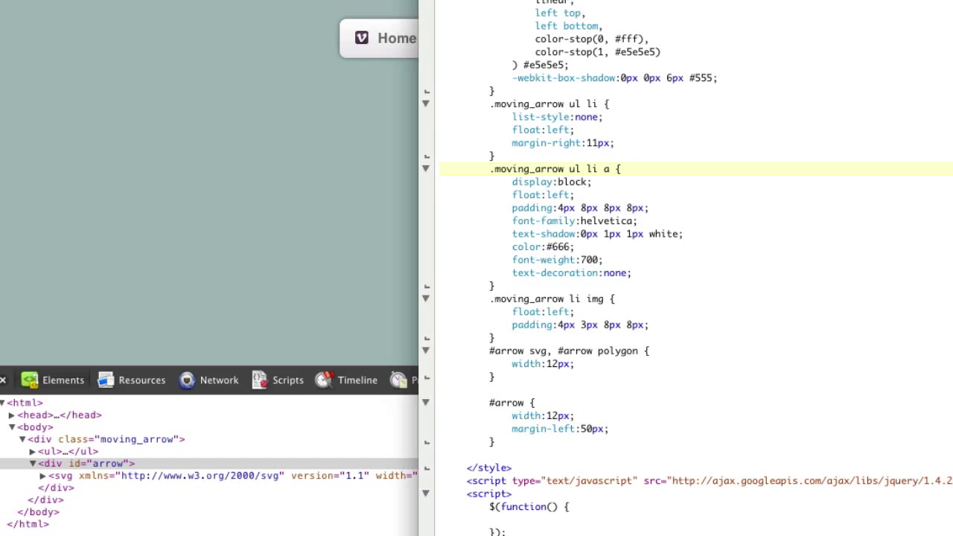
- Adjust the pasted #arrow.blog, .support and .contact rules' class names and margin values
{"action": "left_click", "coordinate": [614, 169]}
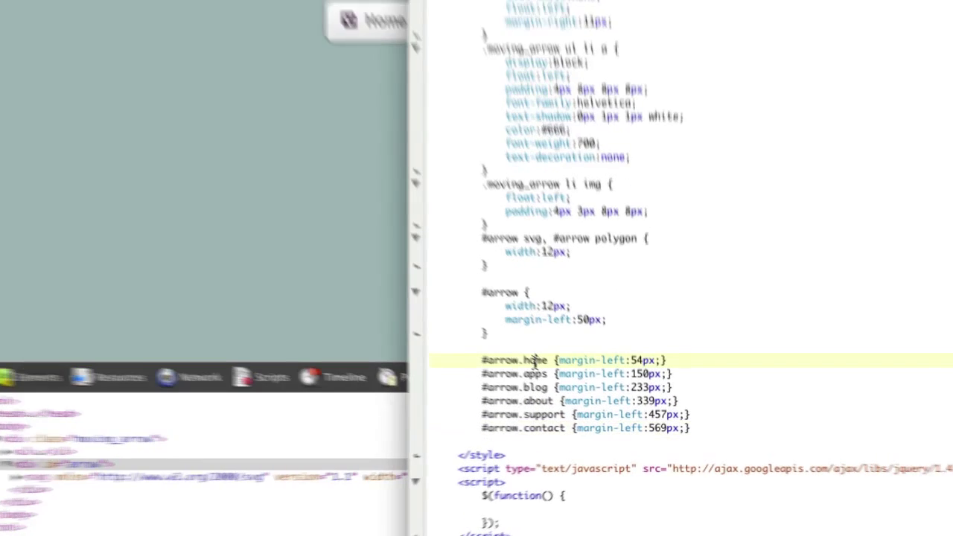
{"action": "double_click", "coordinate": [437, 315]}
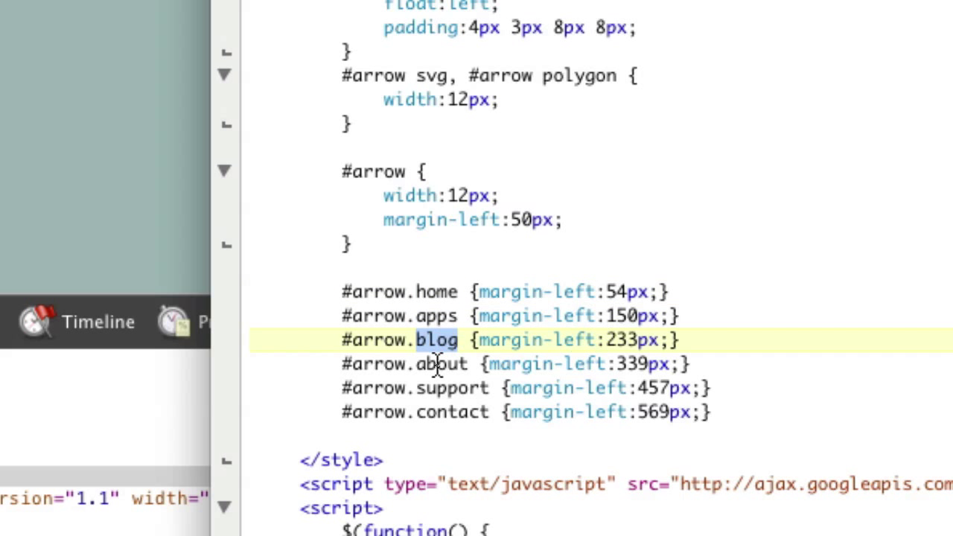
{"action": "double_click", "coordinate": [452, 388]}
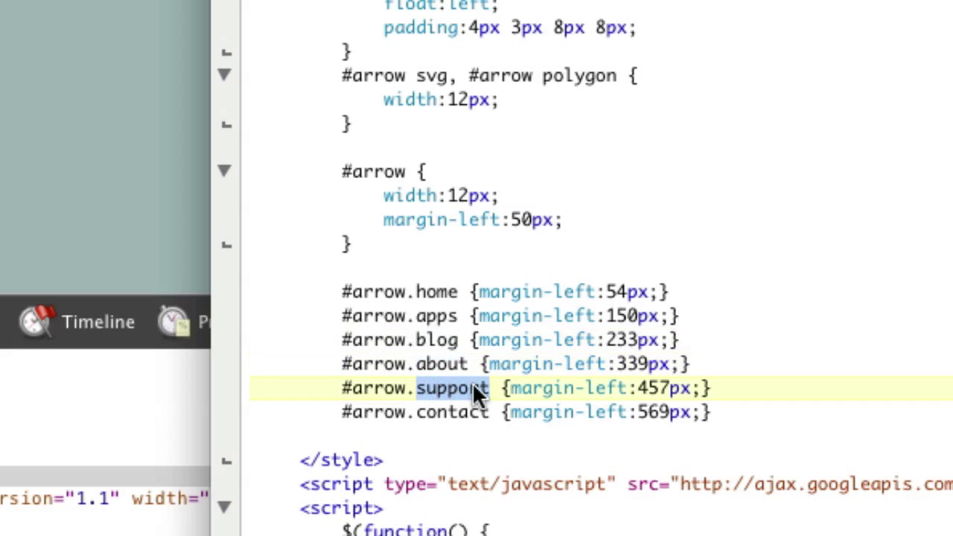
{"action": "left_click", "coordinate": [640, 412]}
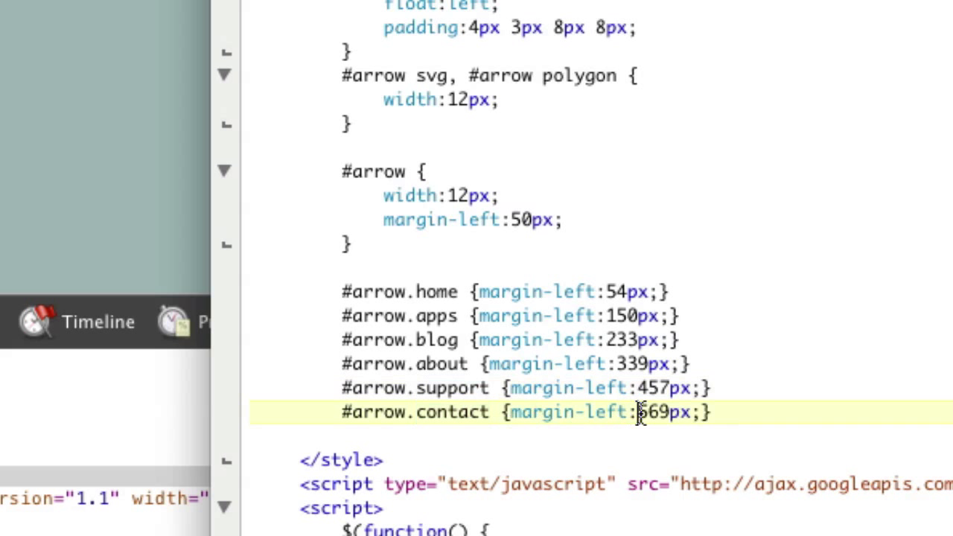
{"action": "double_click", "coordinate": [658, 412]}
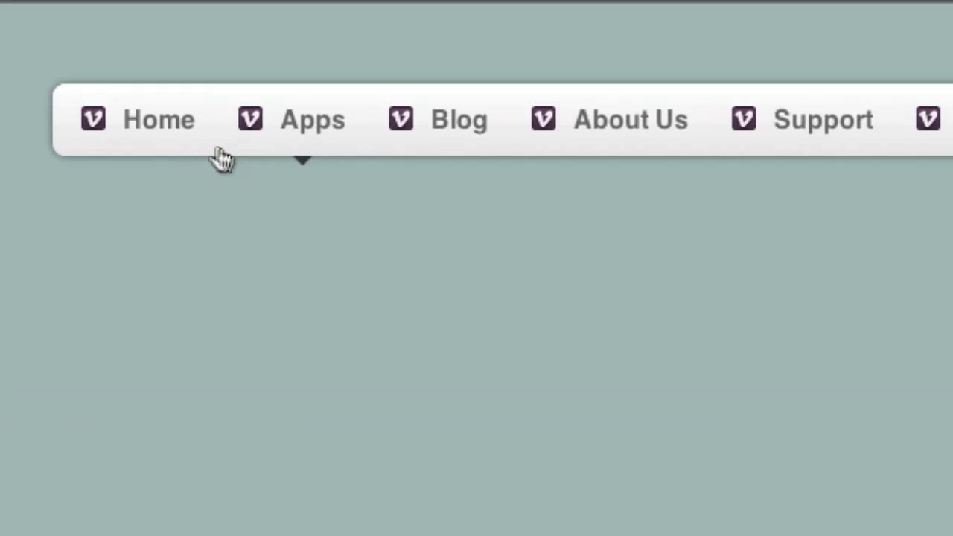
{"action": "mouse_move", "coordinate": [527, 192]}
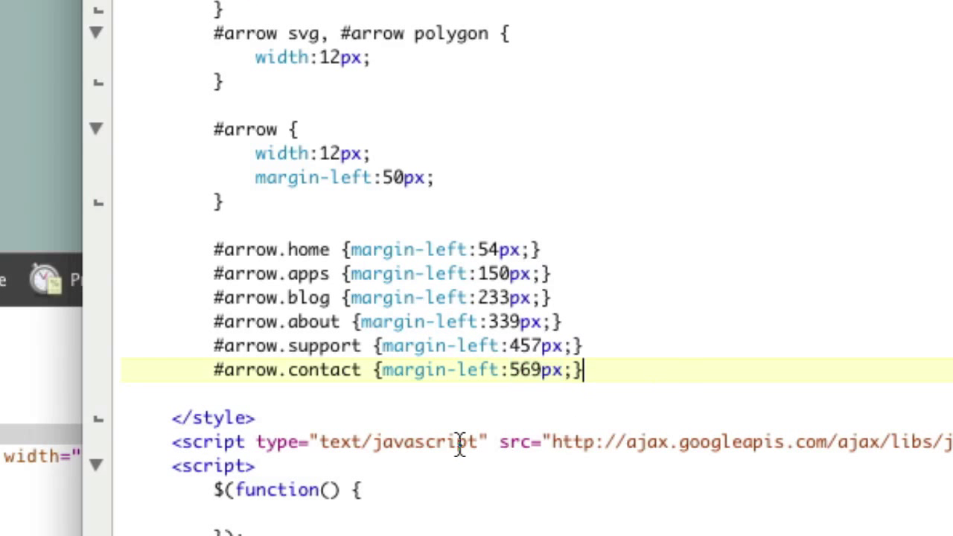
- Begin a new '#arrow polygon {' rule below the per-item margin rules
{"action": "type", "text": "#arrow polygon {"}
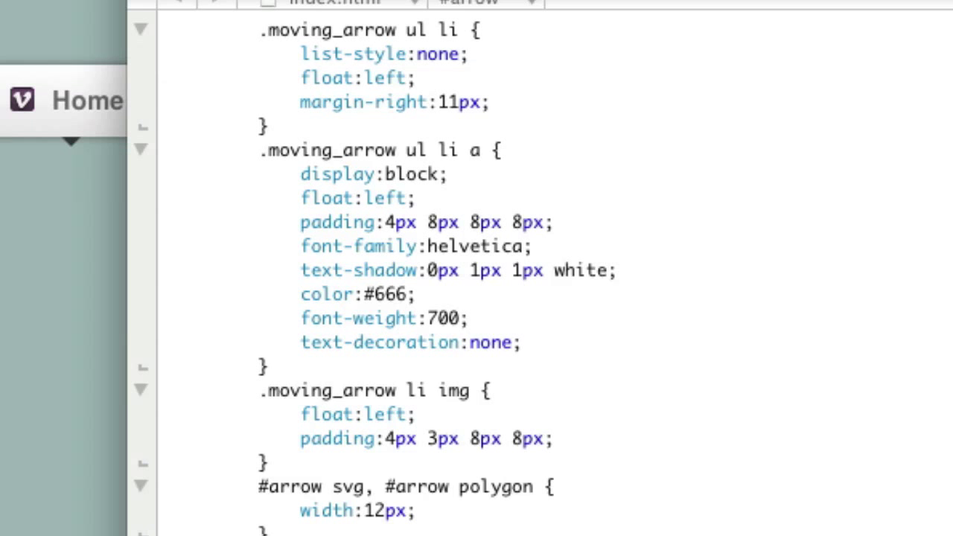
- Change the arrow div's class value to 'about' in Chrome's Web Inspector
{"action": "scroll", "scroll_direction": "down", "scroll_amount": 3}
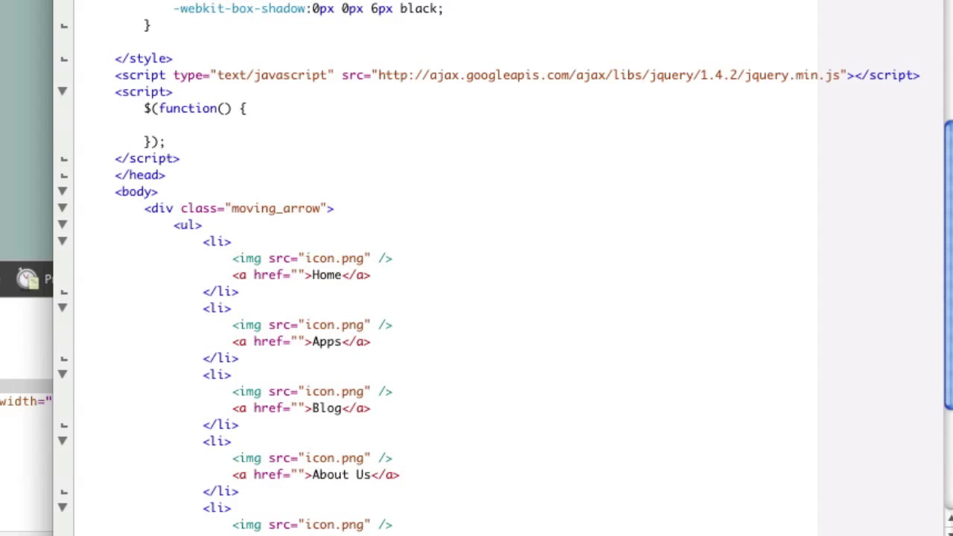
{"action": "scroll", "scroll_direction": "down", "scroll_amount": 3}
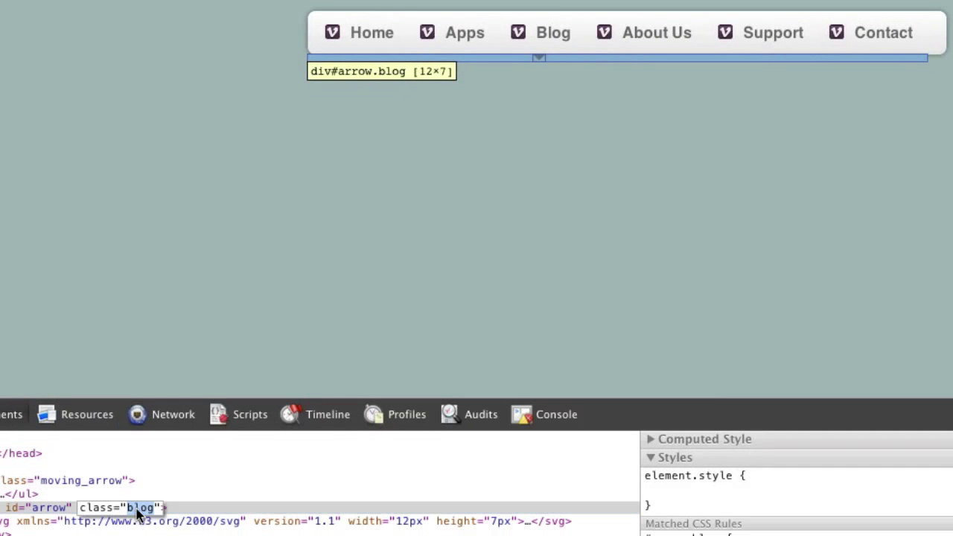
{"action": "type", "text": "about"}
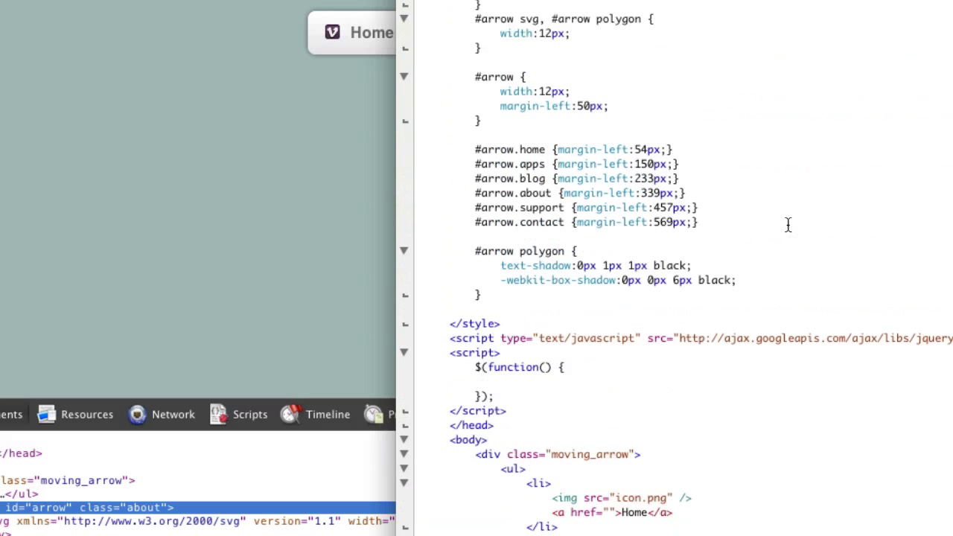
- Highlight the #arrow and .home parts of the home rule's selector in the stylesheet
{"action": "double_click", "coordinate": [495, 149]}
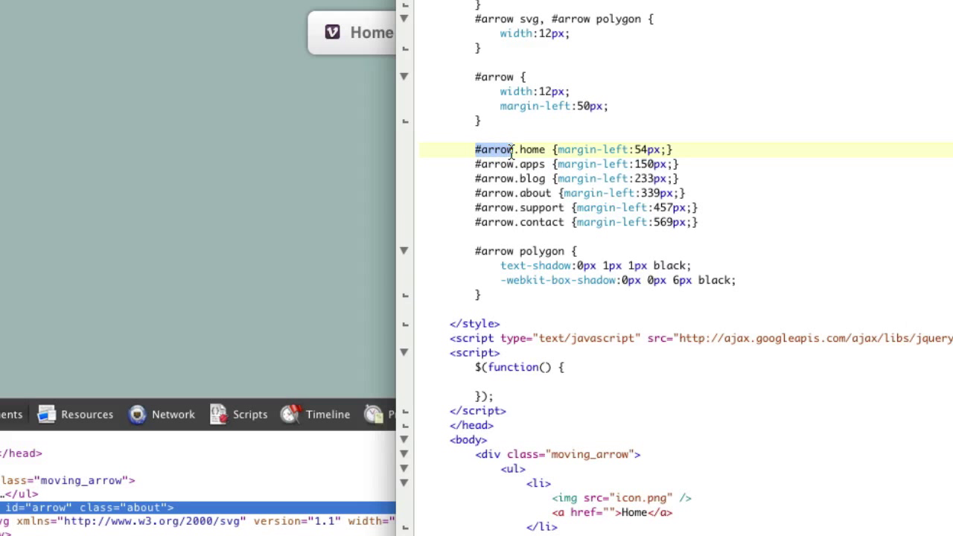
{"action": "double_click", "coordinate": [531, 149]}
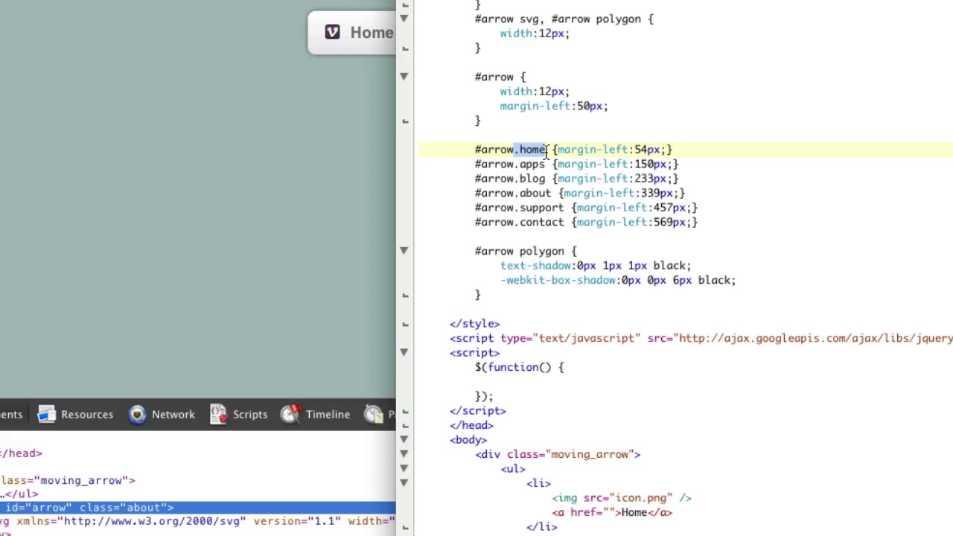
{"action": "left_click_drag", "start_coordinate": [555, 149], "coordinate": [674, 149]}
{"action": "type", "text": "$(\""}
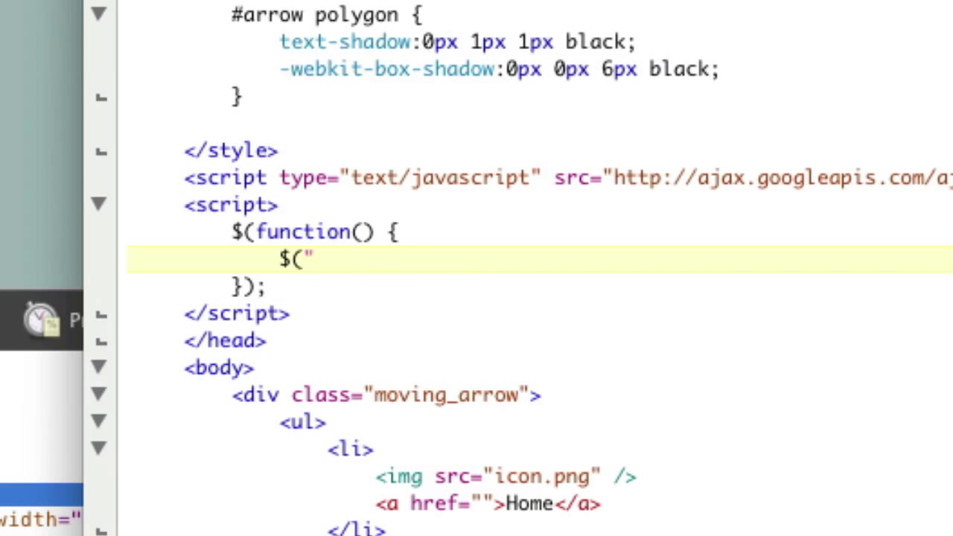
- Write a $(".moving_arrow ul li a").mouseover(function handler in the ready function
{"action": "type", "text": ".moving_arrow i;"}
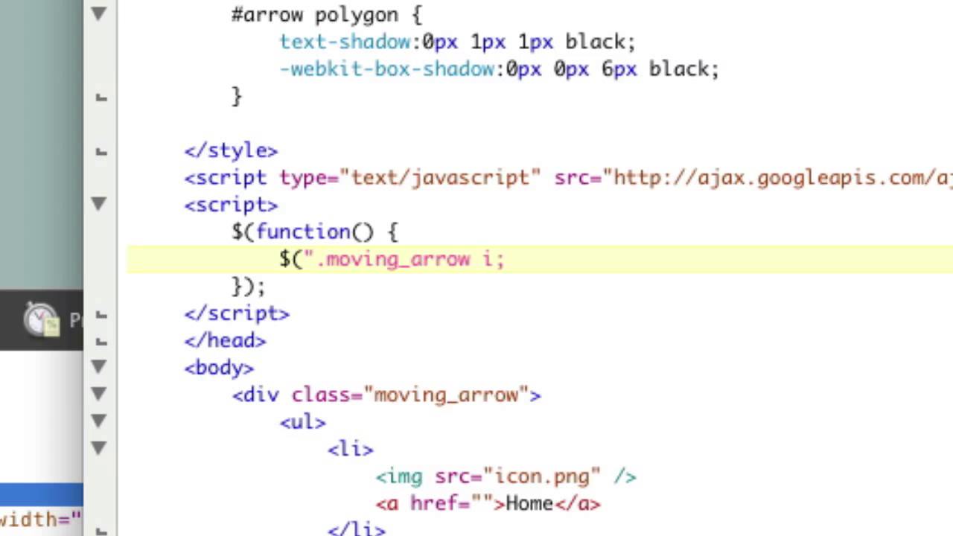
{"action": "type", "text": "ul"}
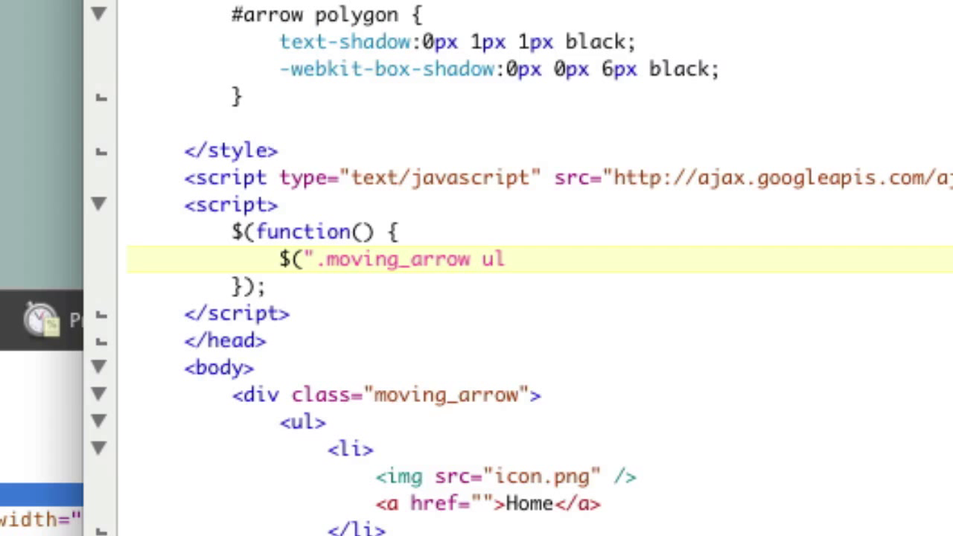
{"action": "type", "text": "li a"}
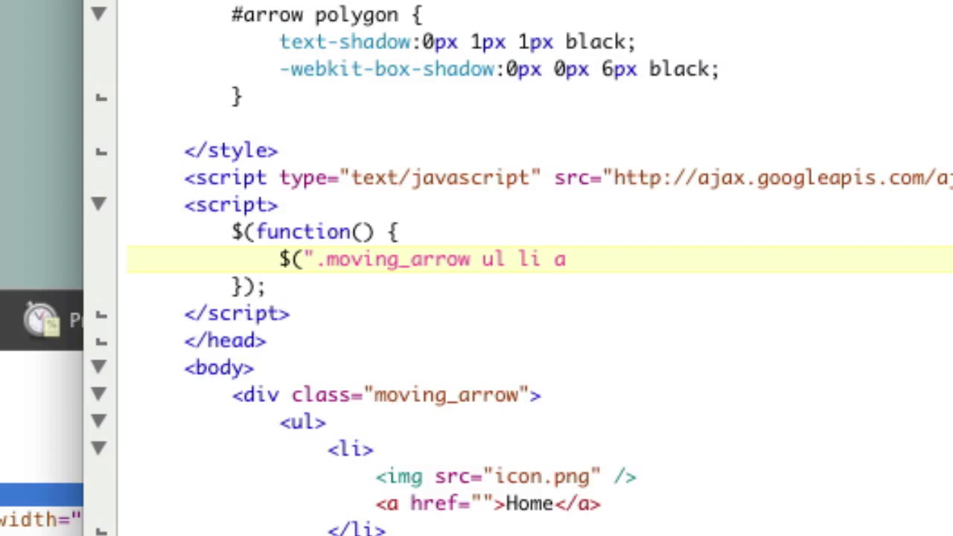
{"action": "type", "text": "\")"}
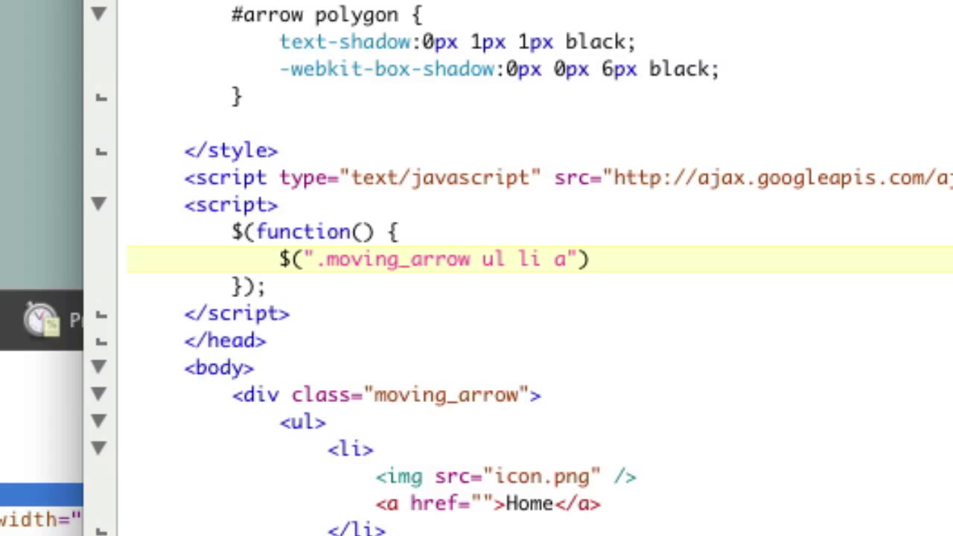
{"action": "type", "text": ".mouseov"}
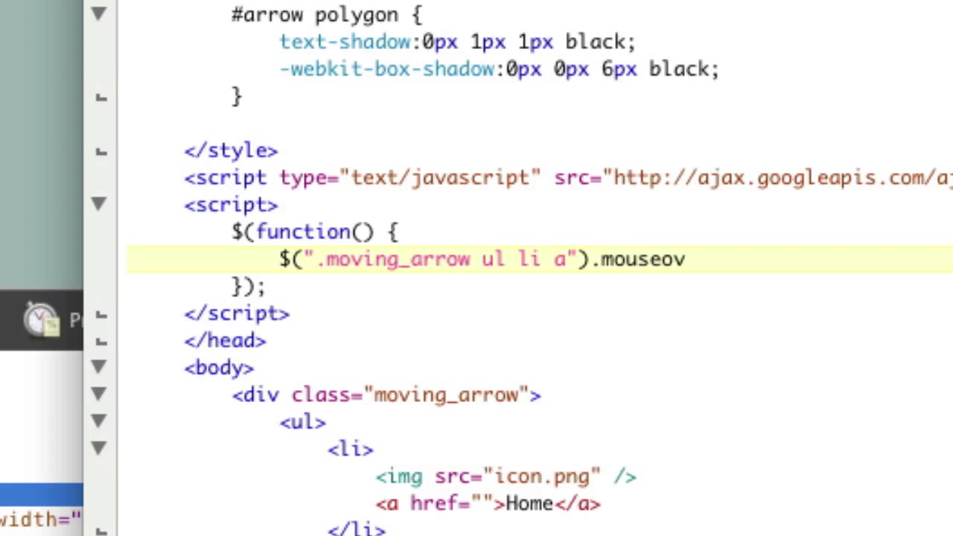
{"action": "type", "text": "er(function() {"}
{"action": "type", "text": "});"}
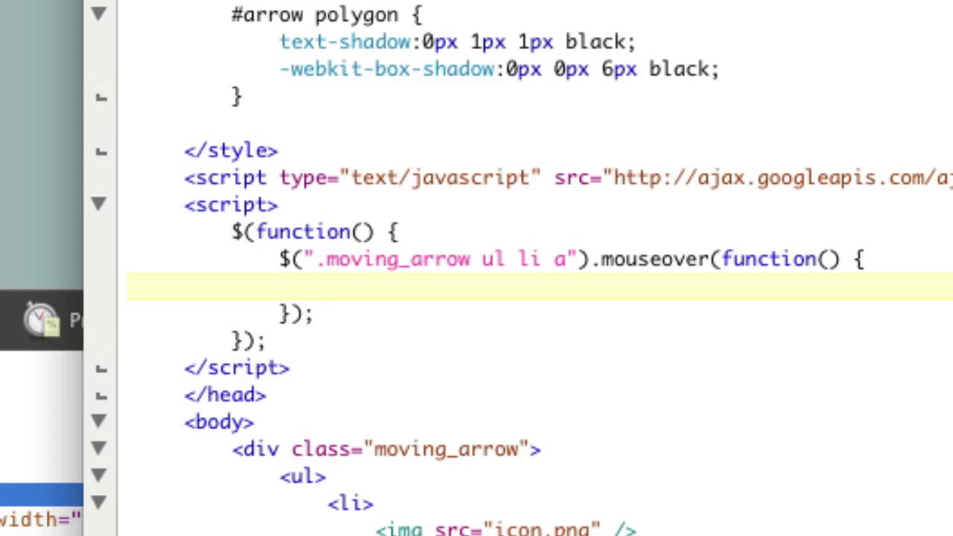
- Inside it, chain $("#arrow").removeAttr("class").addClass on the arrow
{"action": "type", "text": "$(\"#arrow\")"}
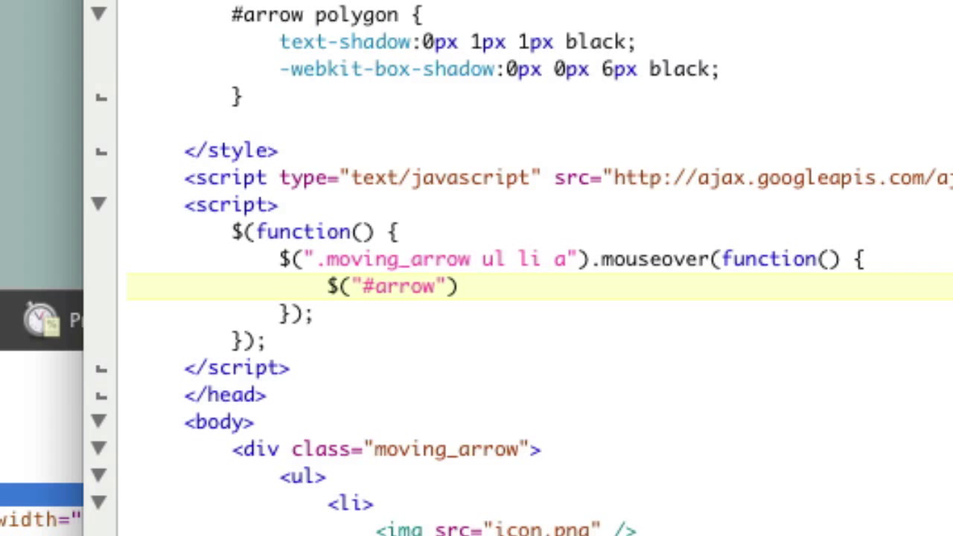
{"action": "type", "text": "."}
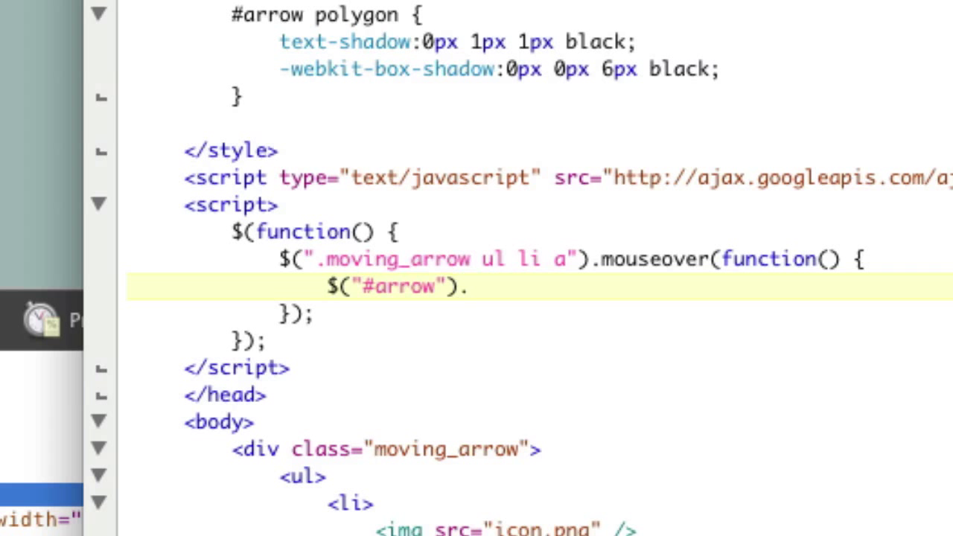
{"action": "mouse_move", "coordinate": [505, 336]}
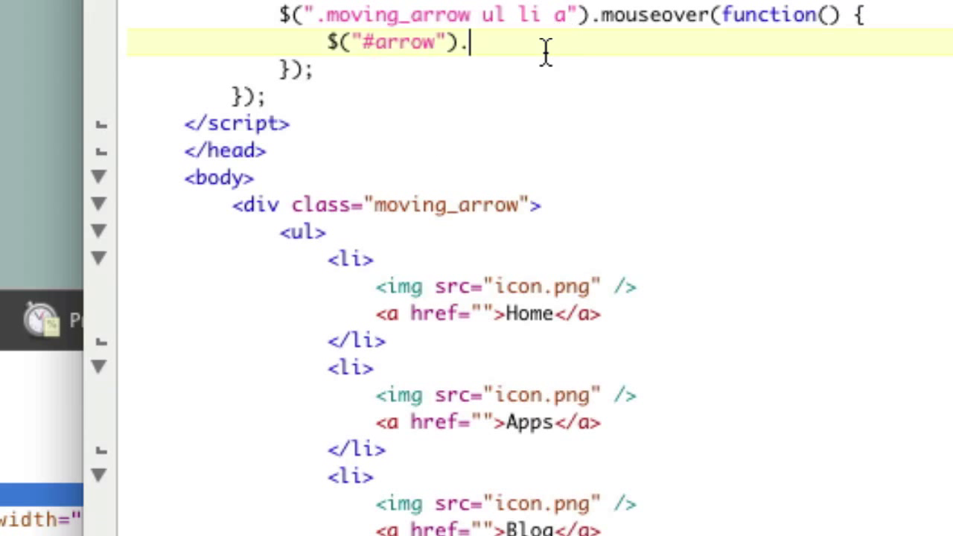
{"action": "type", "text": "removeAttr(\""}
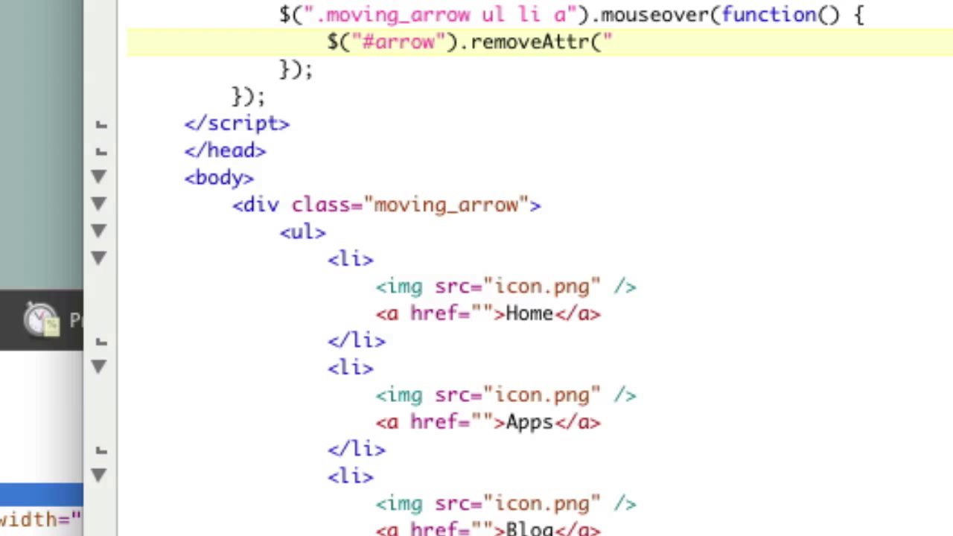
{"action": "type", "text": "\"class\")"}
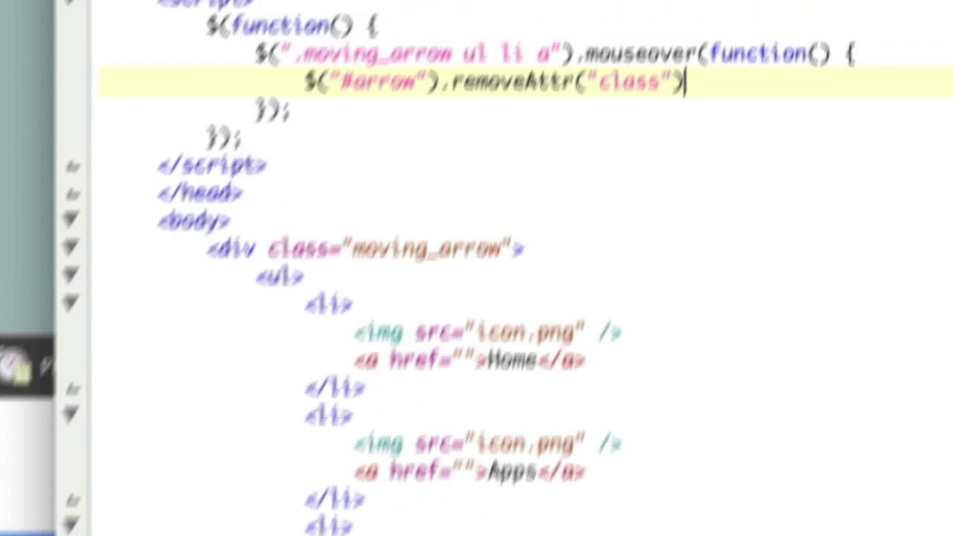
{"action": "type", "text": ".addCl"}
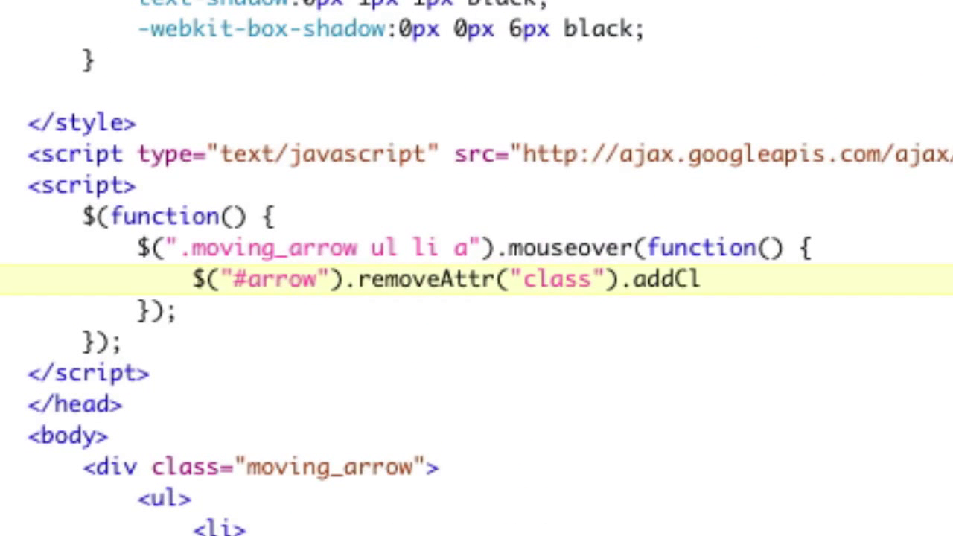
{"action": "type", "text": "ass"}
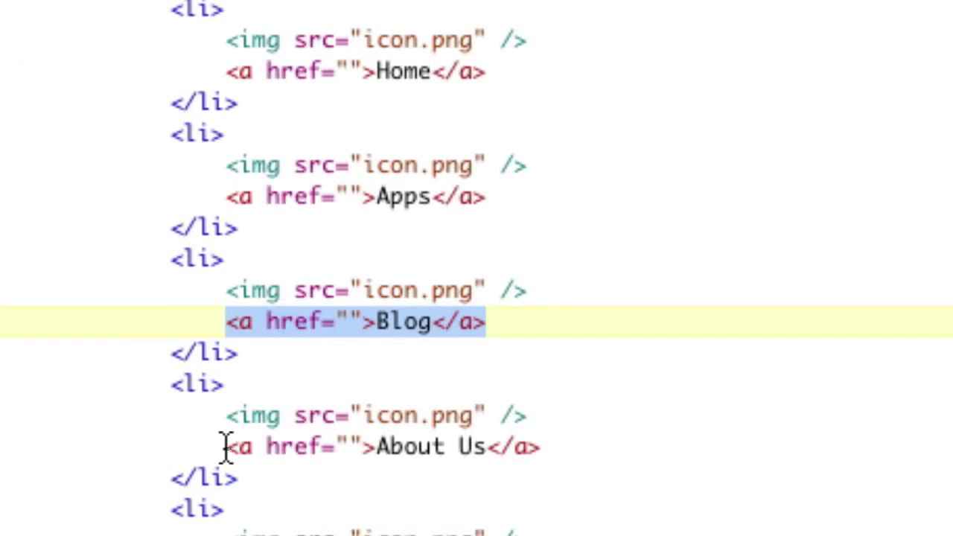
- Give the menu links class="home", "apps", "blog" attributes and start the Contact link's class
{"action": "scroll", "scroll_direction": "down", "scroll_amount": 3}
{"action": "type", "text": " cla"}
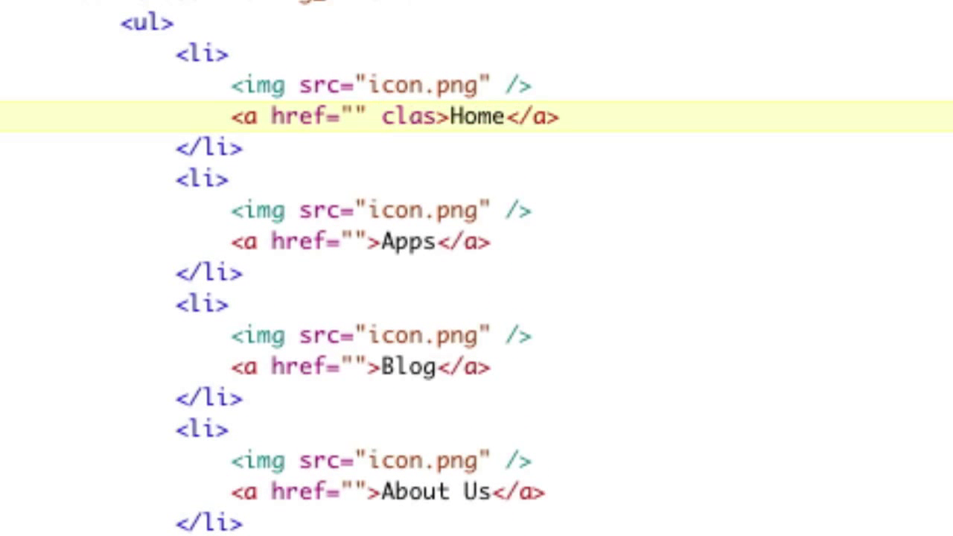
{"action": "type", "text": "s=\"home\""}
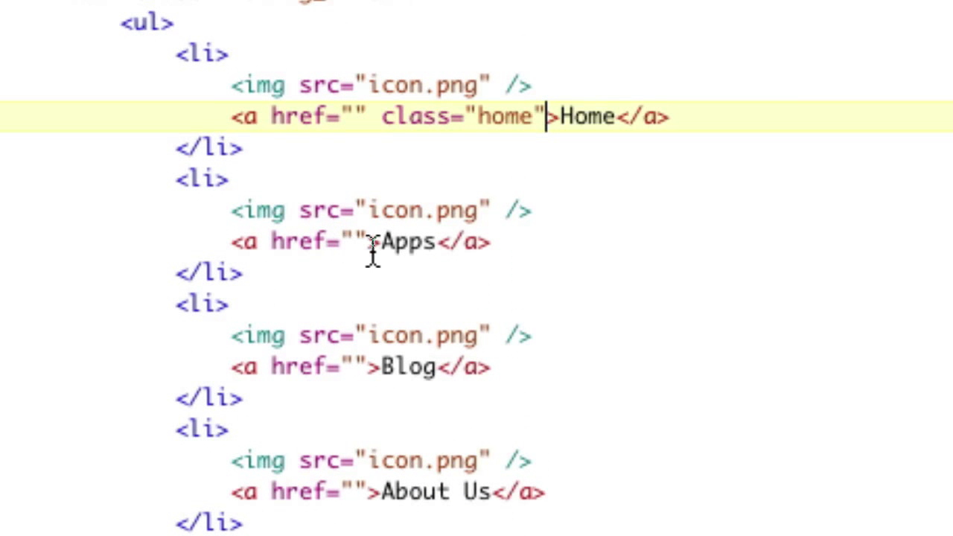
{"action": "type", "text": "class="}
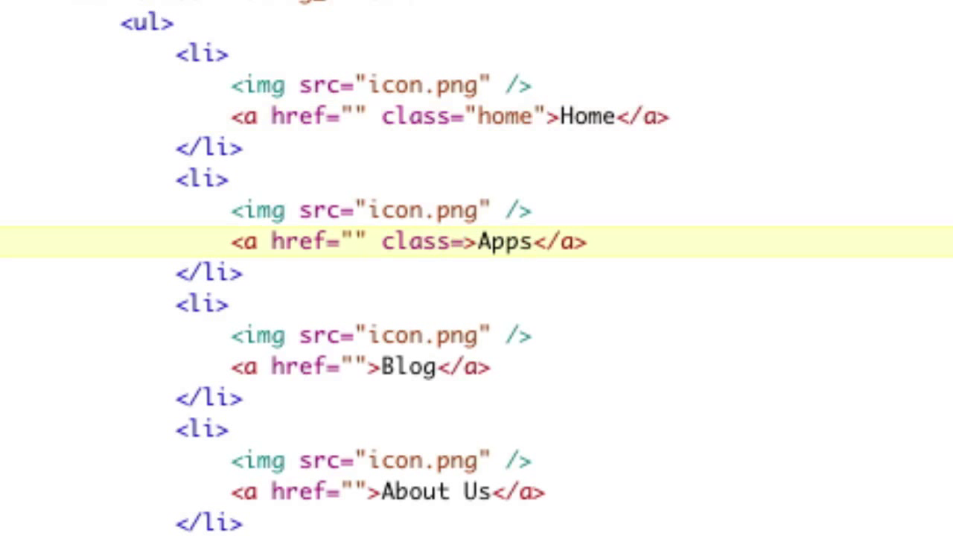
{"action": "type", "text": "\"apps\""}
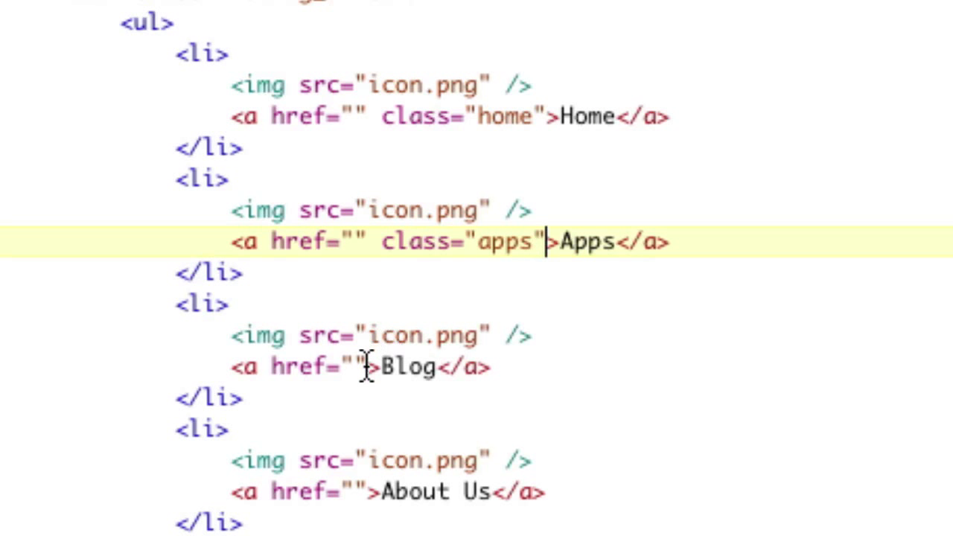
{"action": "type", "text": "class=\"blog\""}
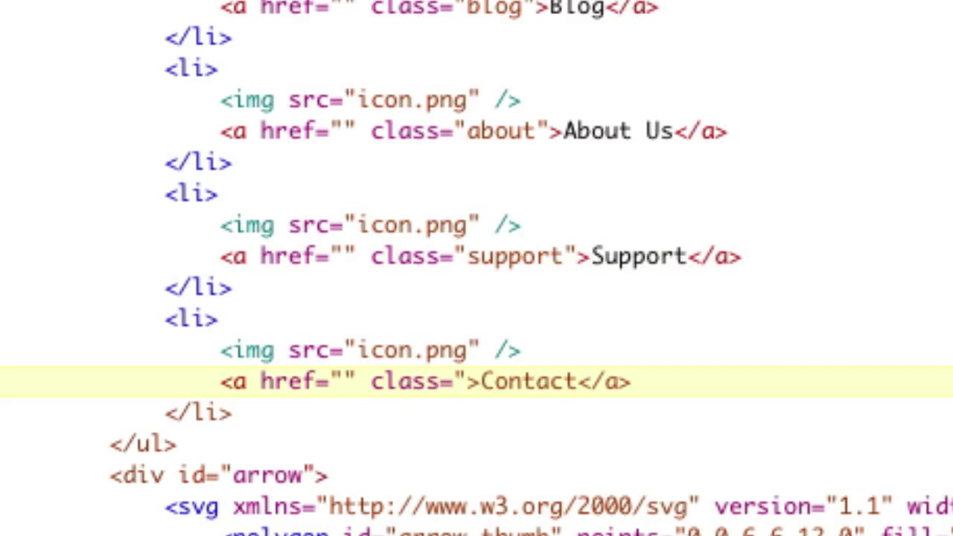
{"action": "type", "text": "contan"}
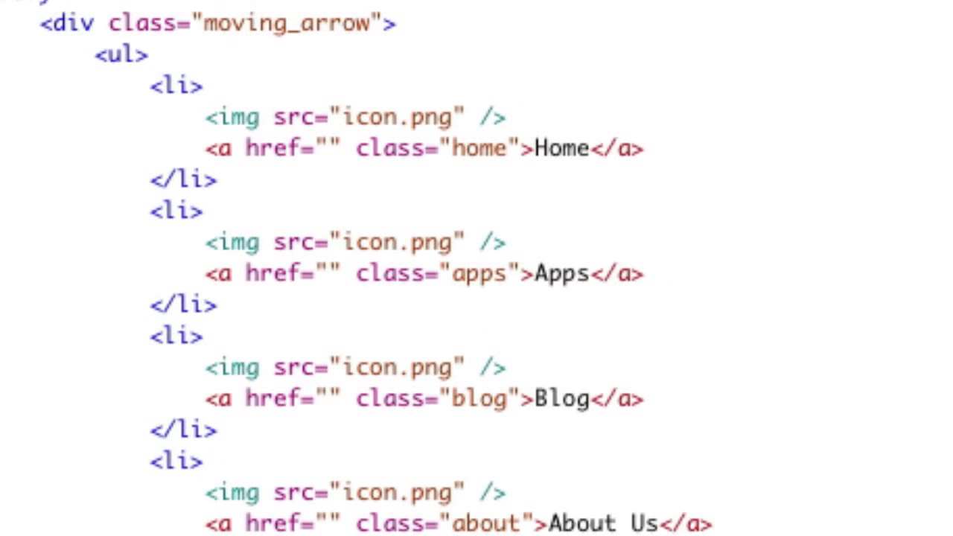
- Store the hovered link's .attr("class") in a var aClass line
{"action": "scroll", "scroll_direction": "down", "scroll_amount": 3}
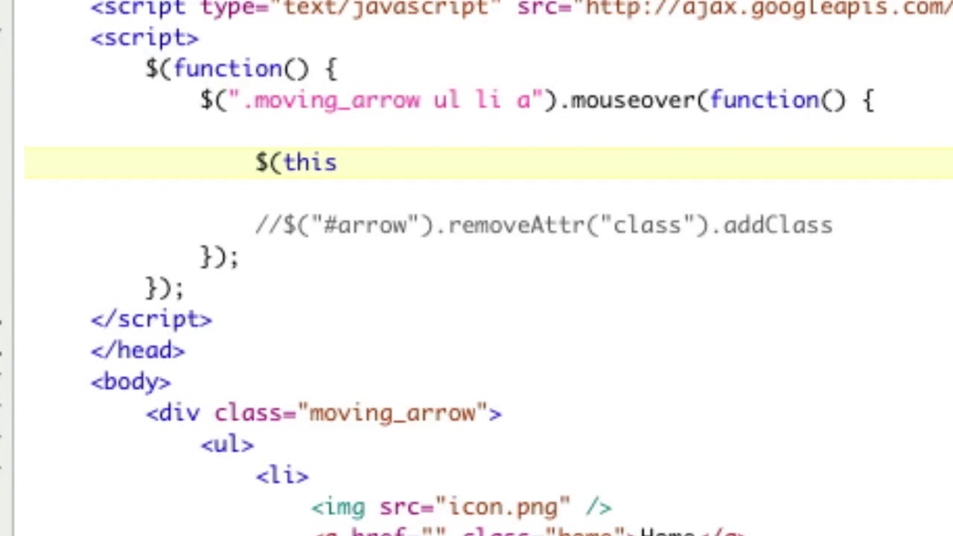
{"action": "type", "text": ").attr(\"cla"}
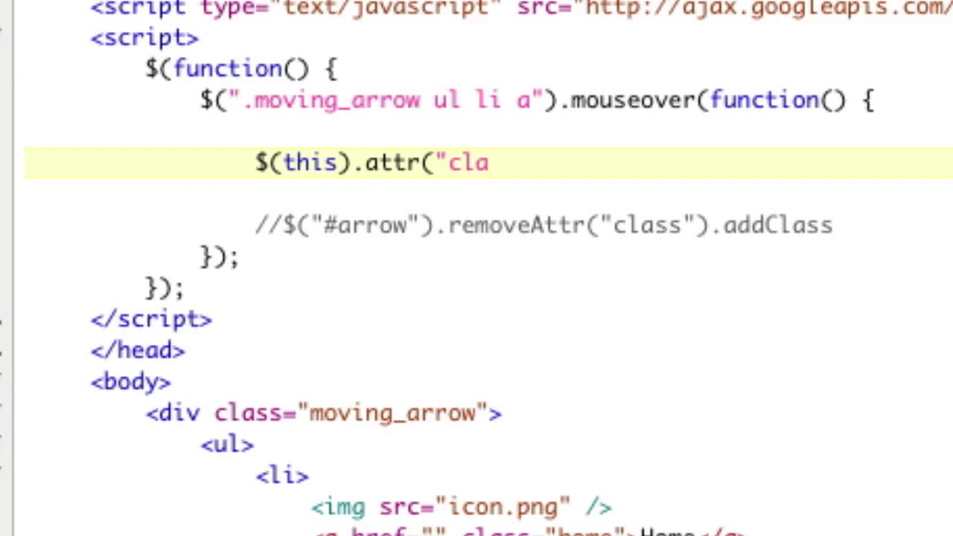
{"action": "type", "text": "ss\");"}
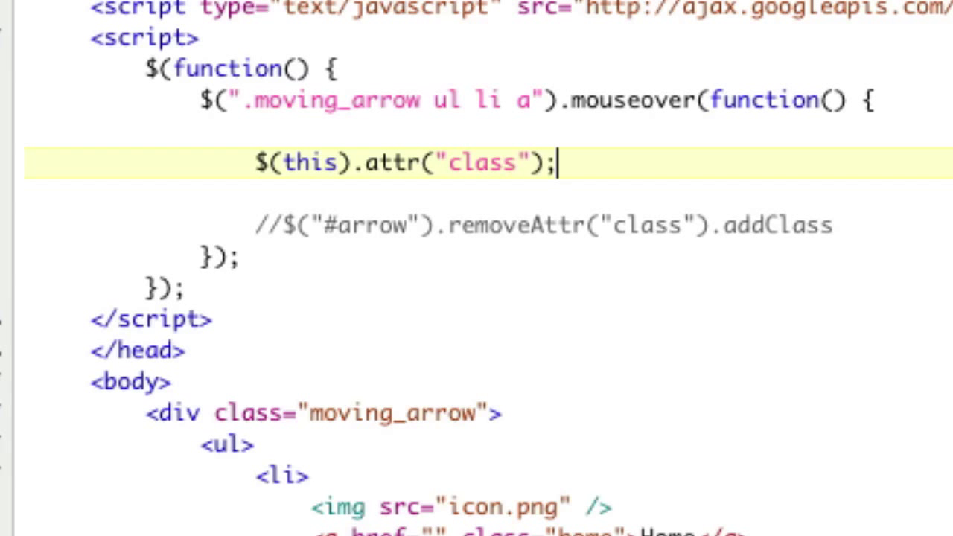
{"action": "triple_click", "coordinate": [409, 163]}
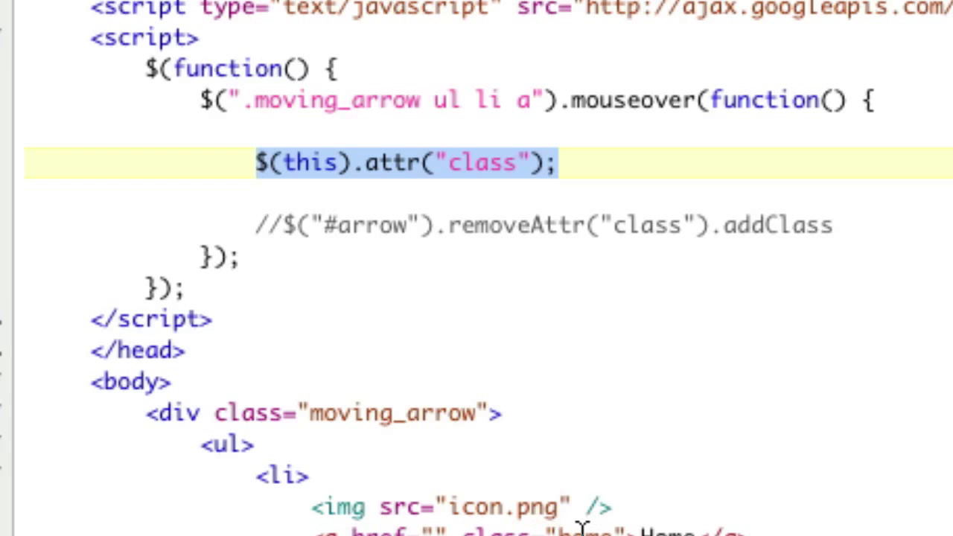
{"action": "scroll", "scroll_direction": "down", "scroll_amount": 3}
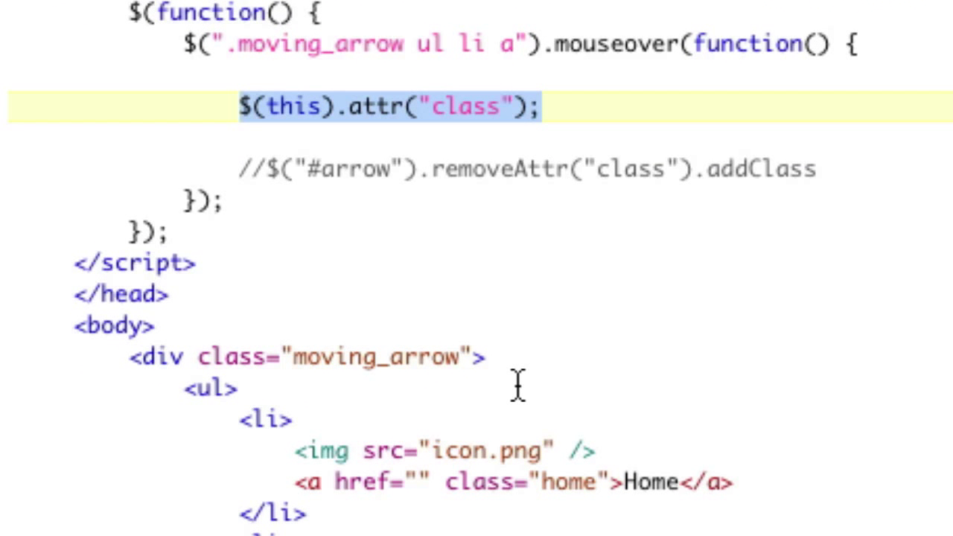
{"action": "mouse_move", "coordinate": [508, 364]}
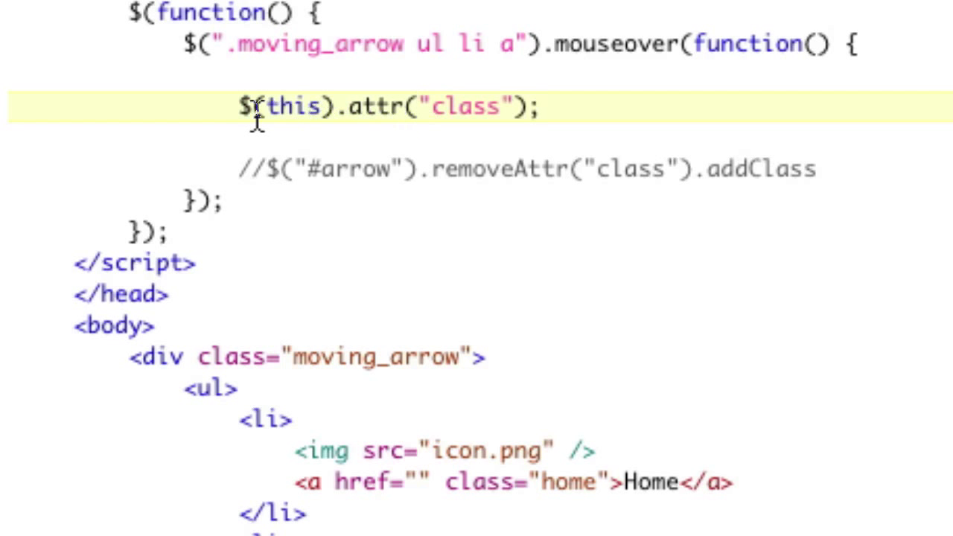
{"action": "type", "text": "var cla"}
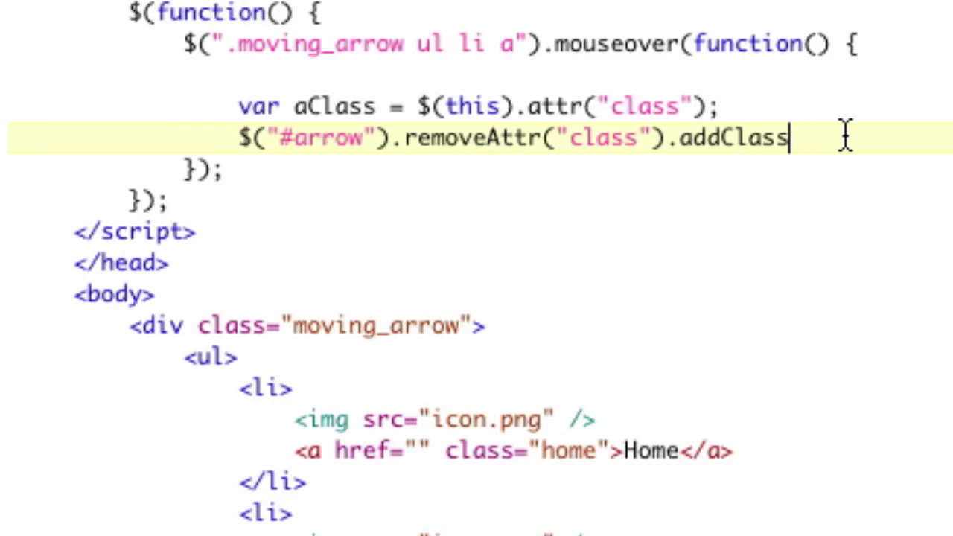
- Finish the arrow line with .addClass(aClass) and check the apps class on its link
{"action": "type", "text": "(aClass);"}
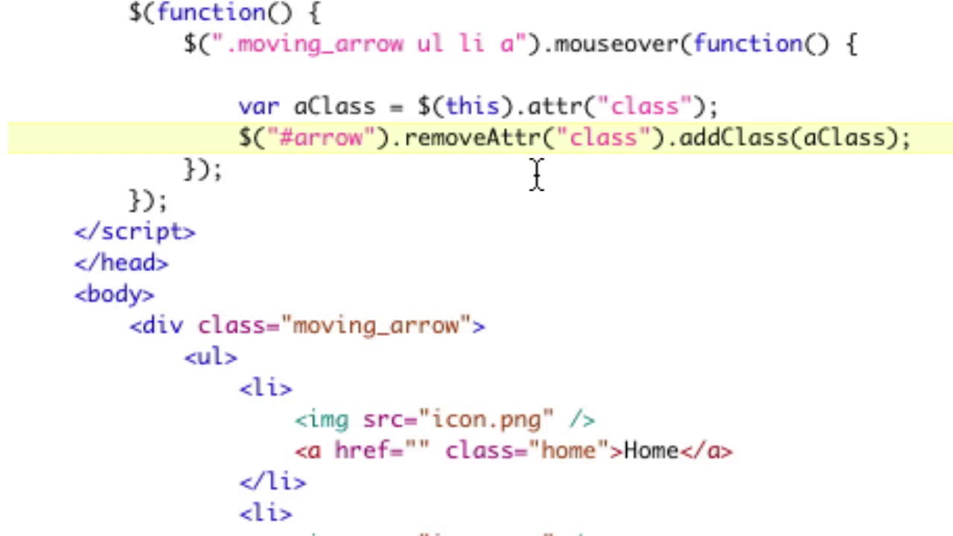
{"action": "scroll", "scroll_direction": "down", "scroll_amount": 3}
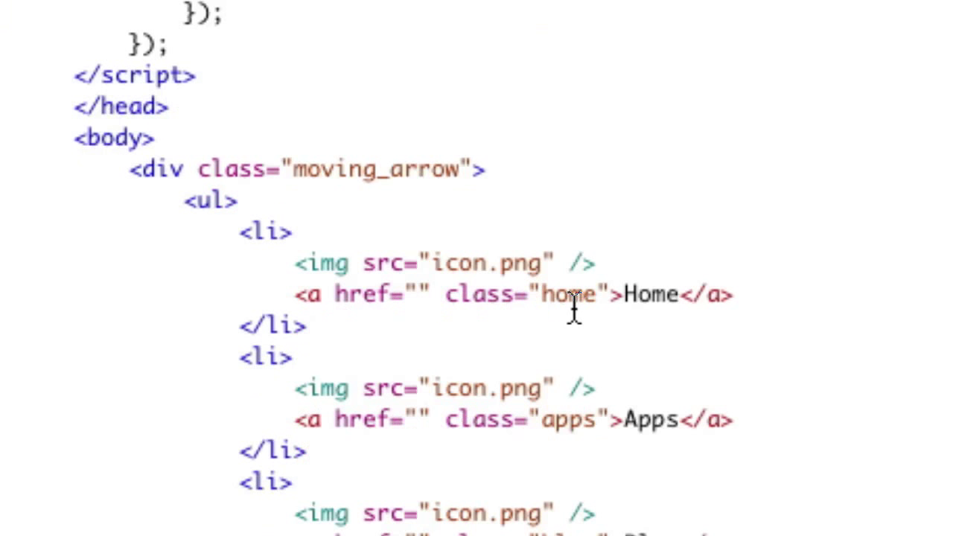
{"action": "double_click", "coordinate": [568, 419]}
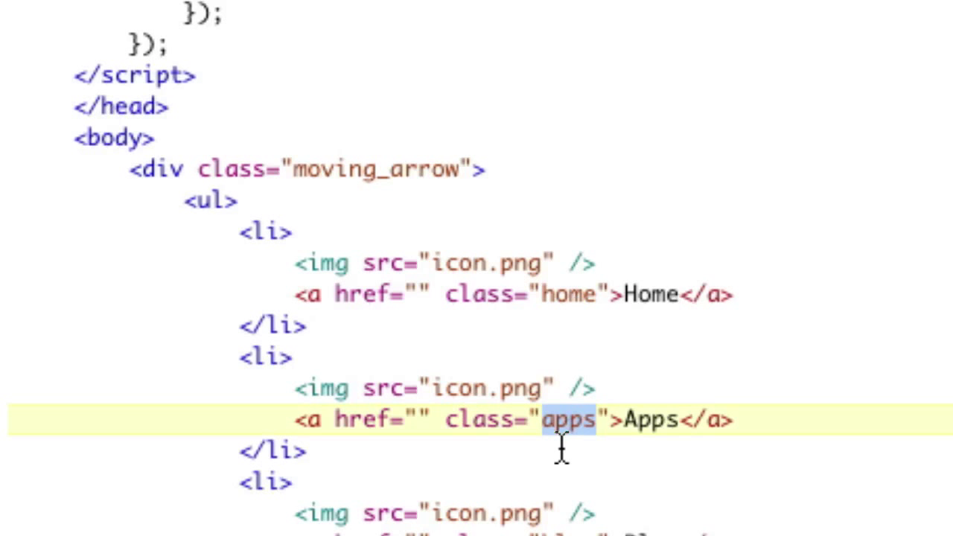
{"action": "scroll", "scroll_direction": "down", "scroll_amount": 3}
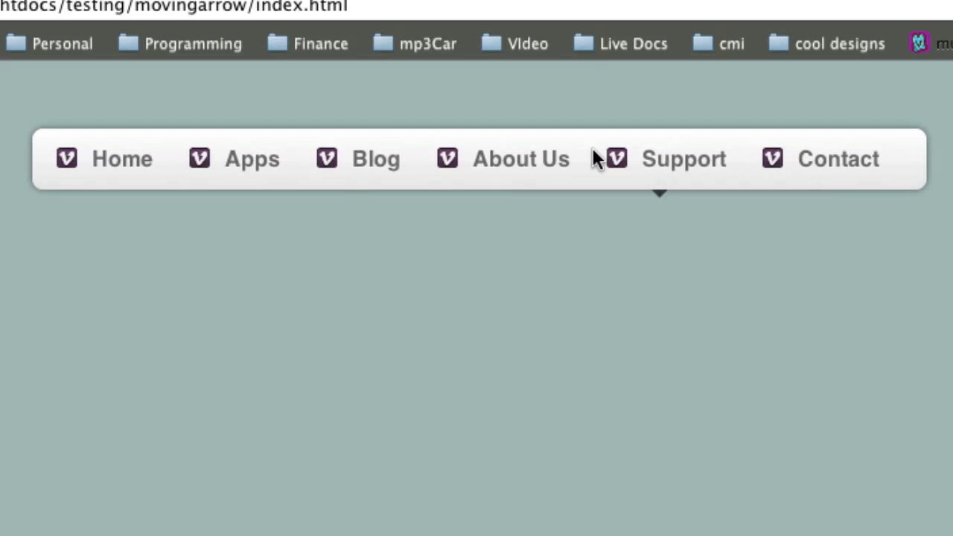
{"action": "mouse_move", "coordinate": [521, 159]}
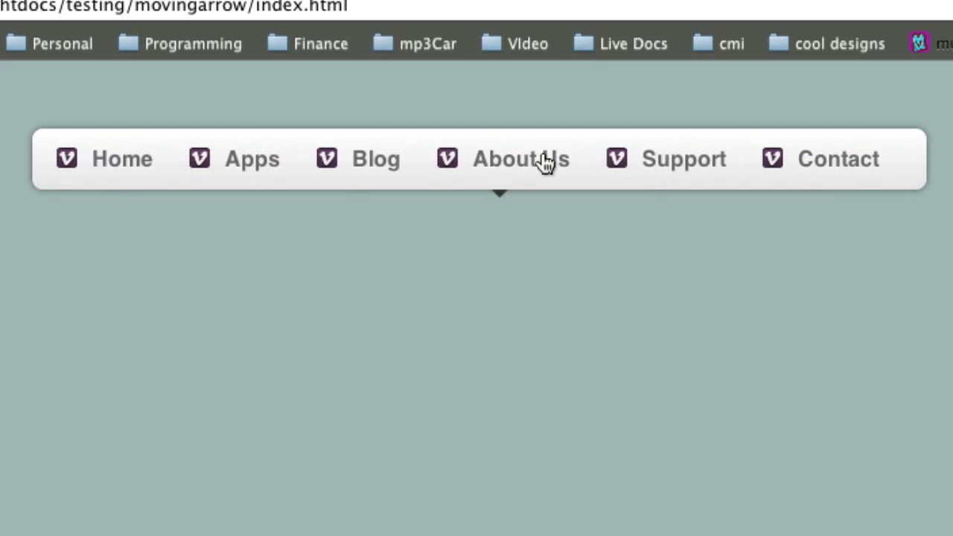
{"action": "mouse_move", "coordinate": [838, 159]}
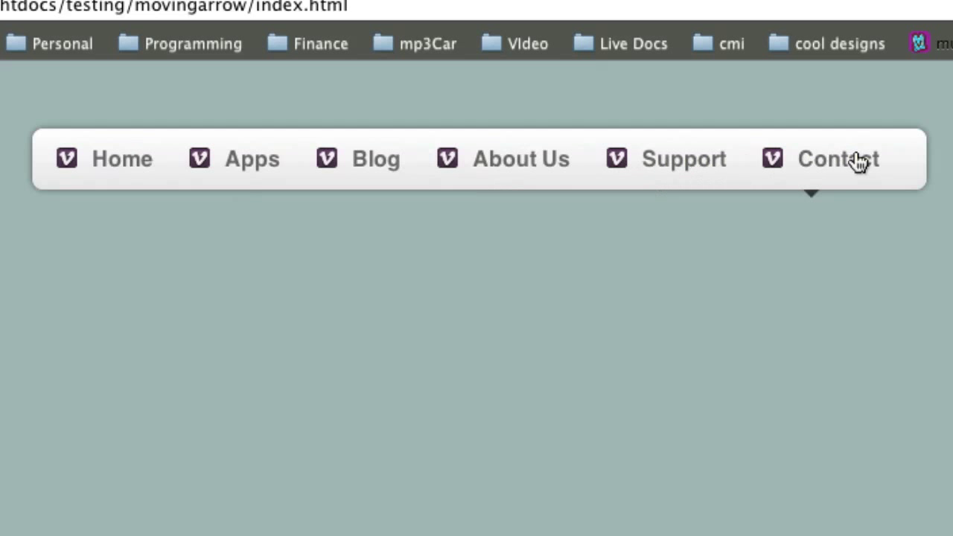
{"action": "mouse_move", "coordinate": [521, 158]}
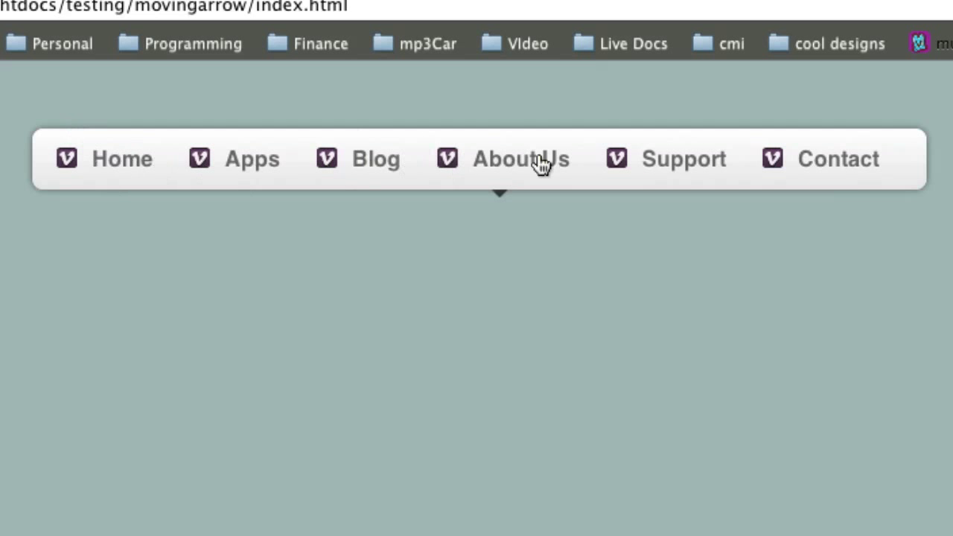
{"action": "mouse_move", "coordinate": [826, 164]}
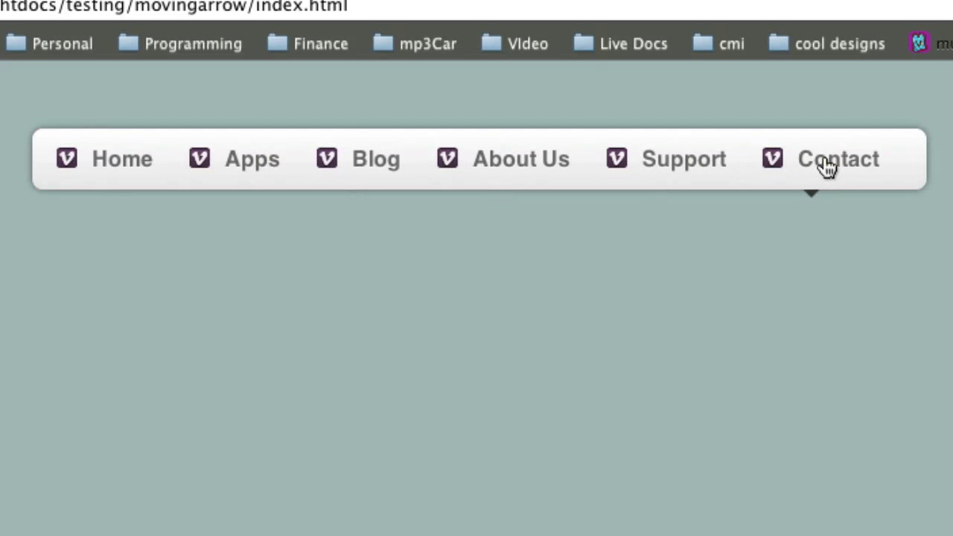
{"action": "mouse_move", "coordinate": [467, 162]}
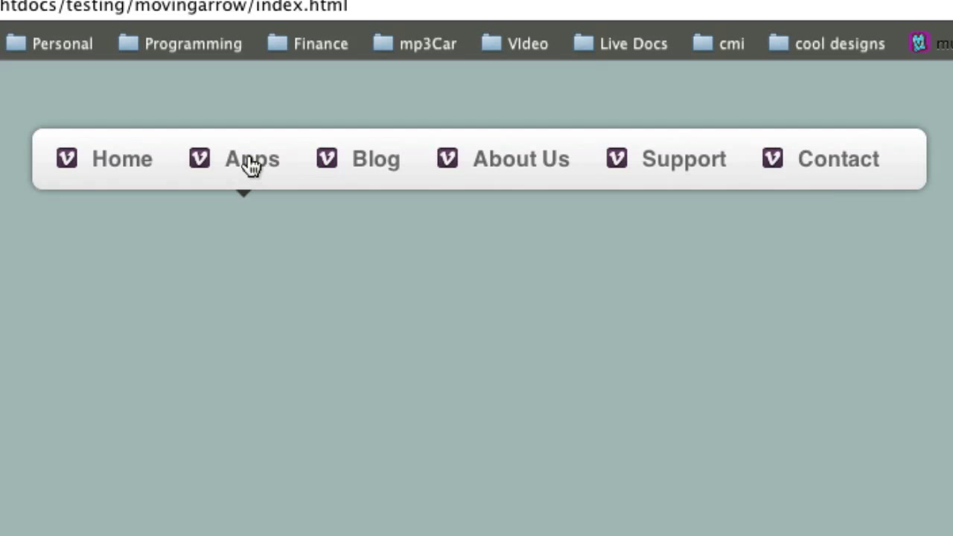
{"action": "mouse_move", "coordinate": [853, 171]}
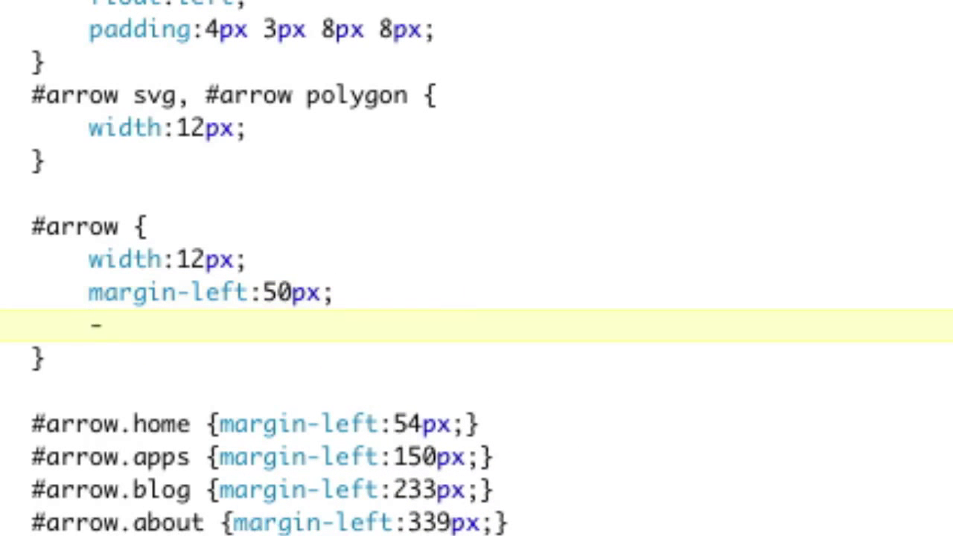
- Add '-webkit-transition:margin-left 400ms ease-out;' to the #arrow rule
{"action": "type", "text": "-webkit-tra"}
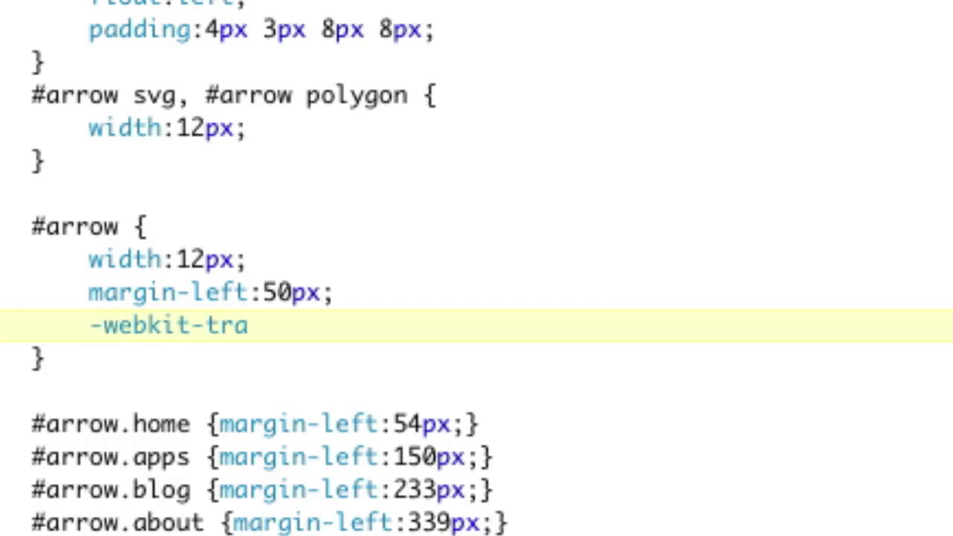
{"action": "type", "text": "nsi"}
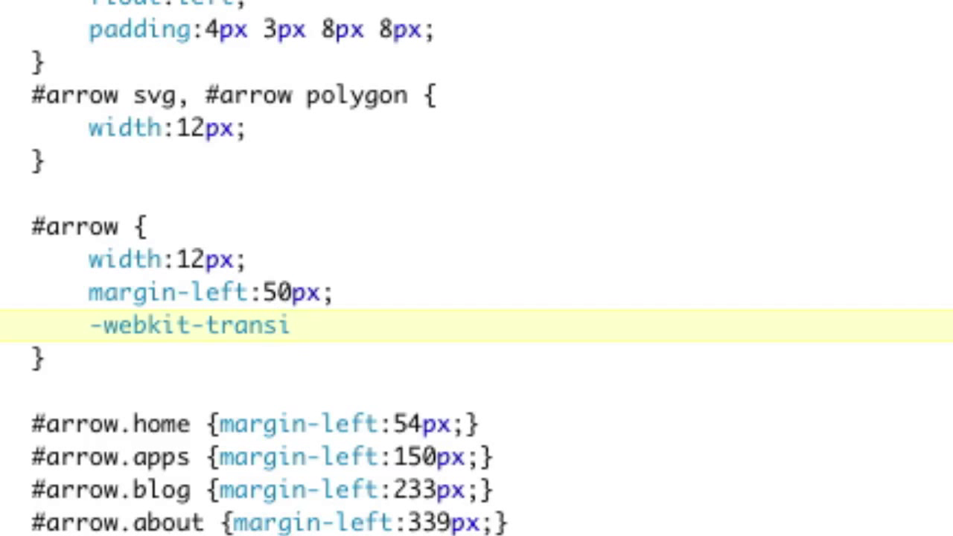
{"action": "type", "text": "tion:"}
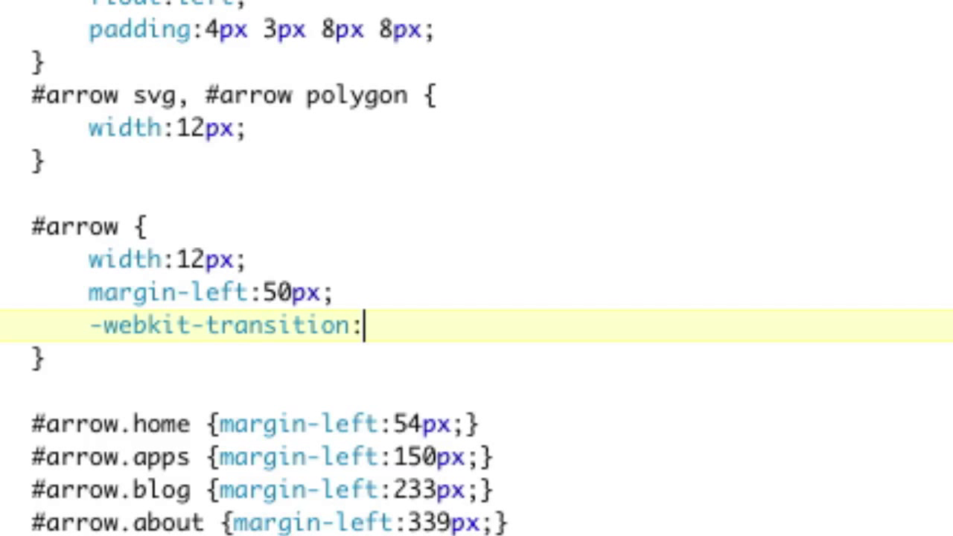
{"action": "type", "text": "margin-left"}
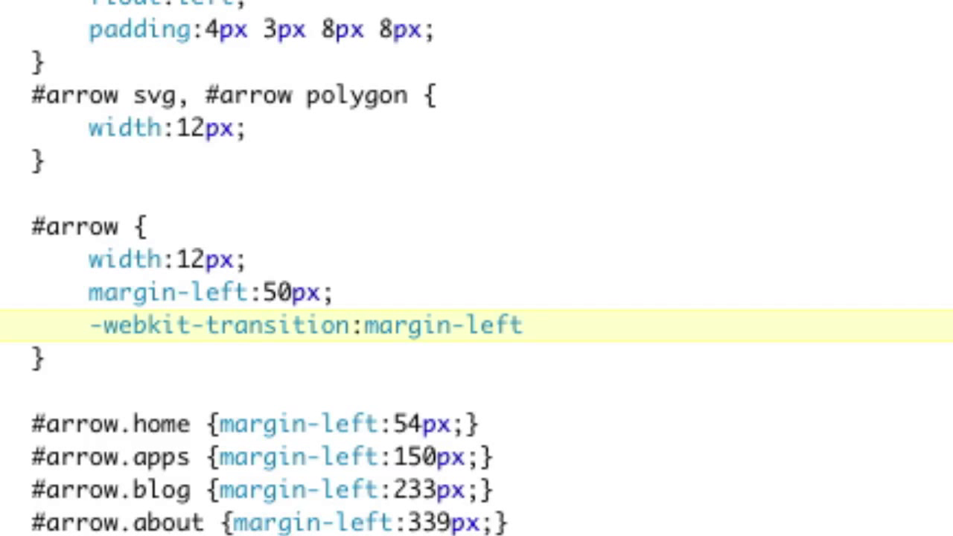
{"action": "left_click", "coordinate": [536, 325]}
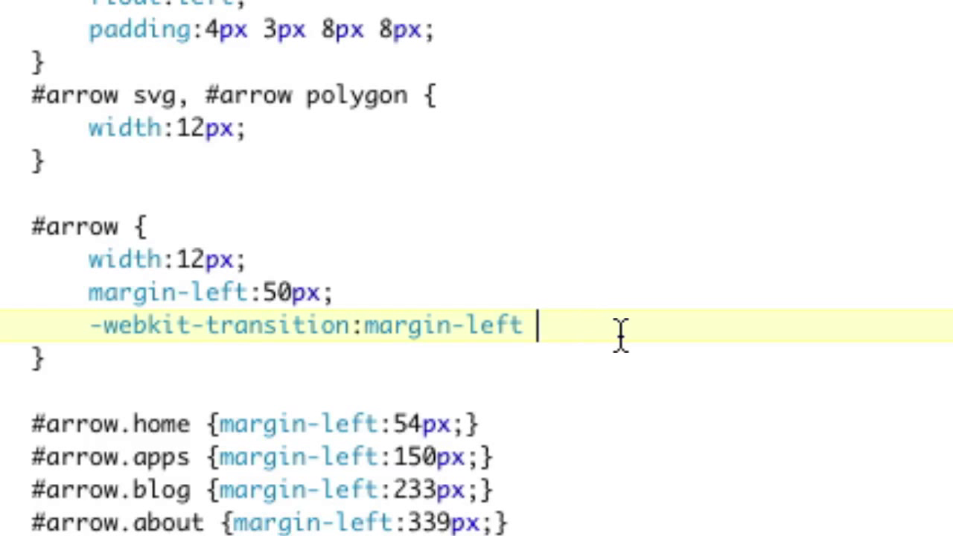
{"action": "type", "text": "400ms"}
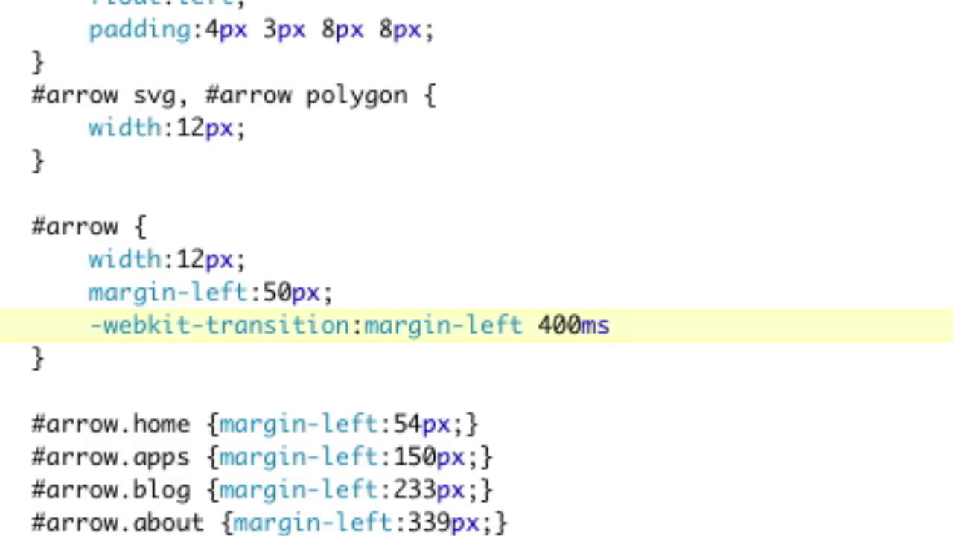
{"action": "type", "text": "ease-"}
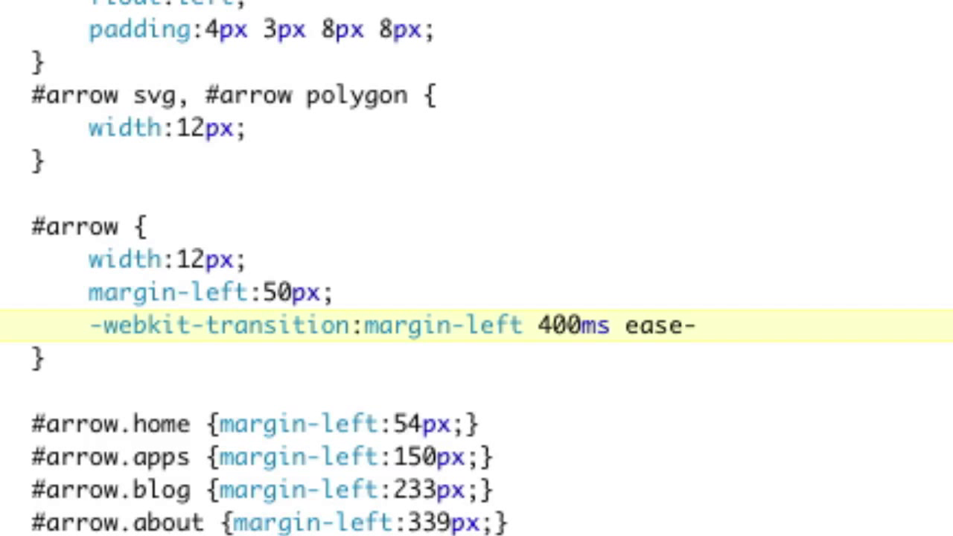
{"action": "type", "text": "out;"}
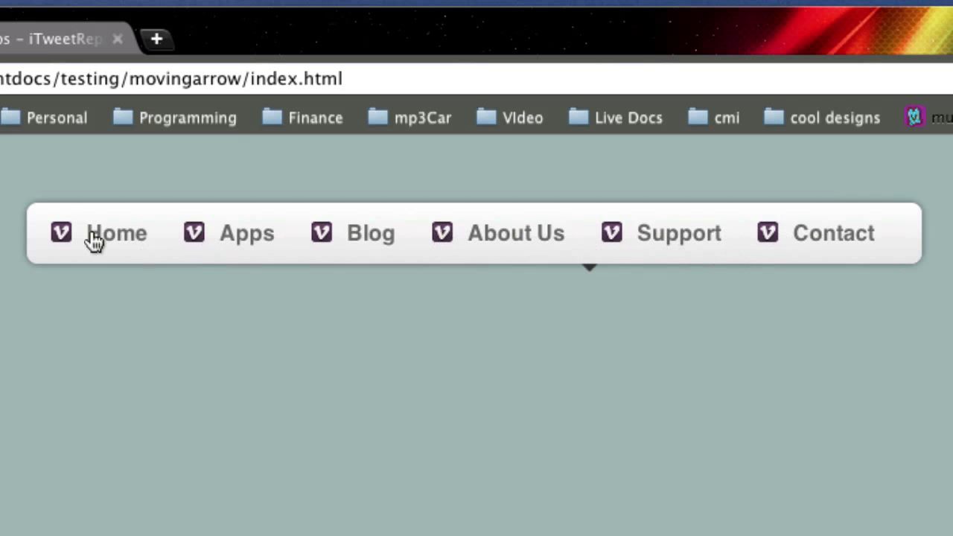
{"action": "mouse_move", "coordinate": [828, 246]}
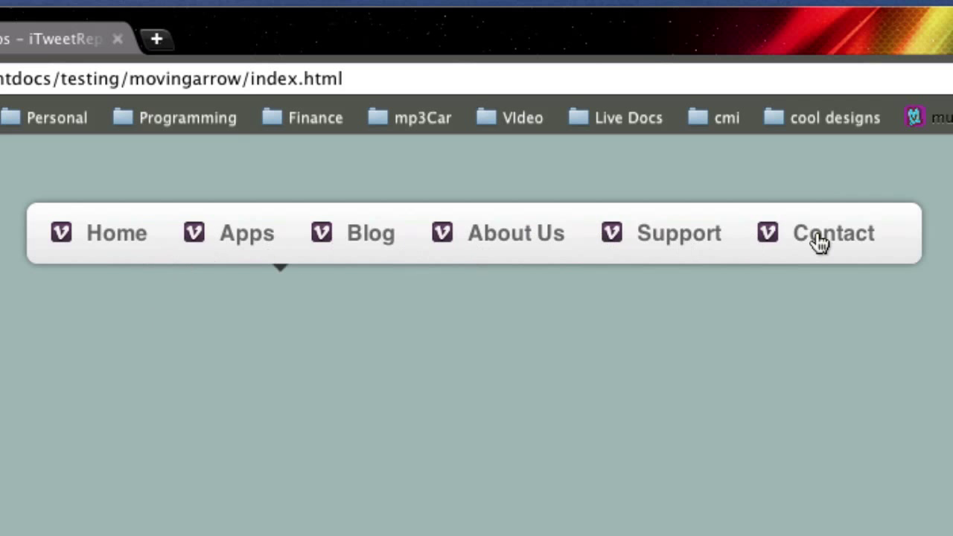
{"action": "mouse_move", "coordinate": [711, 242]}
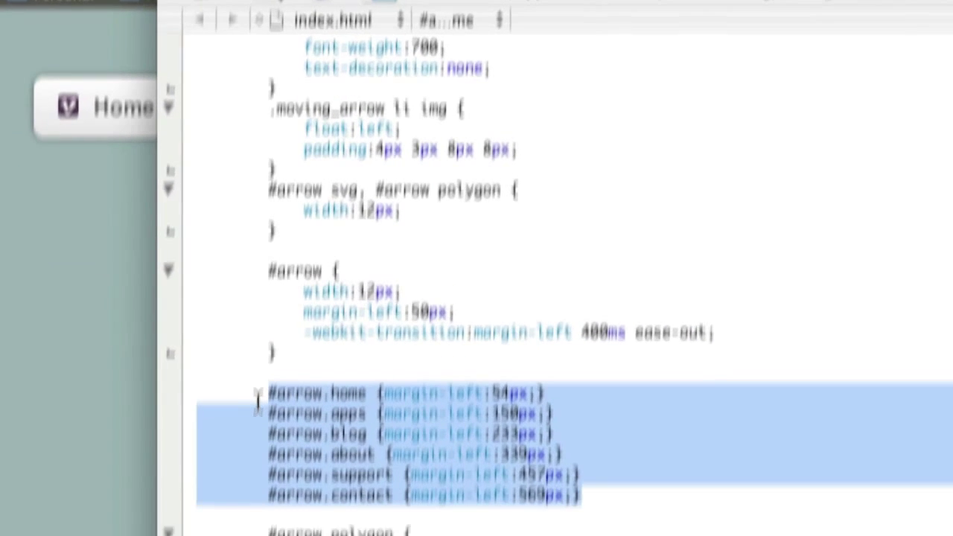
- Scroll through the #arrow position classes down to the mouseover script
{"action": "scroll", "scroll_direction": "down", "scroll_amount": 3}
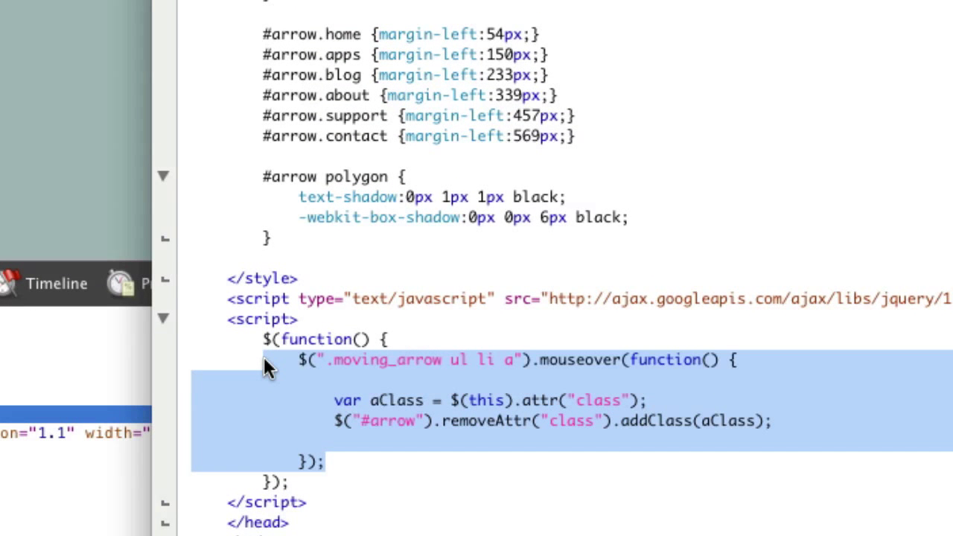